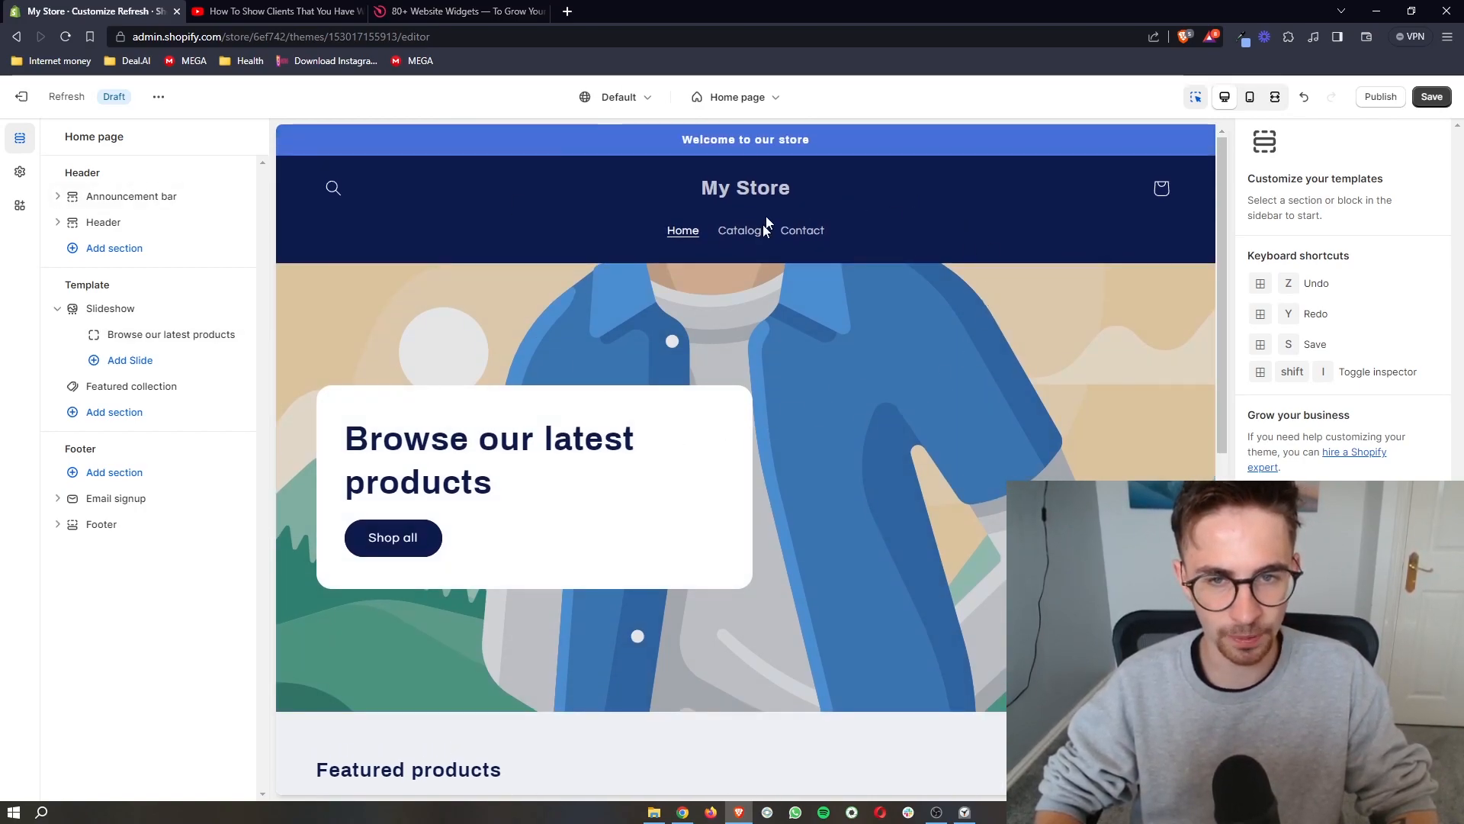
Step: Review the home page slide's settings in the Slideshow section, then move to the YouTube video
{"action": "left_click", "coordinate": [170, 335]}
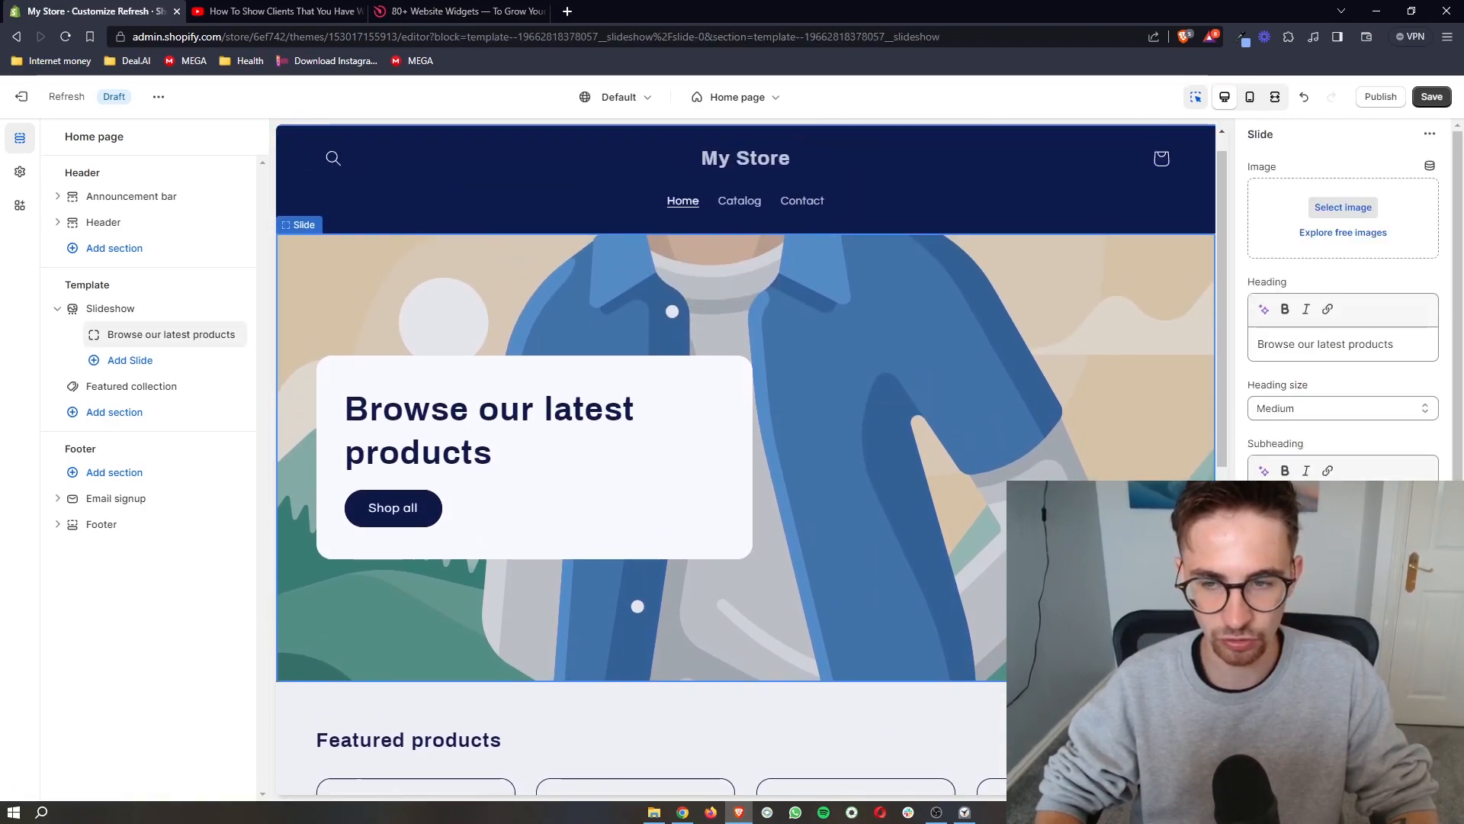
{"action": "left_click", "coordinate": [929, 439]}
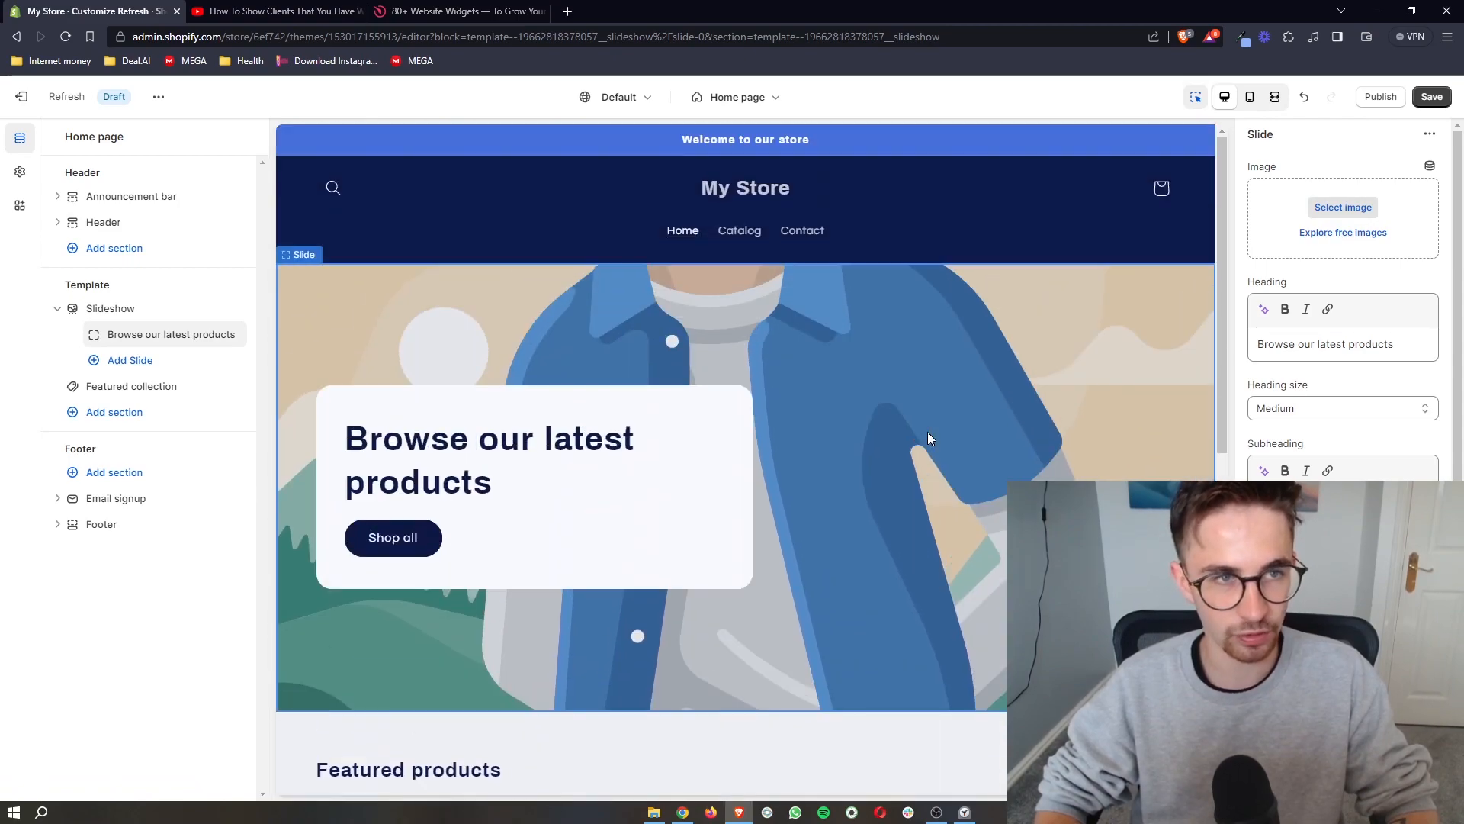
{"action": "left_click", "coordinate": [276, 11]}
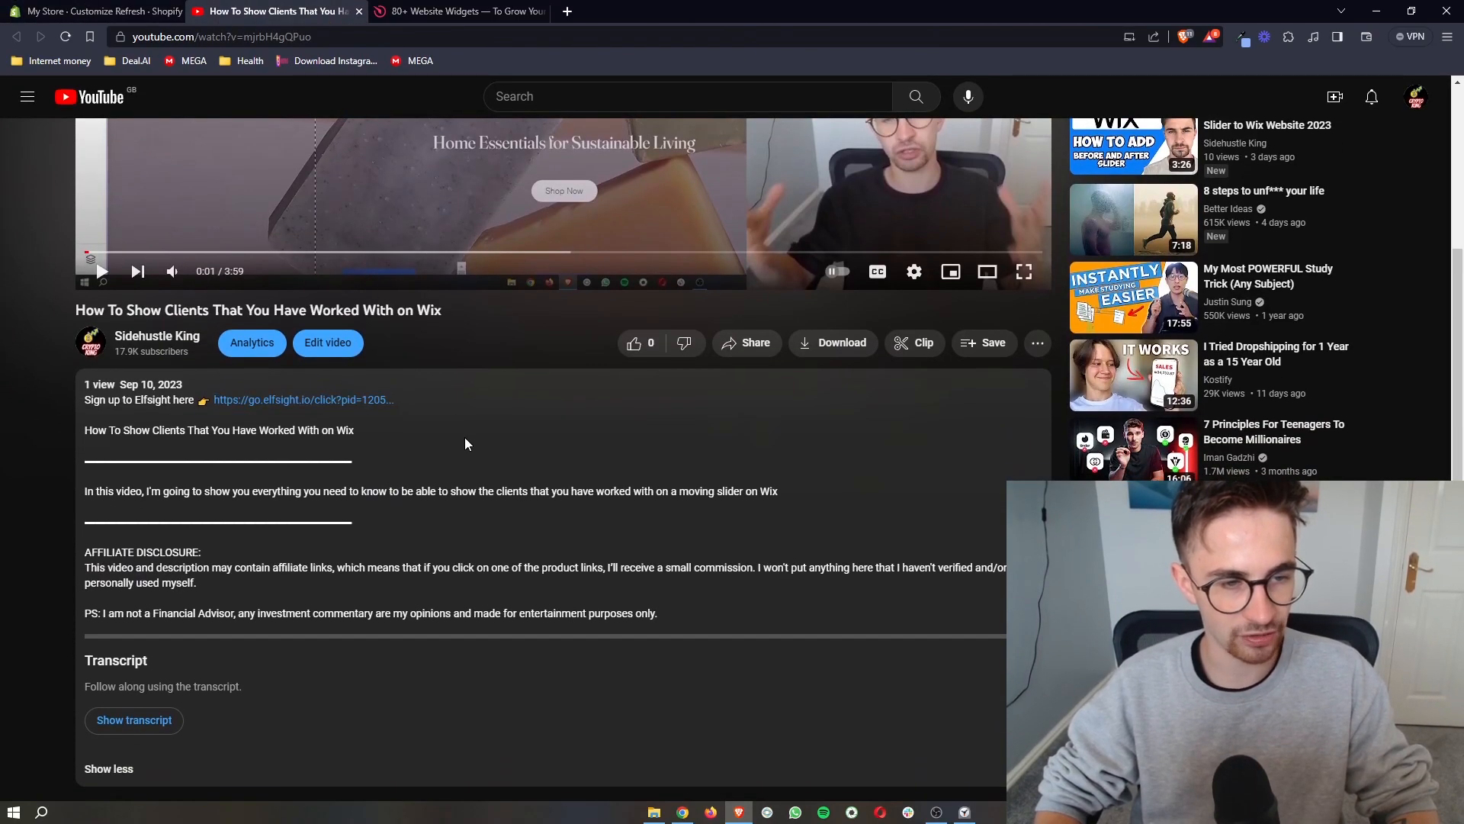
Step: Zoom the browser in while leaving the YouTube video for the Elfsight homepage
{"action": "key", "text": "ctrl+plus"}
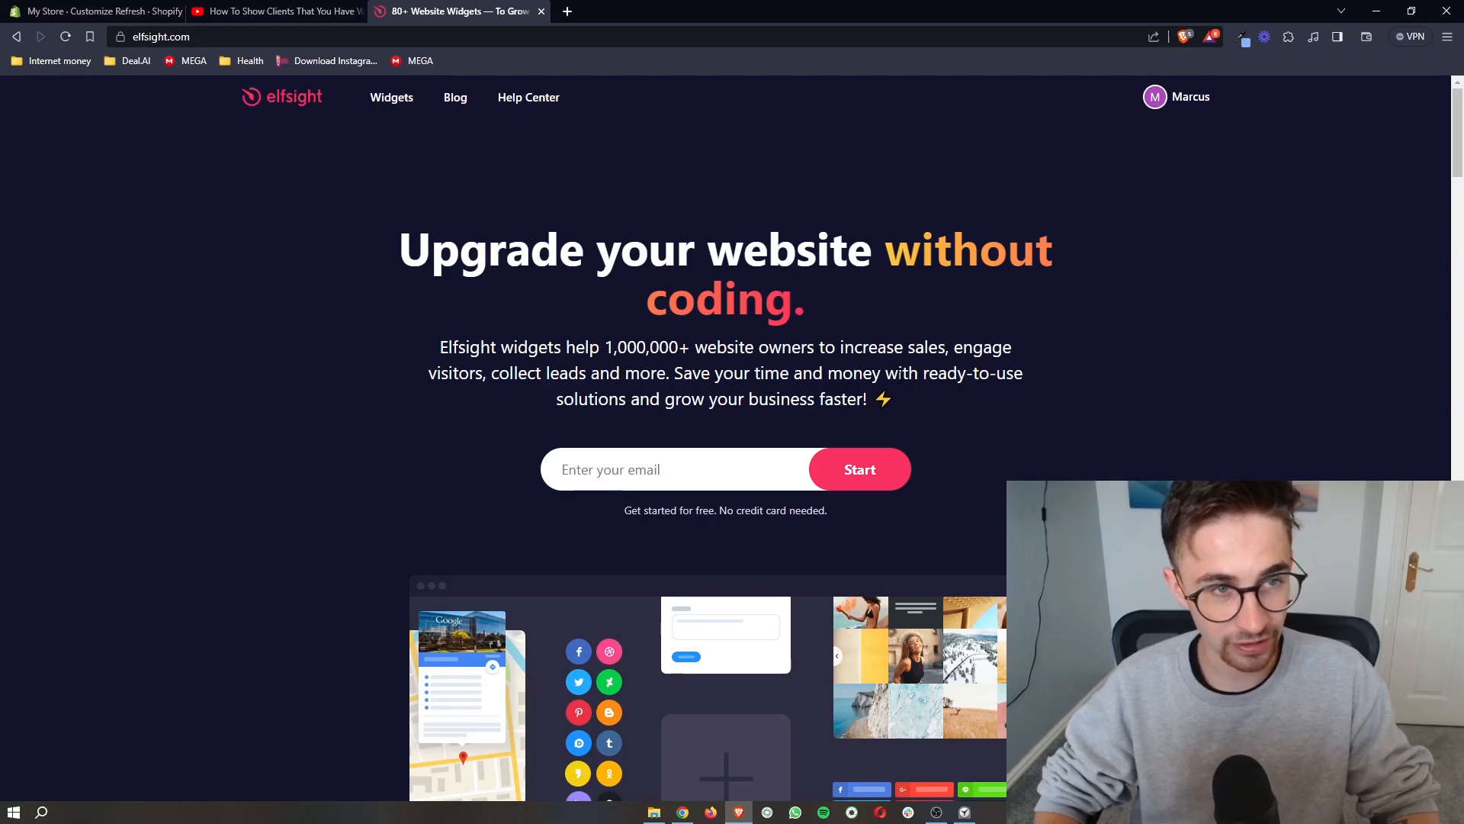
Step: Return to the My Store editor and scan the preview down to Featured products and back
{"action": "left_click", "coordinate": [93, 10]}
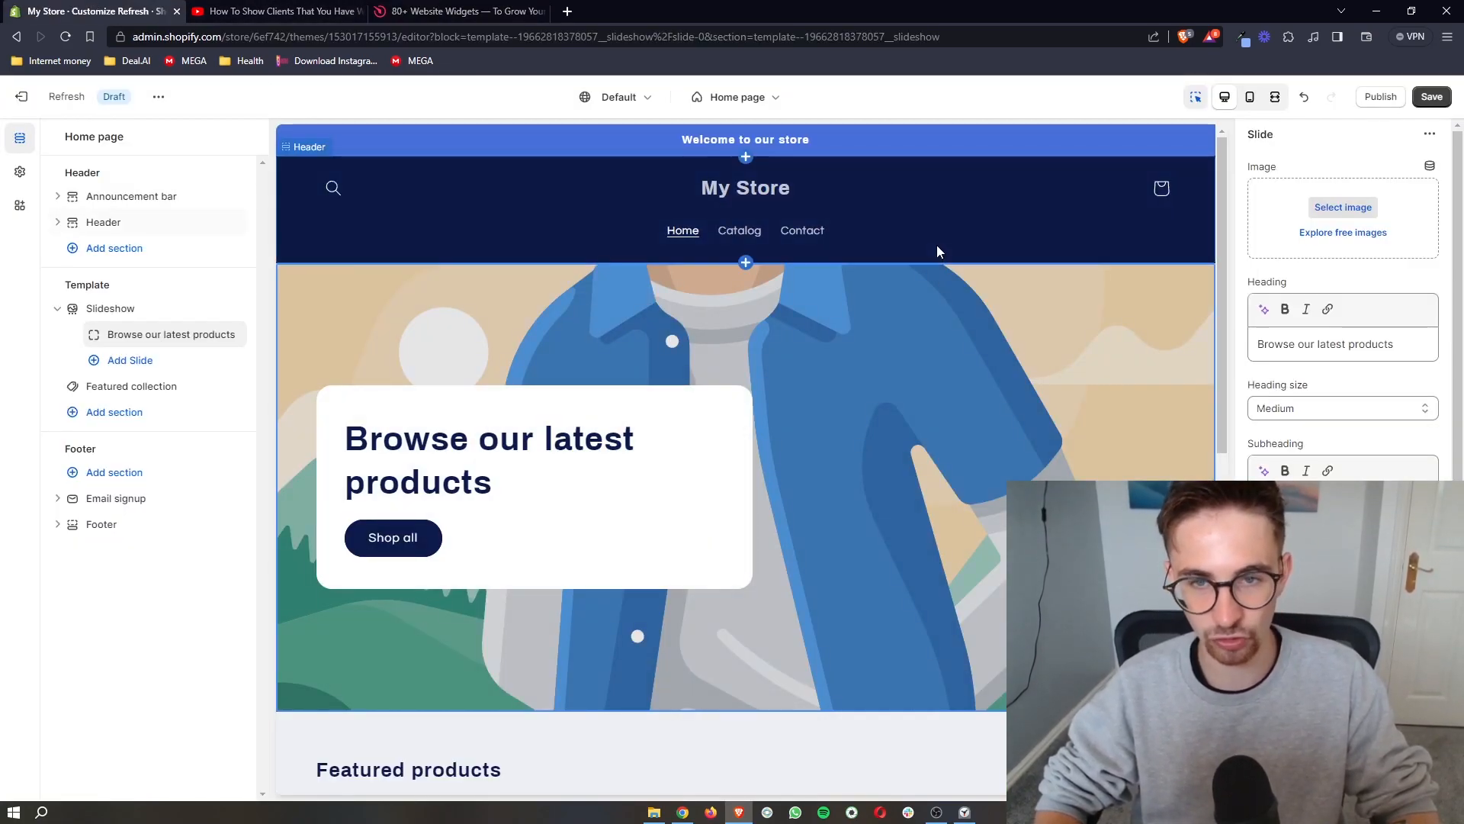
{"action": "scroll", "scroll_direction": "down", "scroll_amount": 3}
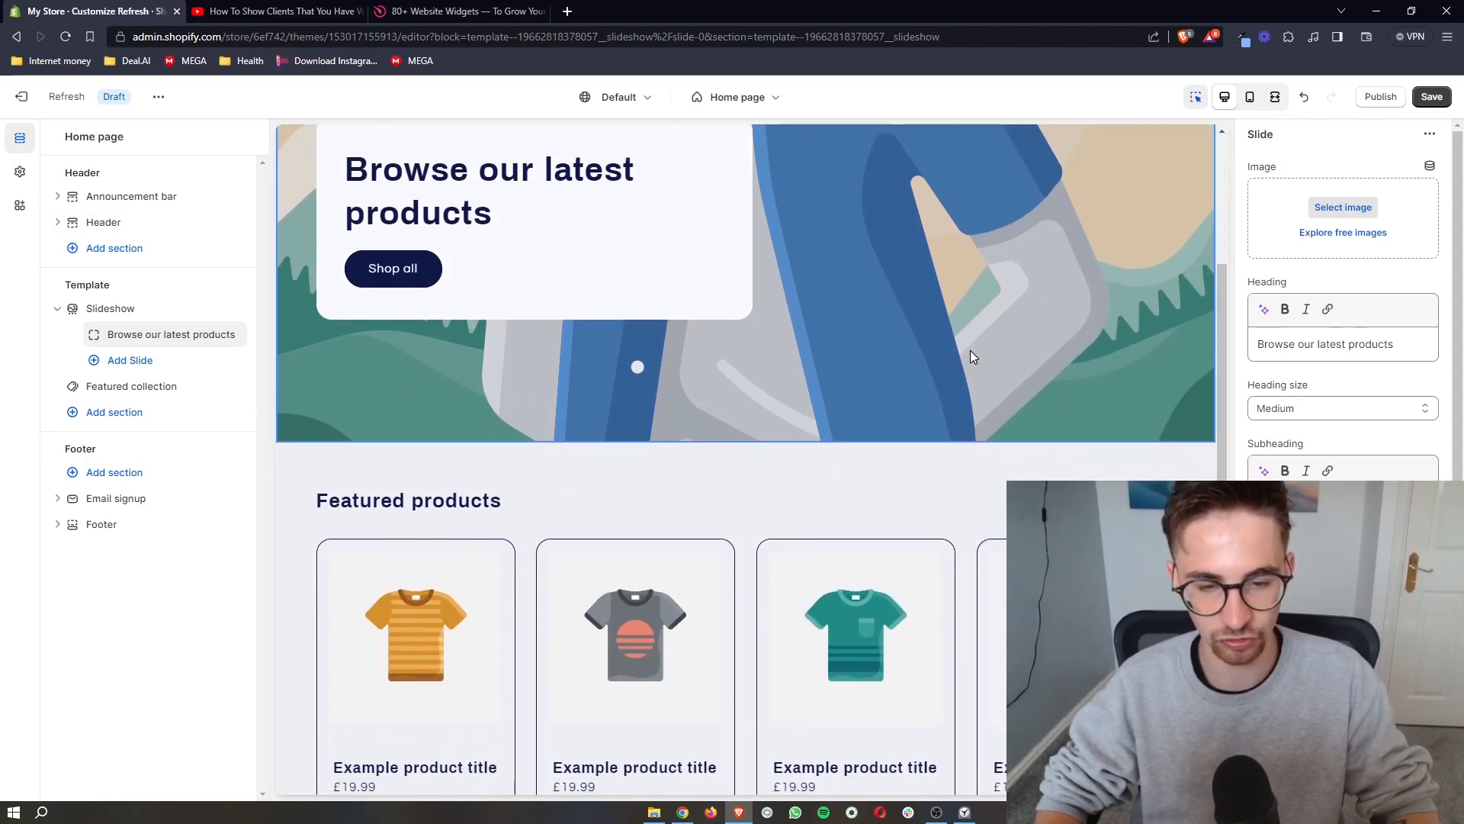
{"action": "scroll", "scroll_direction": "up", "scroll_amount": 3}
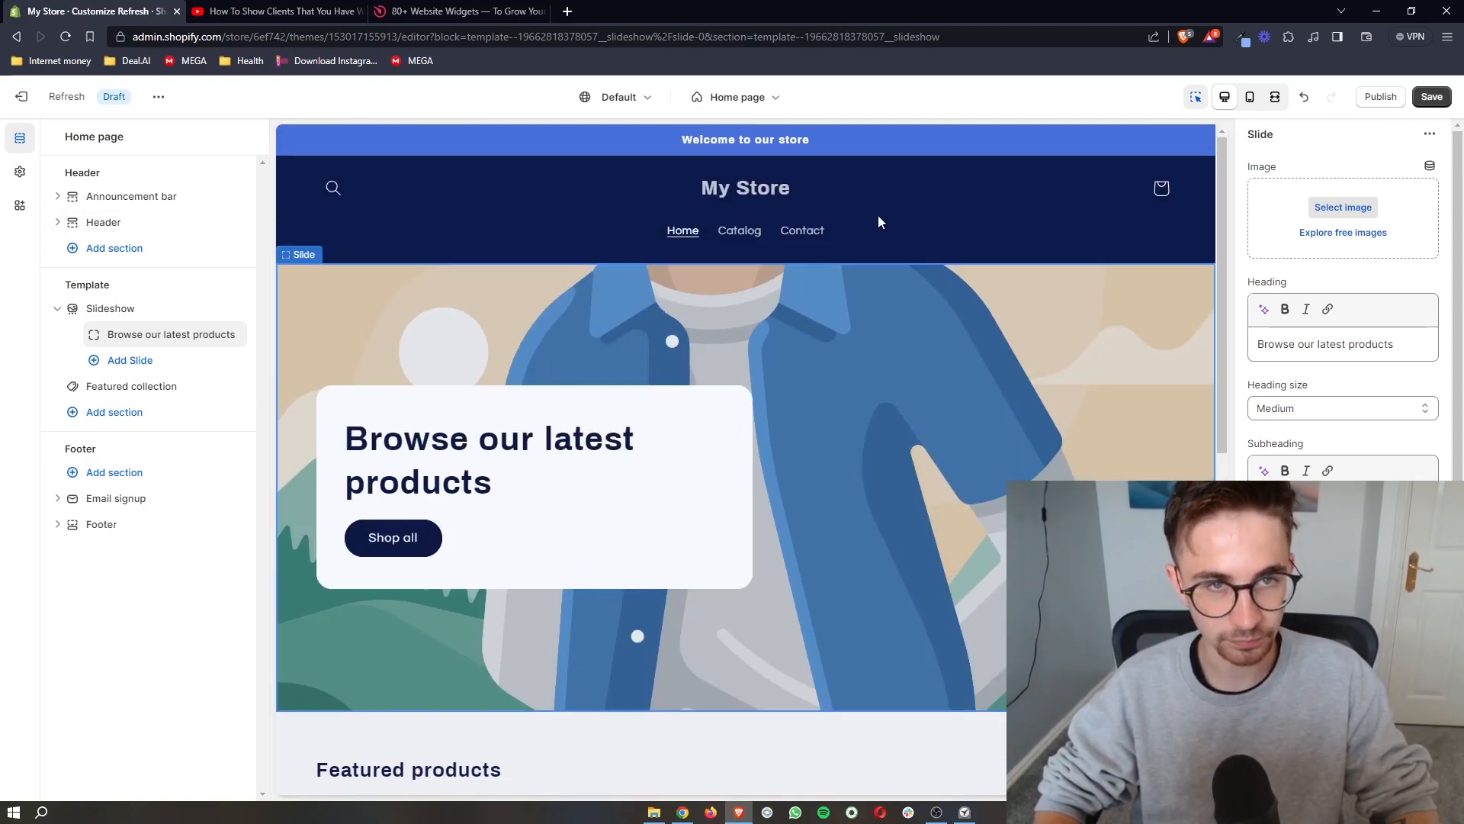
Step: Bring the elfsight.com homepage back into view for building a widget
{"action": "left_click", "coordinate": [457, 11]}
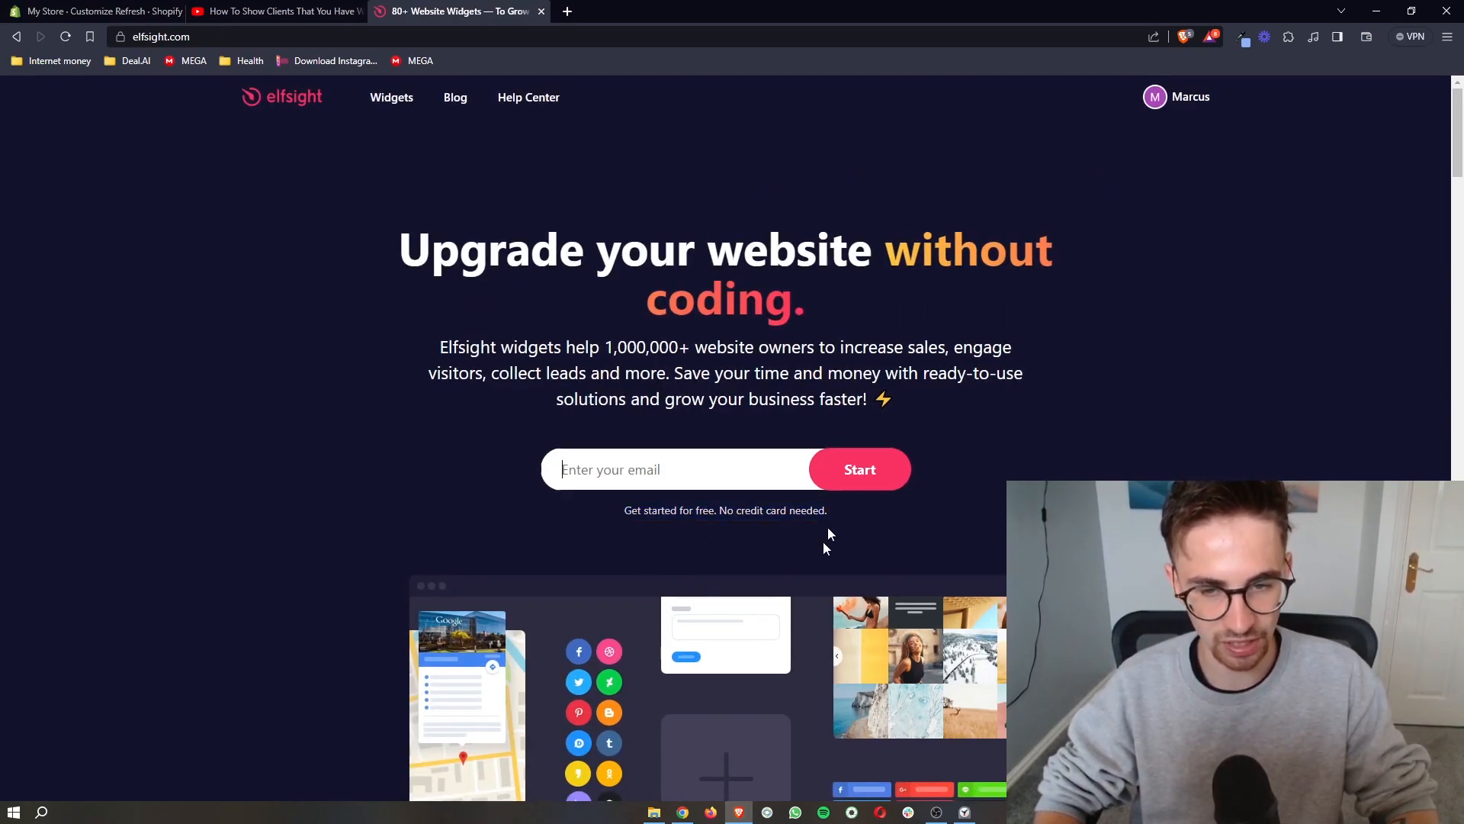
{"action": "mouse_move", "coordinate": [868, 485]}
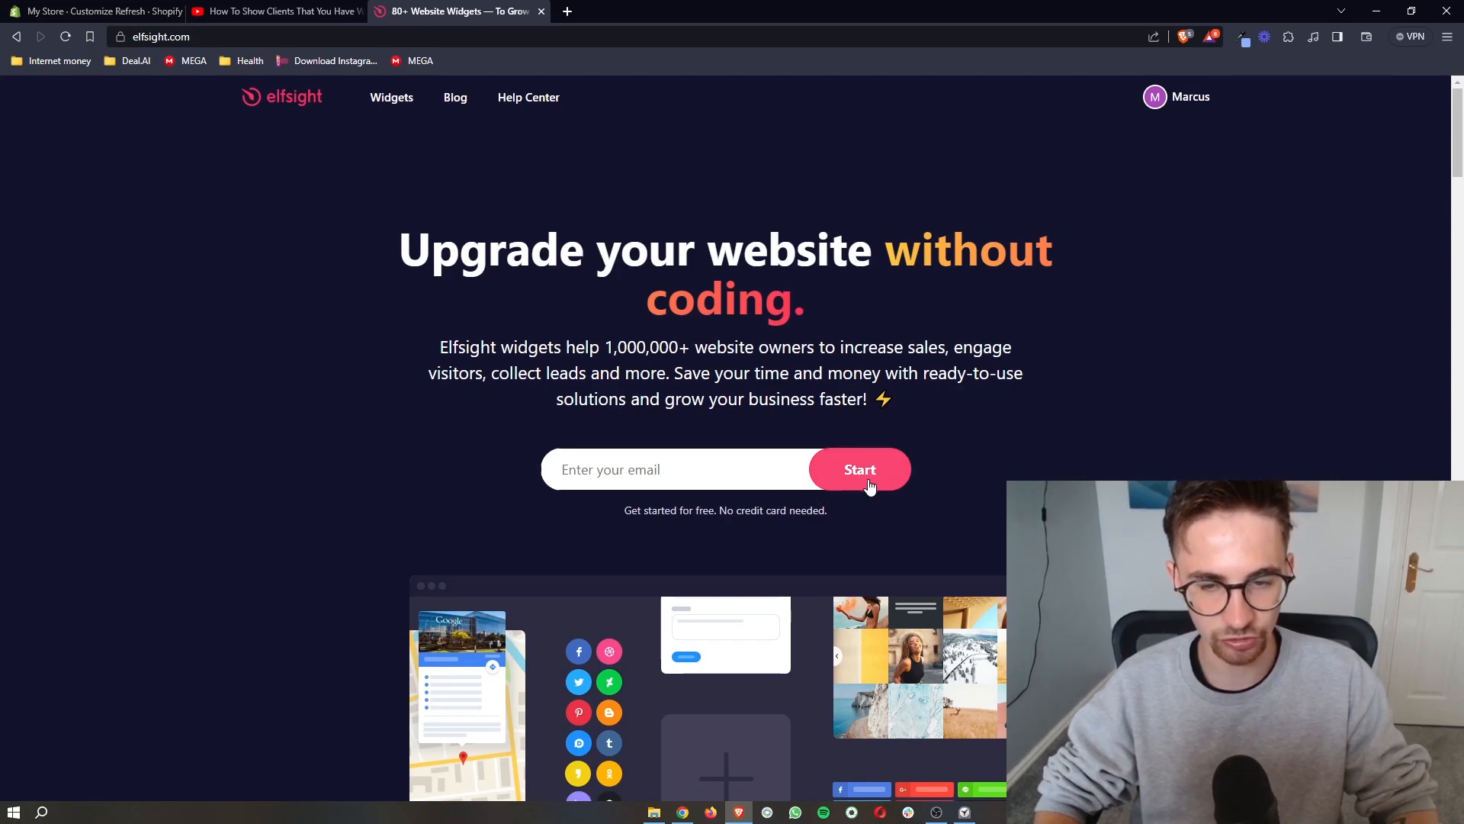
{"action": "mouse_move", "coordinate": [1002, 485]}
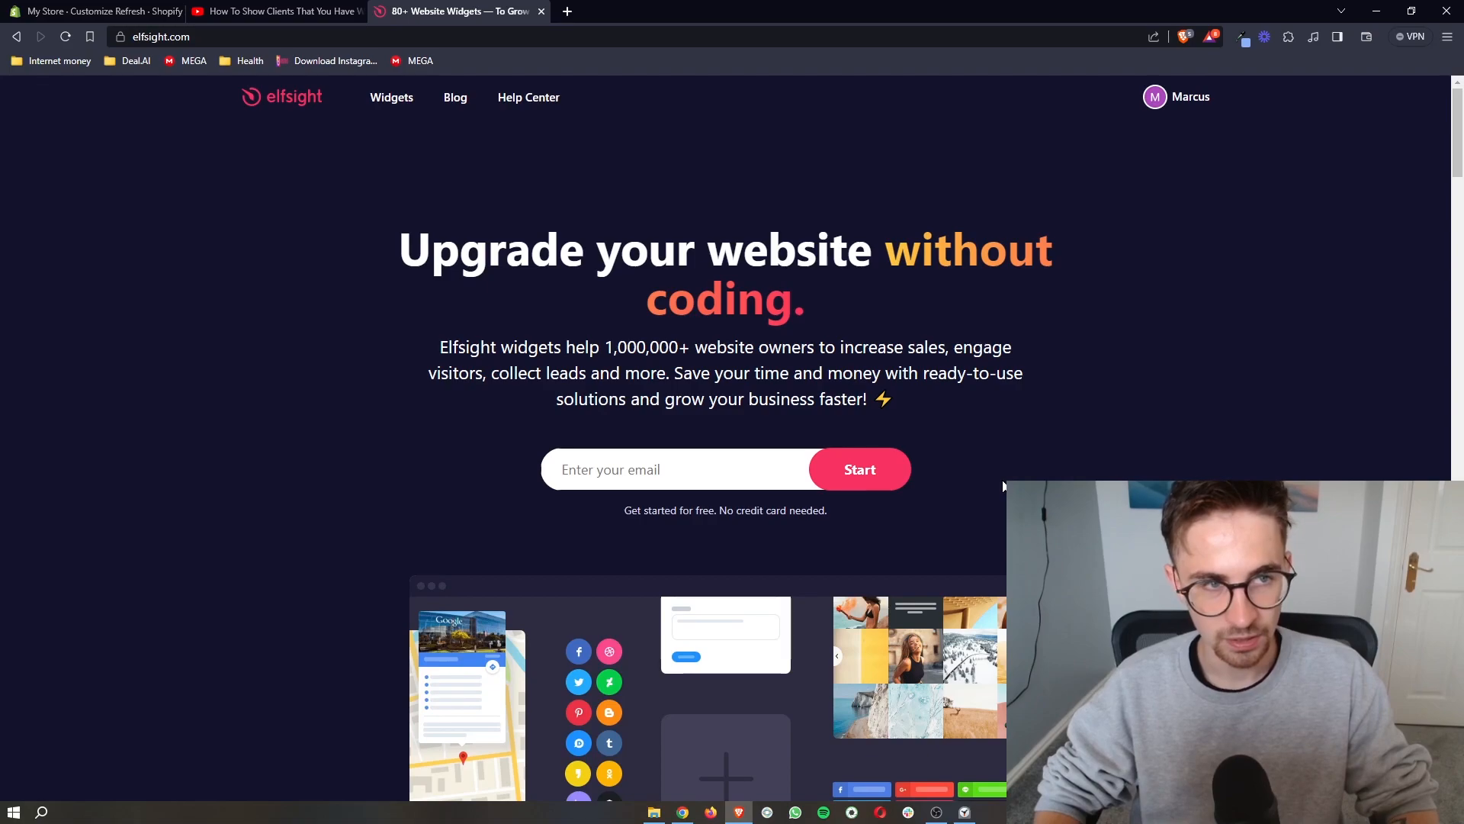
{"action": "mouse_move", "coordinate": [292, 107]}
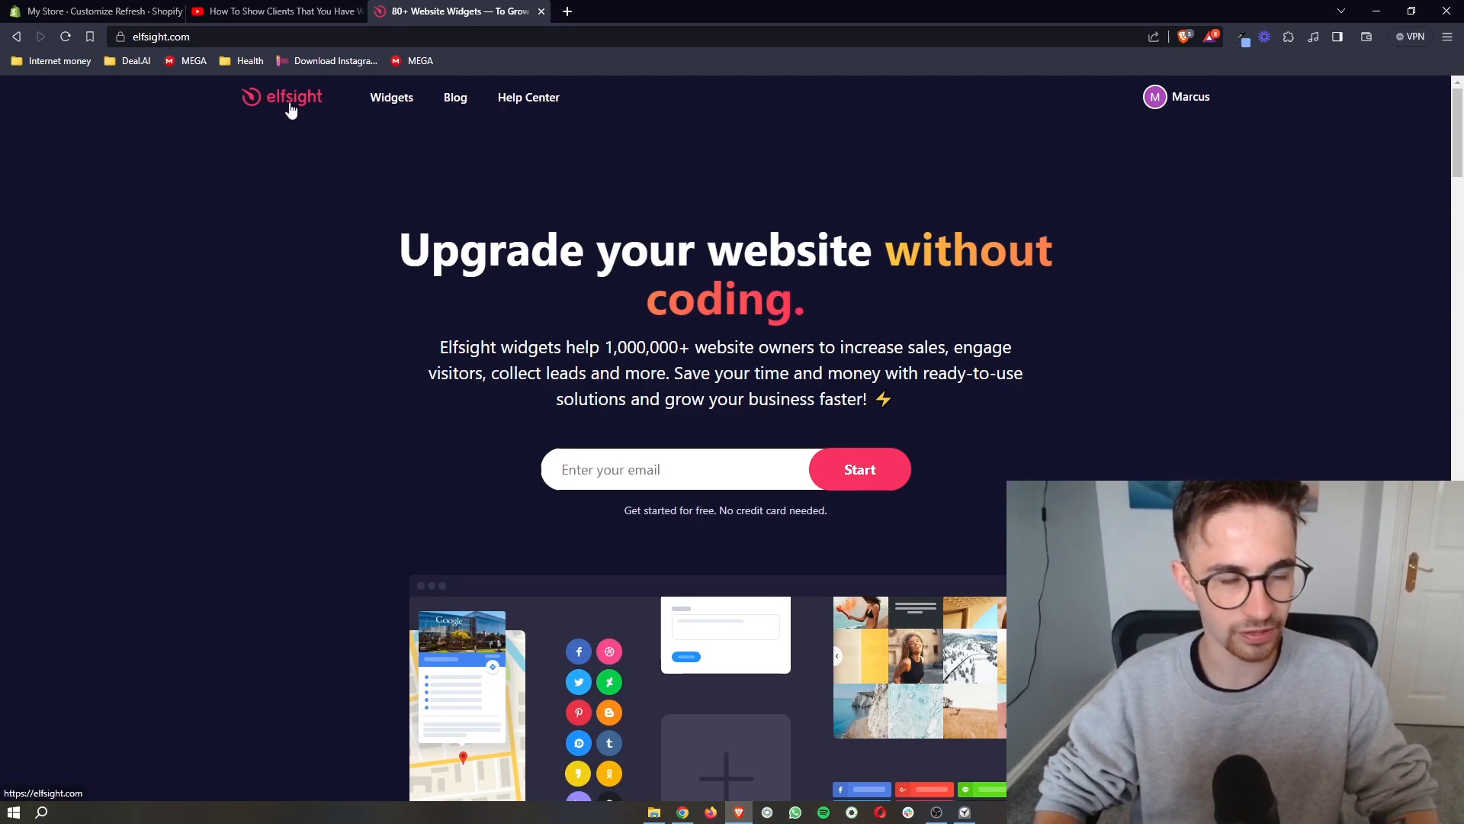
Step: Browse the full Elfsight widget catalogue and search it for 'paypal'
{"action": "left_click", "coordinate": [392, 98]}
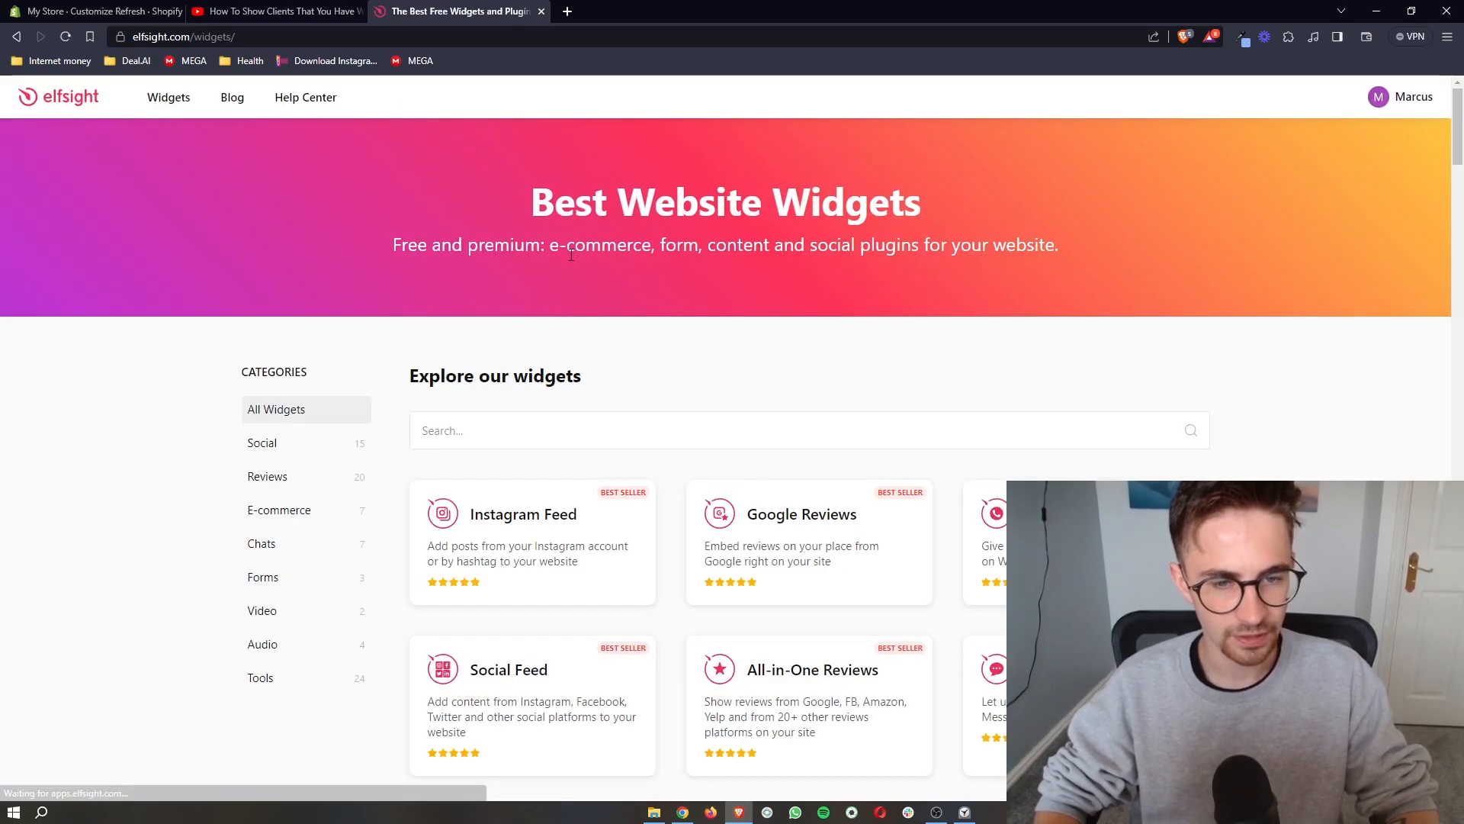
{"action": "scroll", "scroll_direction": "down", "scroll_amount": 3}
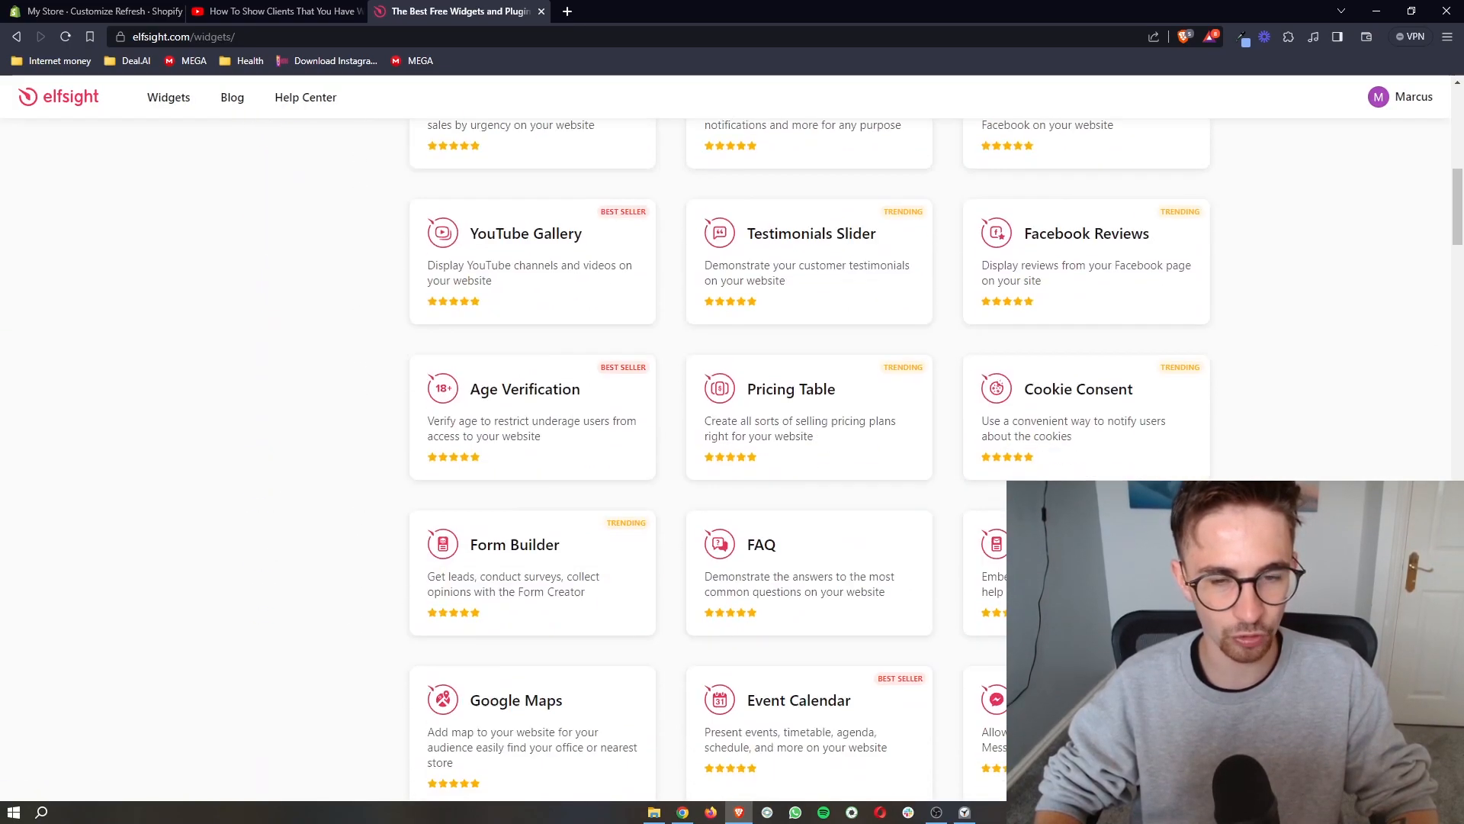
{"action": "scroll", "scroll_direction": "down", "scroll_amount": 3}
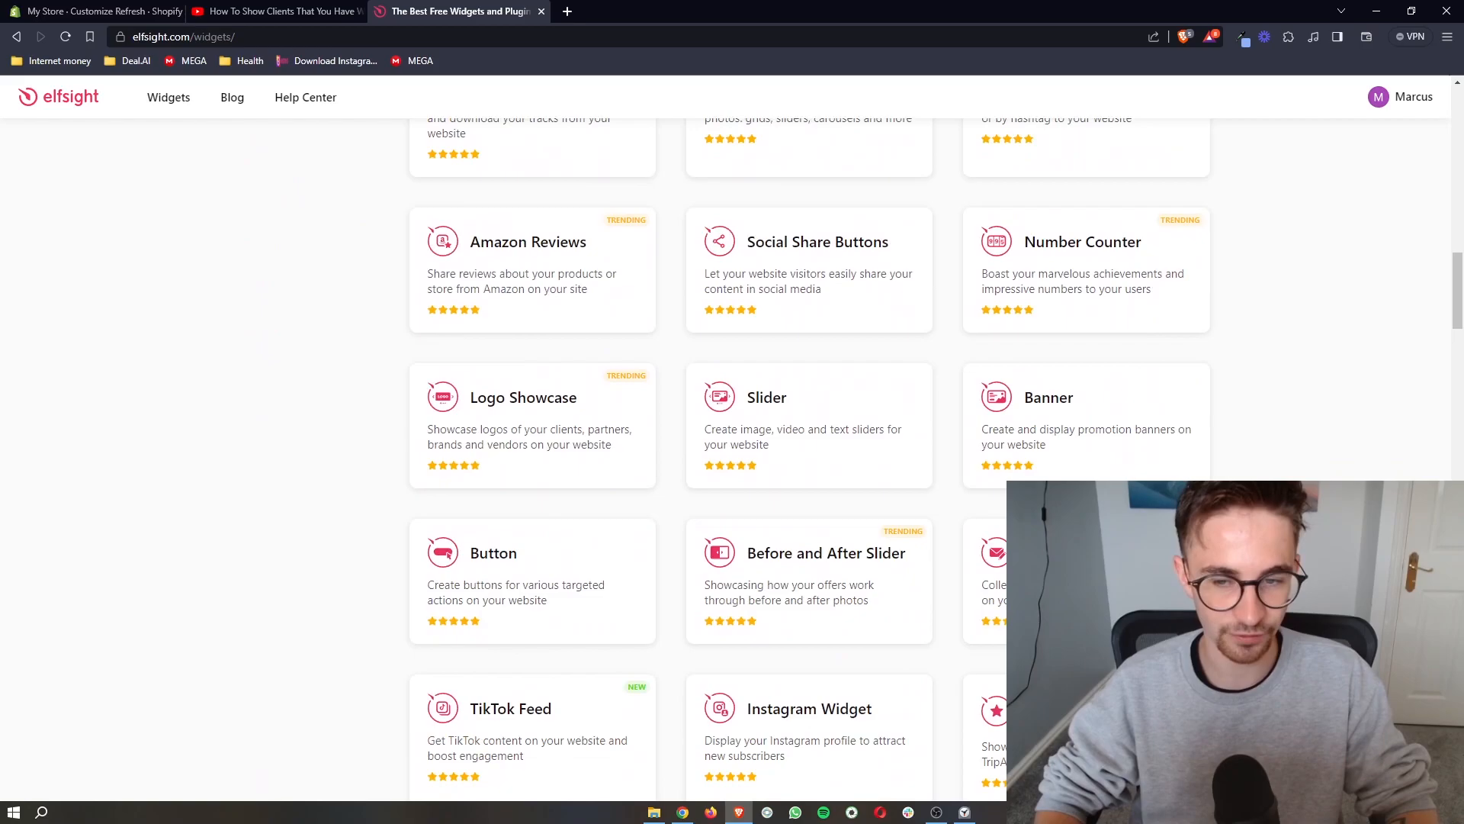
{"action": "scroll", "scroll_direction": "down", "scroll_amount": 3}
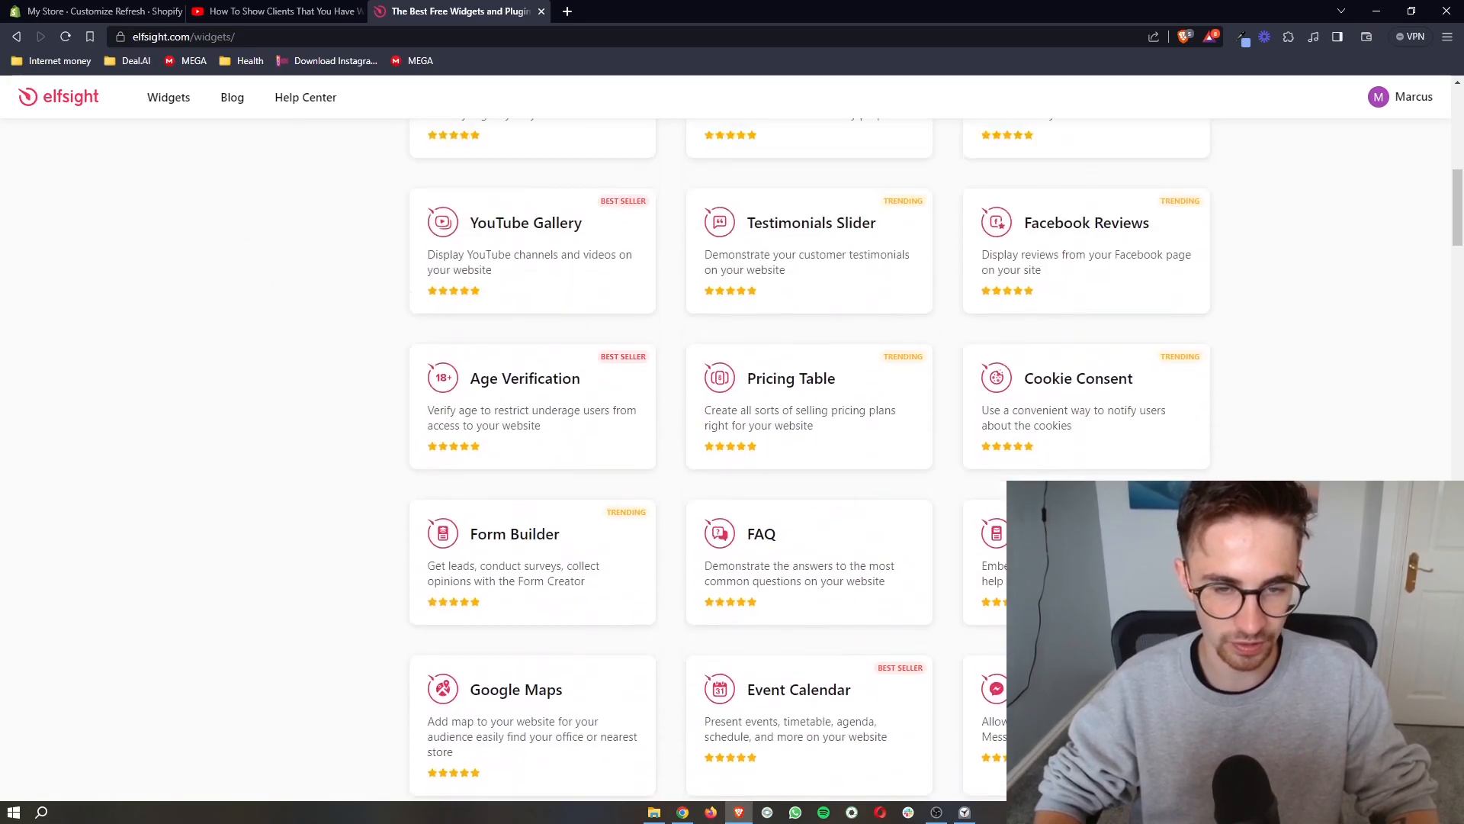
{"action": "scroll", "scroll_direction": "up", "scroll_amount": 3}
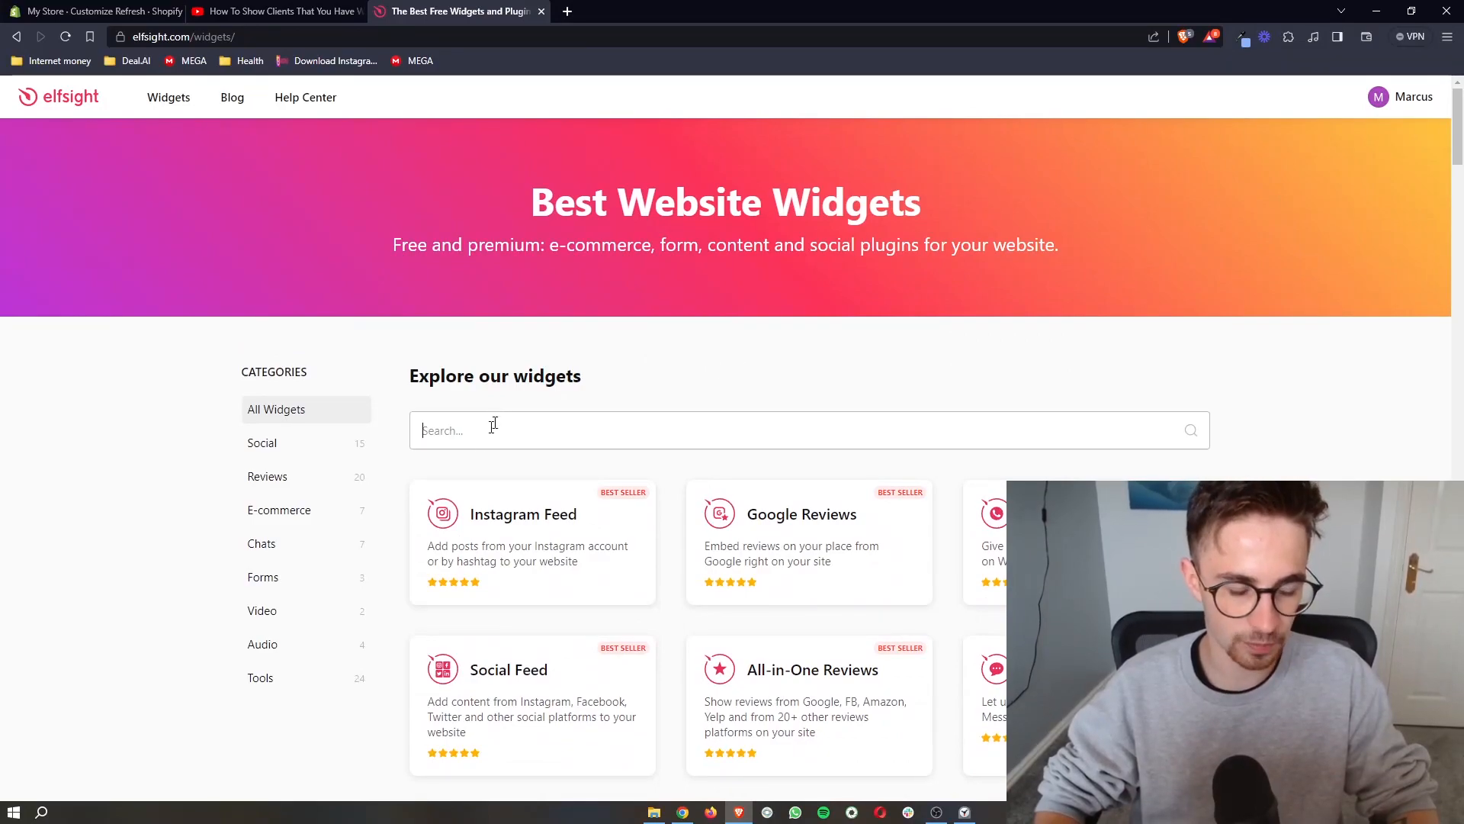
{"action": "type", "text": "paypal"}
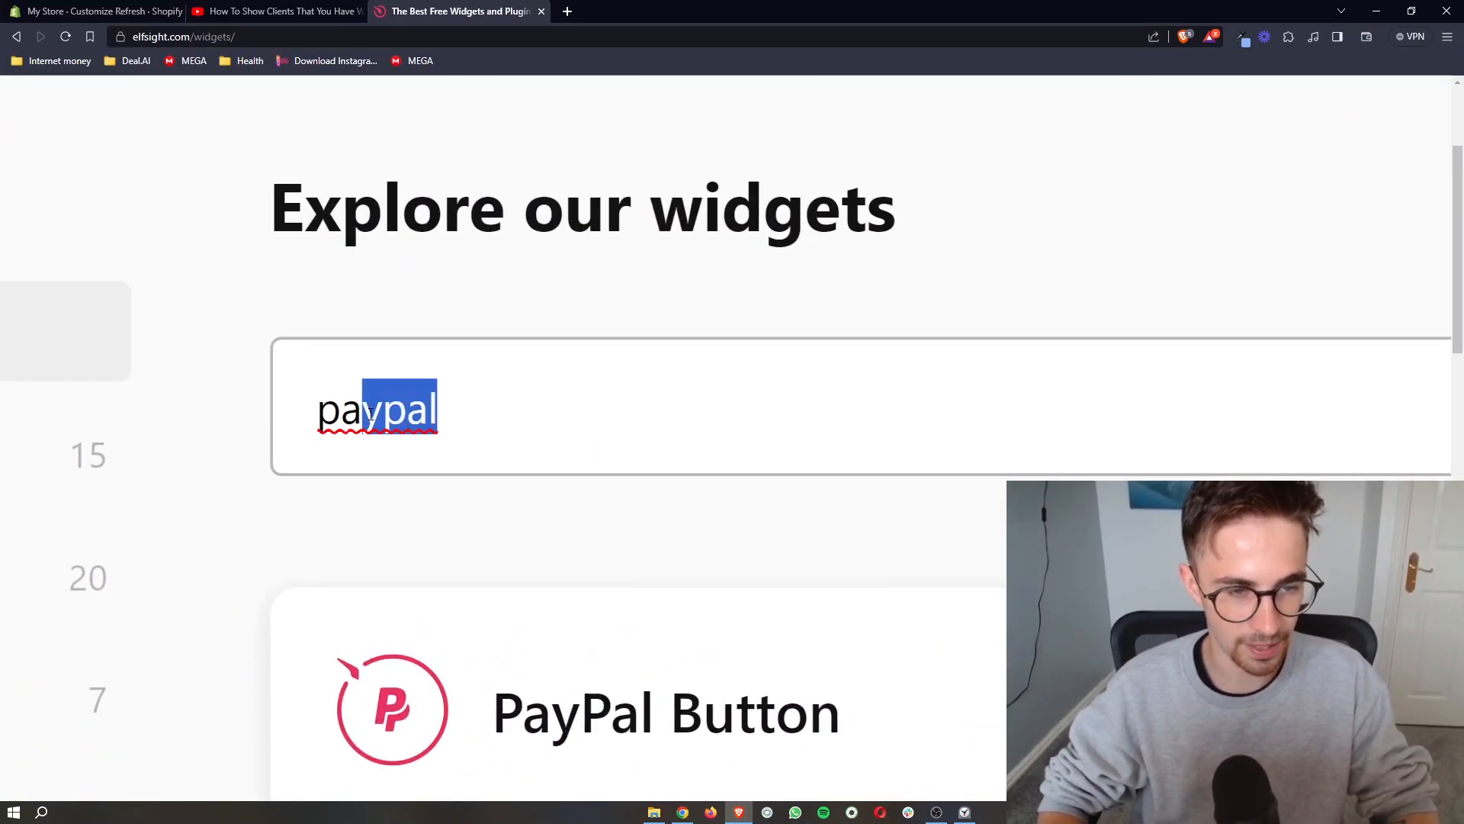
{"action": "scroll", "scroll_direction": "up", "scroll_amount": 3}
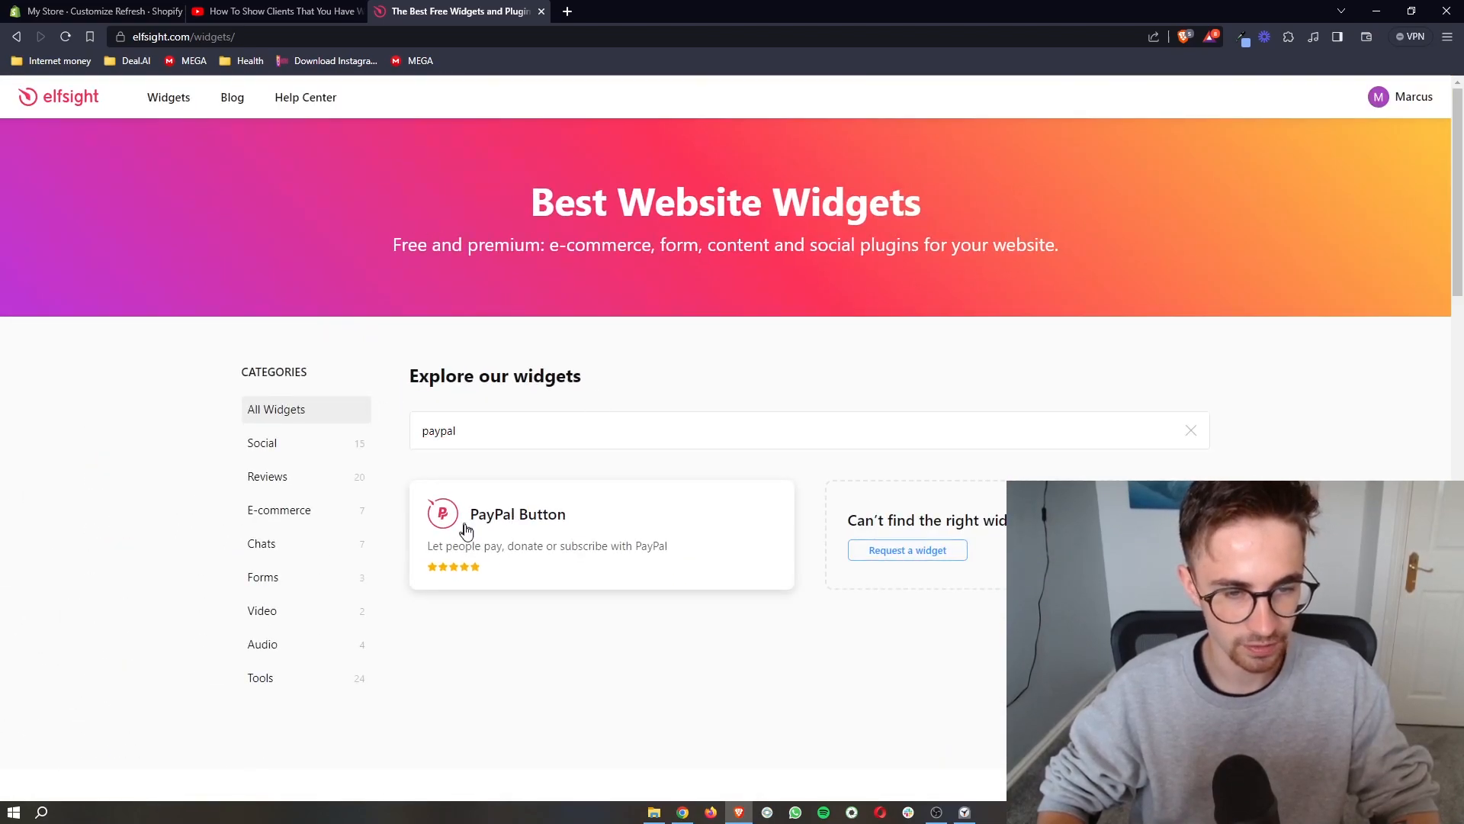
{"action": "mouse_move", "coordinate": [506, 531]}
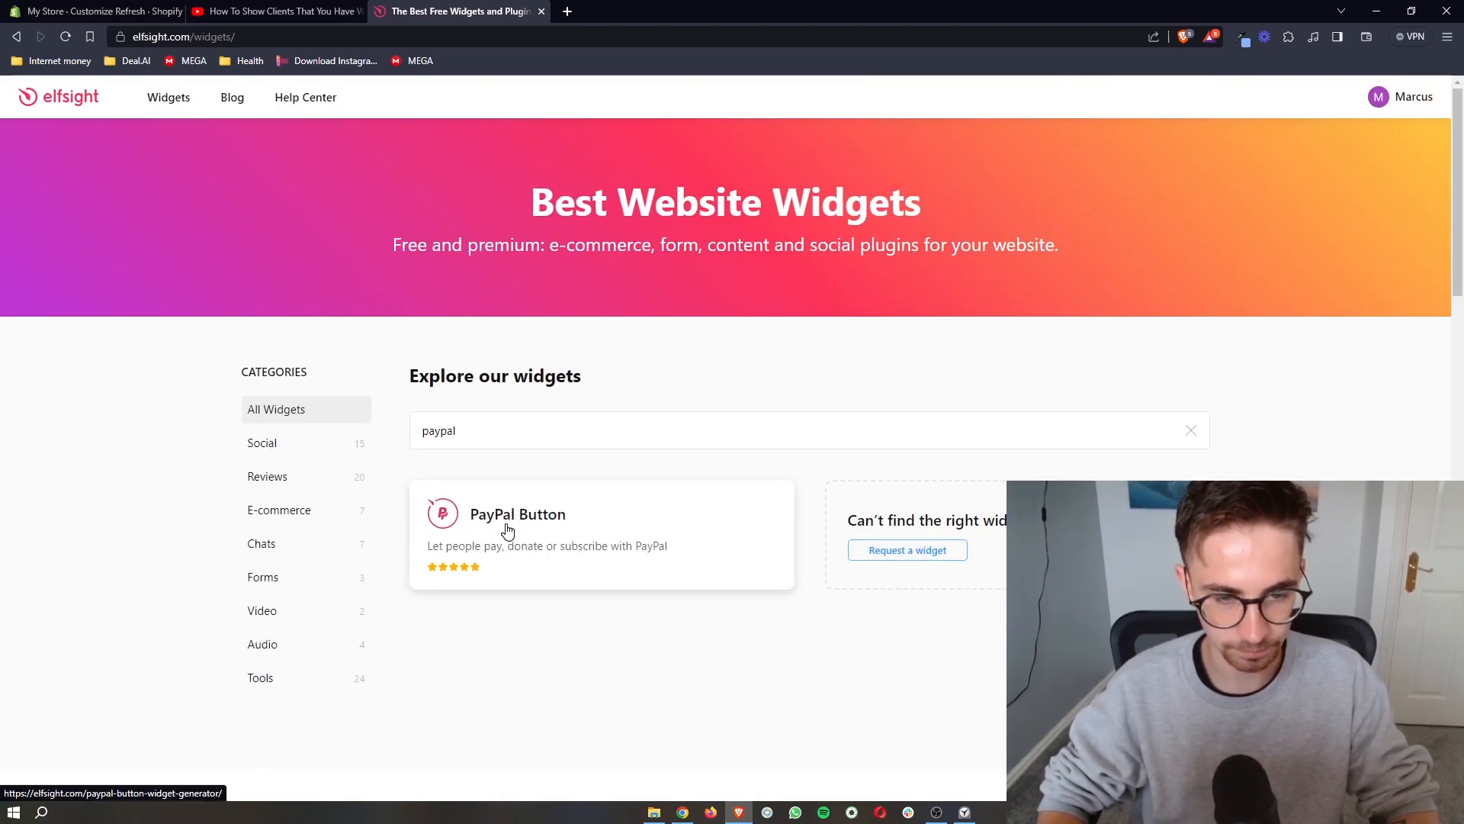
Step: Open the PayPal Button widget, preview the Subscription template, then pick the Checkout template
{"action": "left_click", "coordinate": [509, 523]}
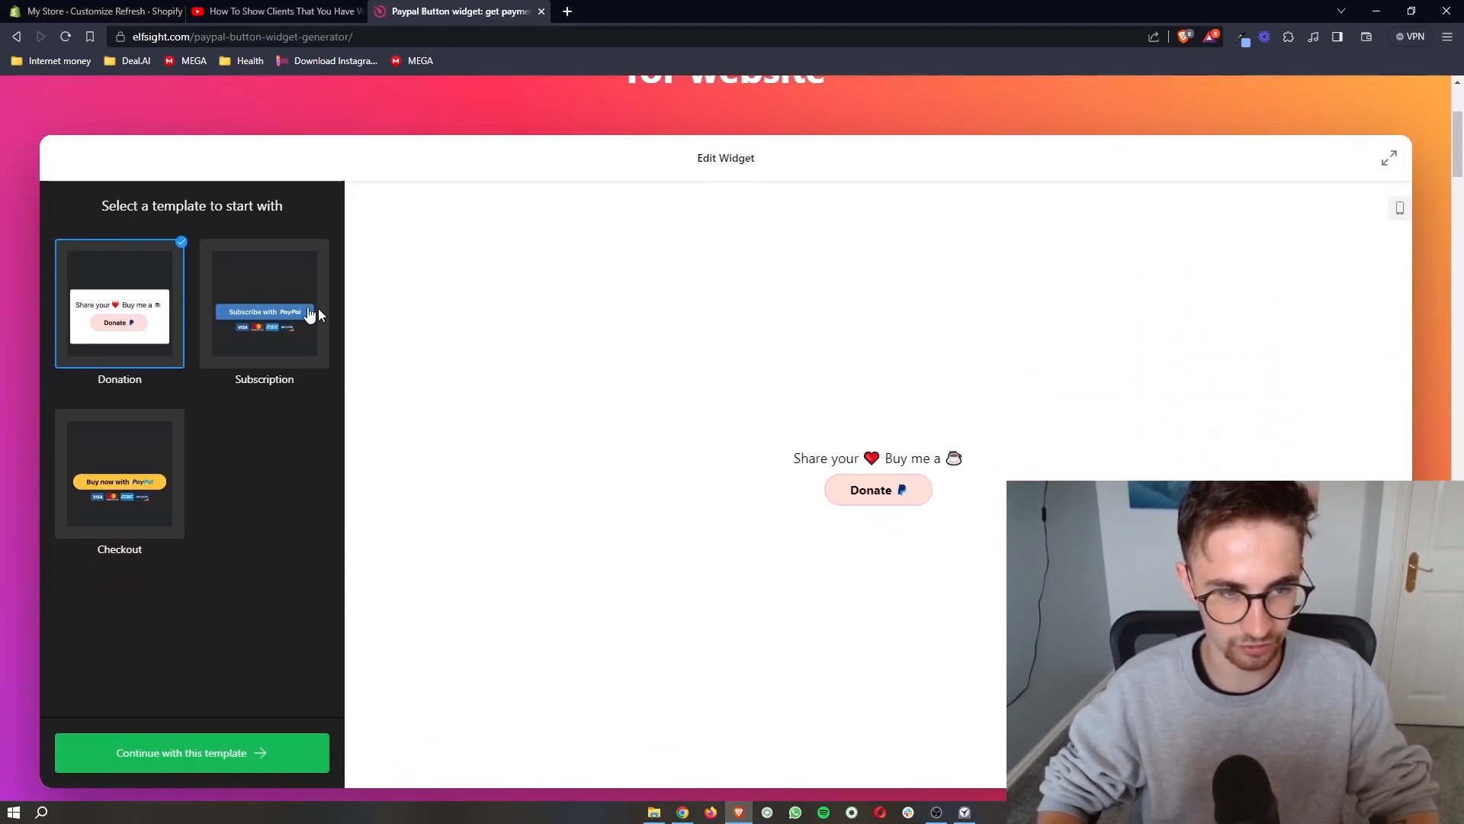
{"action": "left_click", "coordinate": [263, 302]}
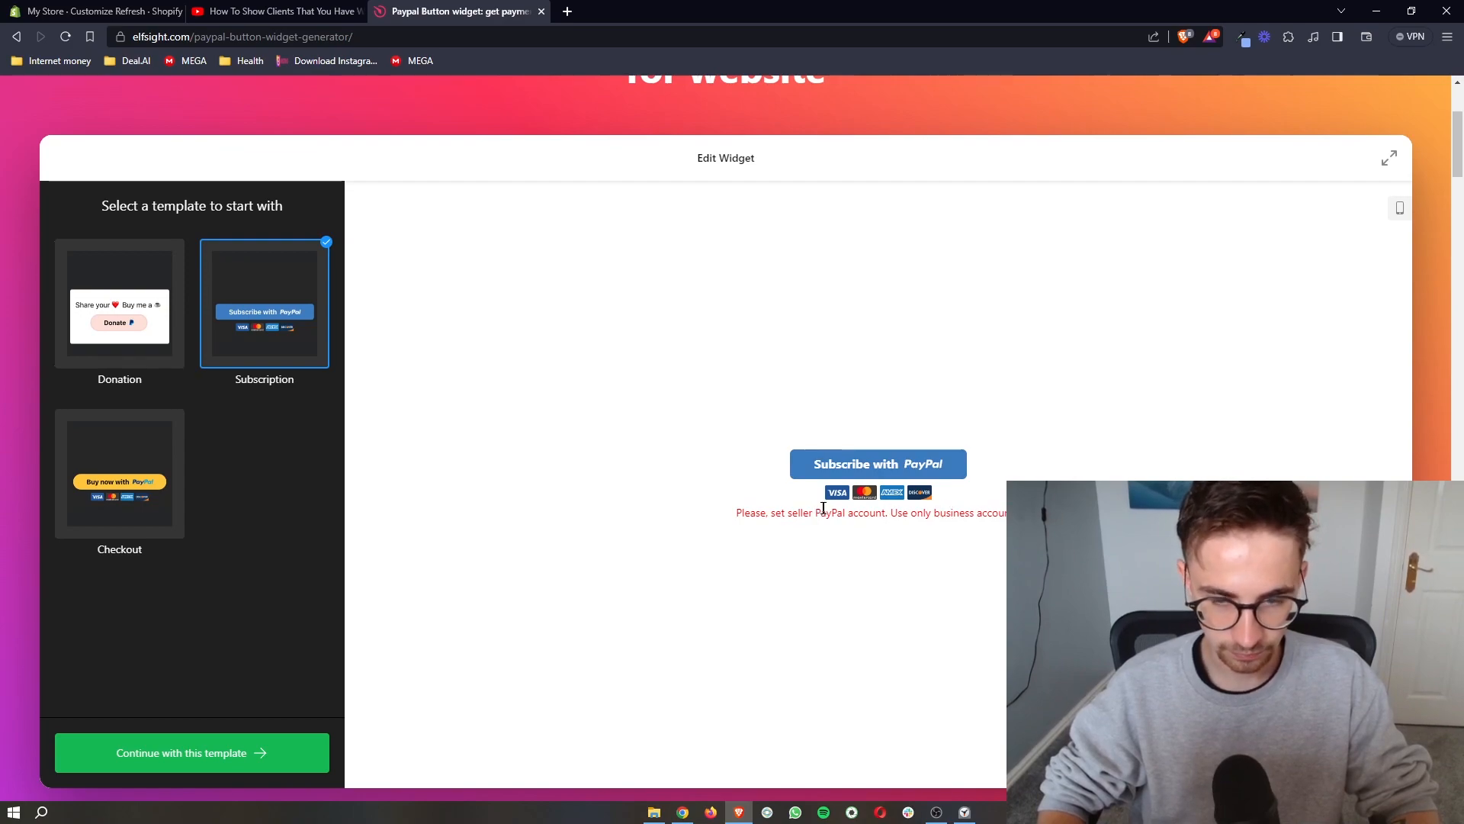
{"action": "mouse_move", "coordinate": [850, 480]}
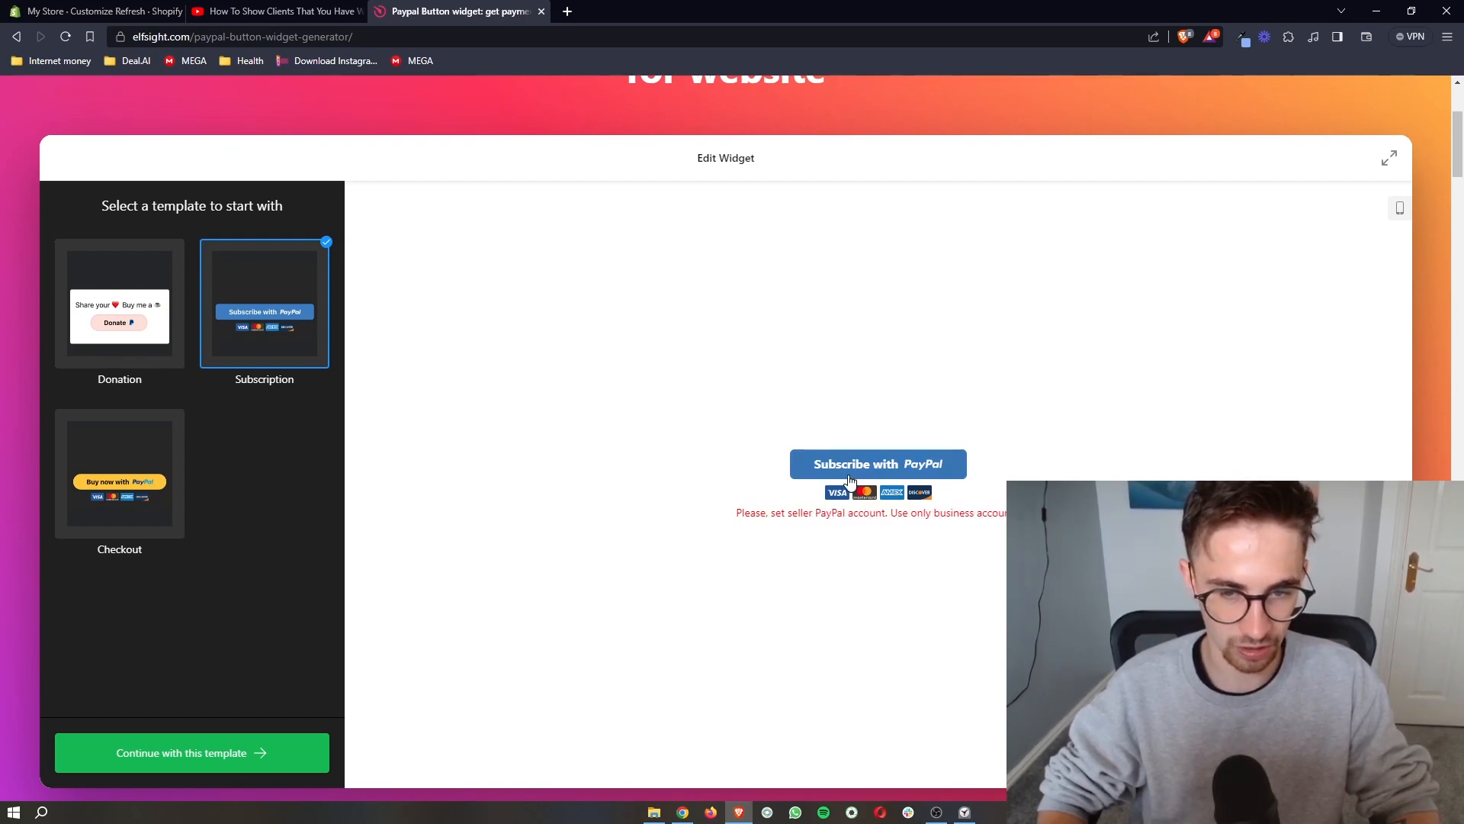
{"action": "mouse_move", "coordinate": [900, 475]}
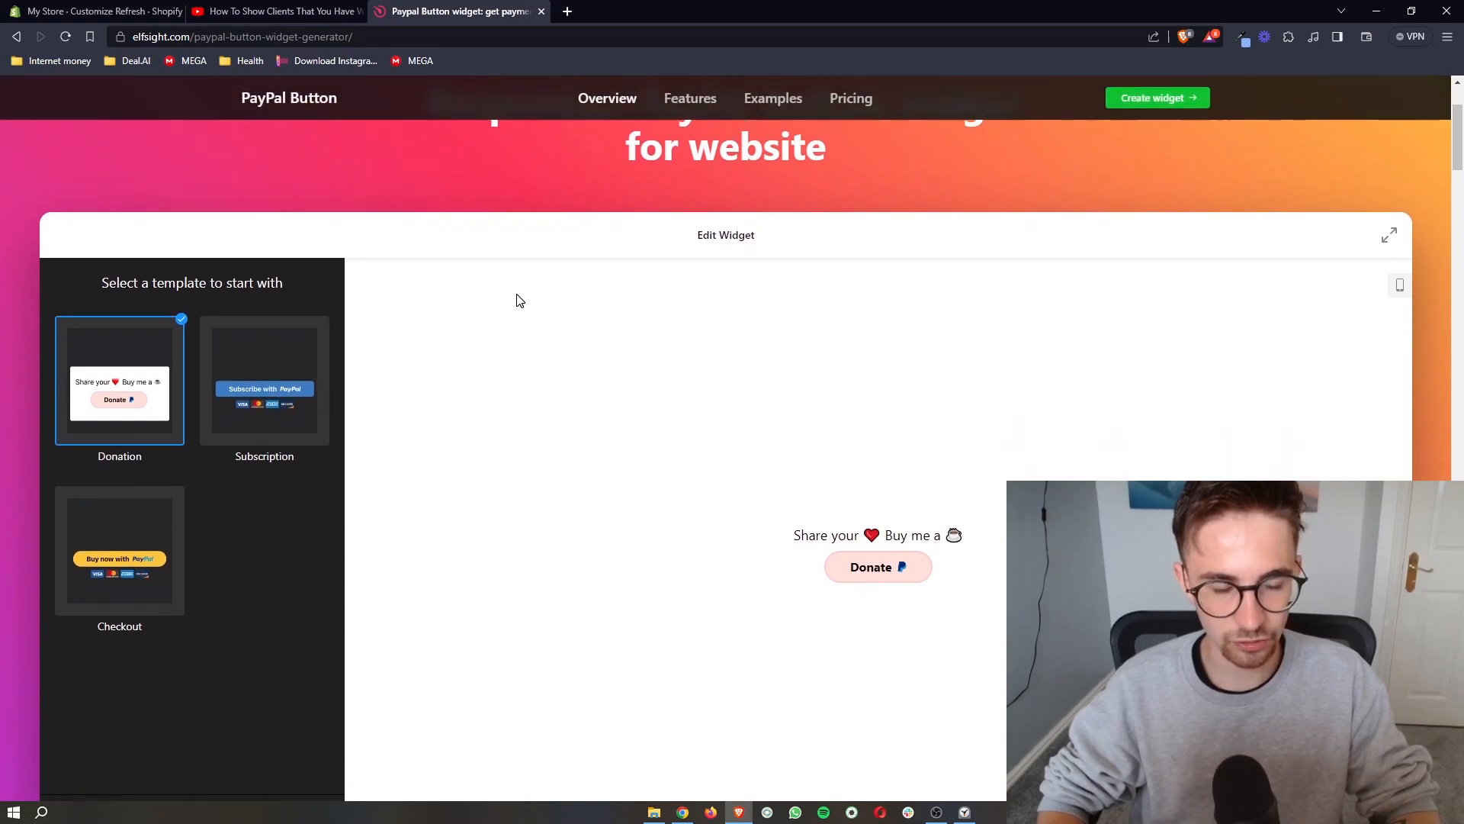
{"action": "scroll", "scroll_direction": "down", "scroll_amount": 3}
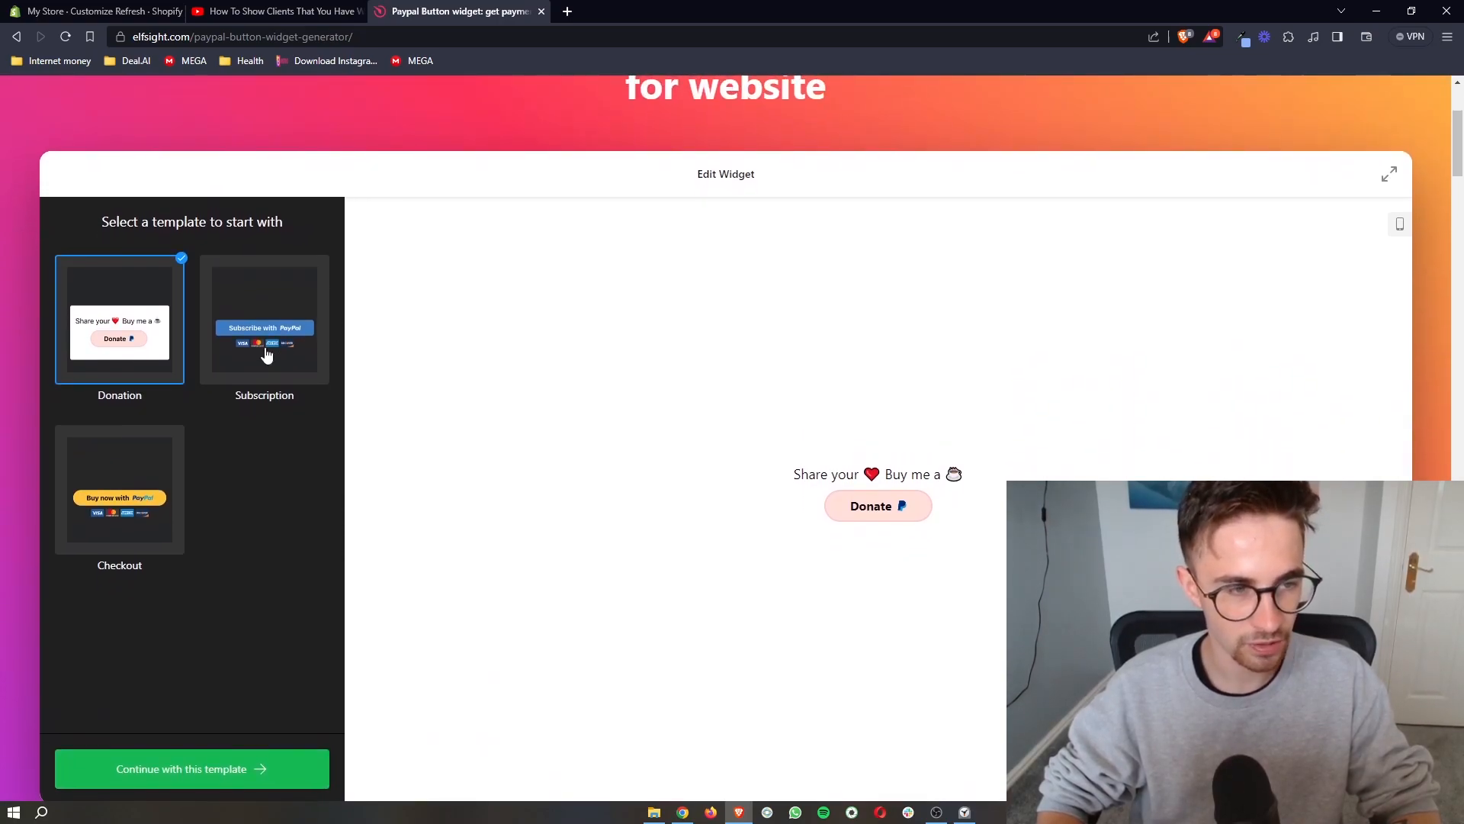
{"action": "mouse_move", "coordinate": [235, 514]}
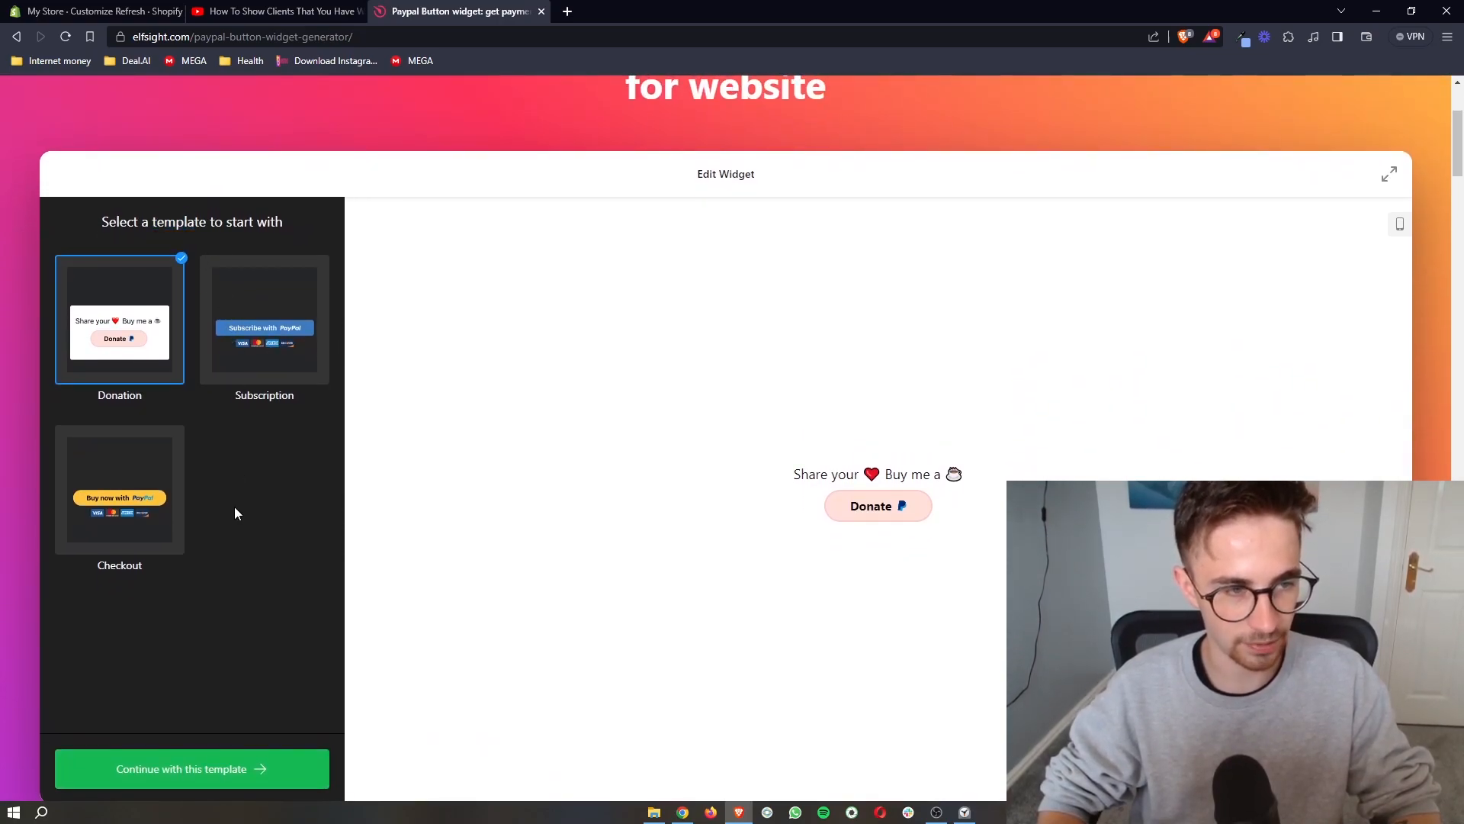
{"action": "mouse_move", "coordinate": [889, 510]}
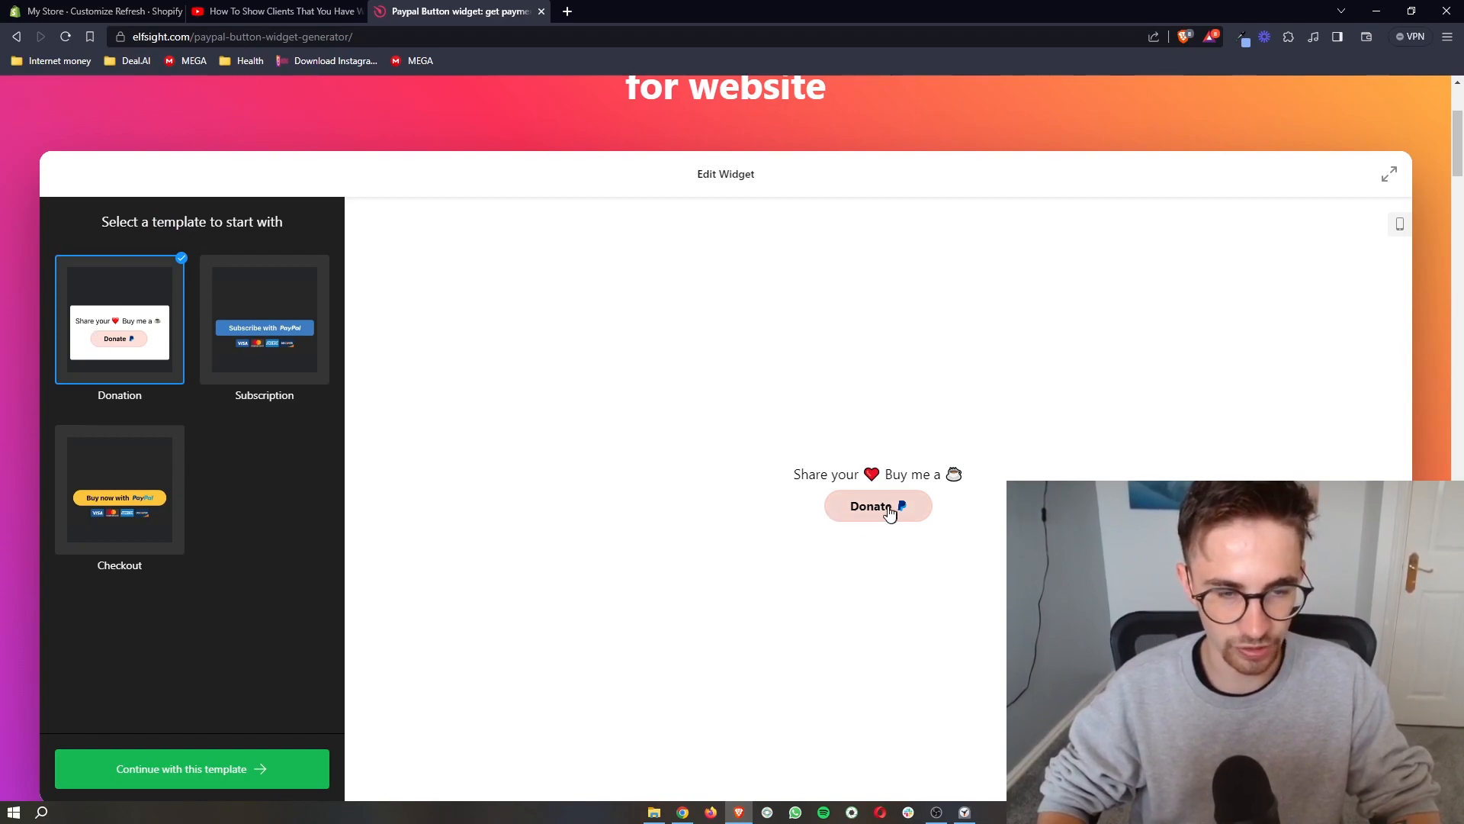
{"action": "left_click", "coordinate": [264, 318]}
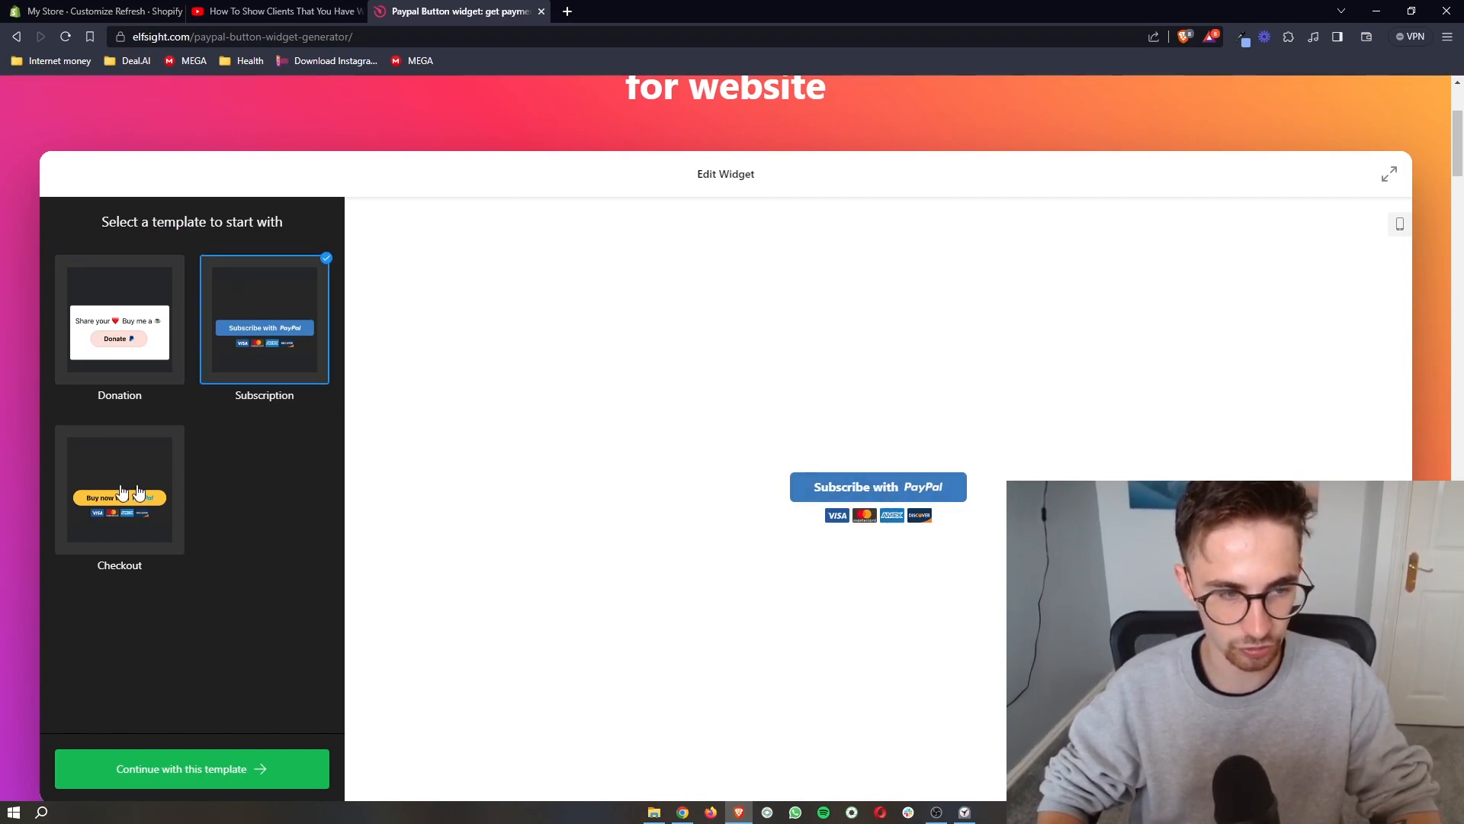
{"action": "left_click", "coordinate": [119, 488]}
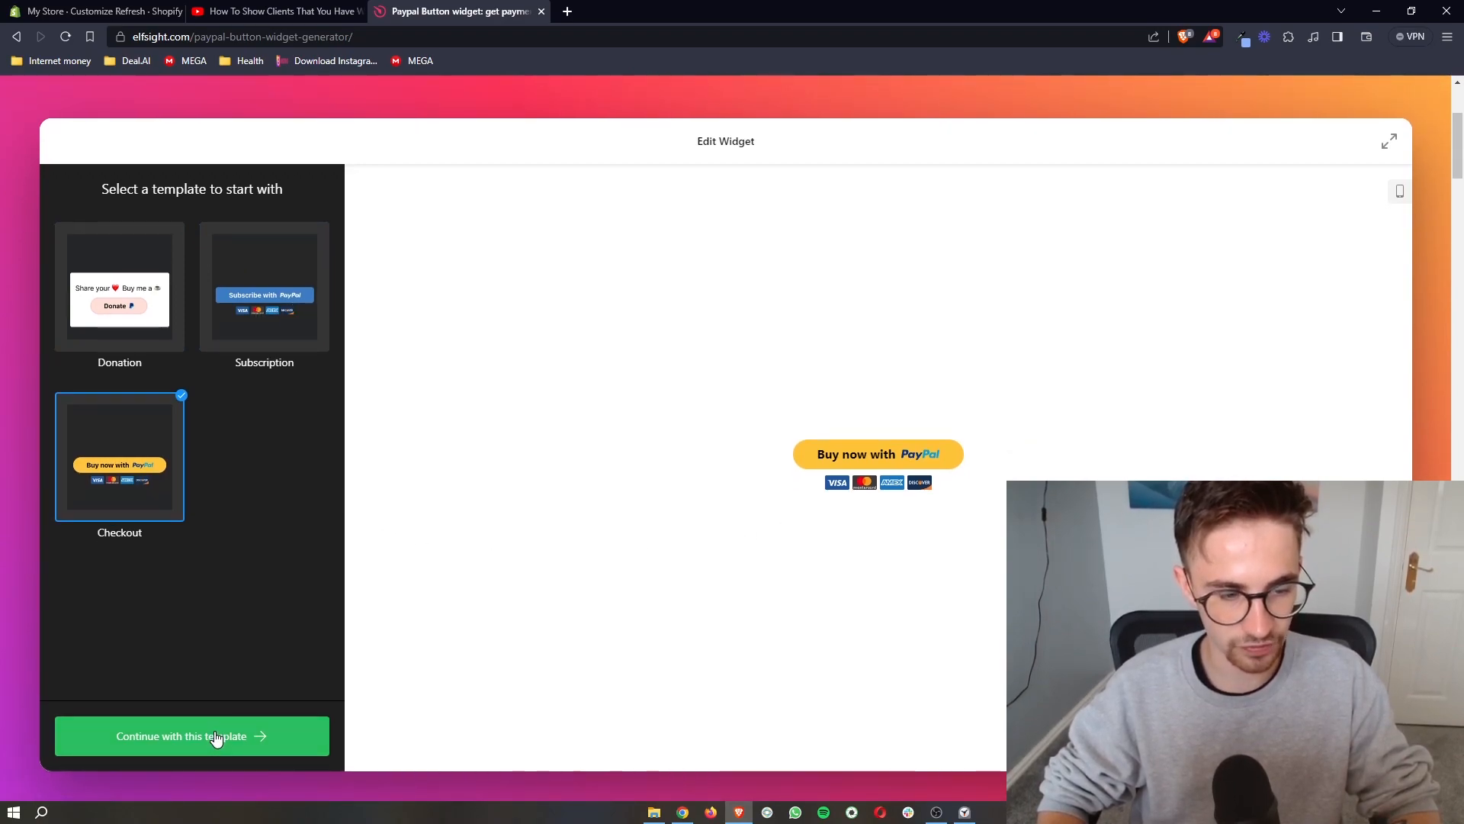
Step: Continue with the Checkout template into payment settings, keeping Checkout over Subscription as payment type
{"action": "left_click", "coordinate": [192, 735]}
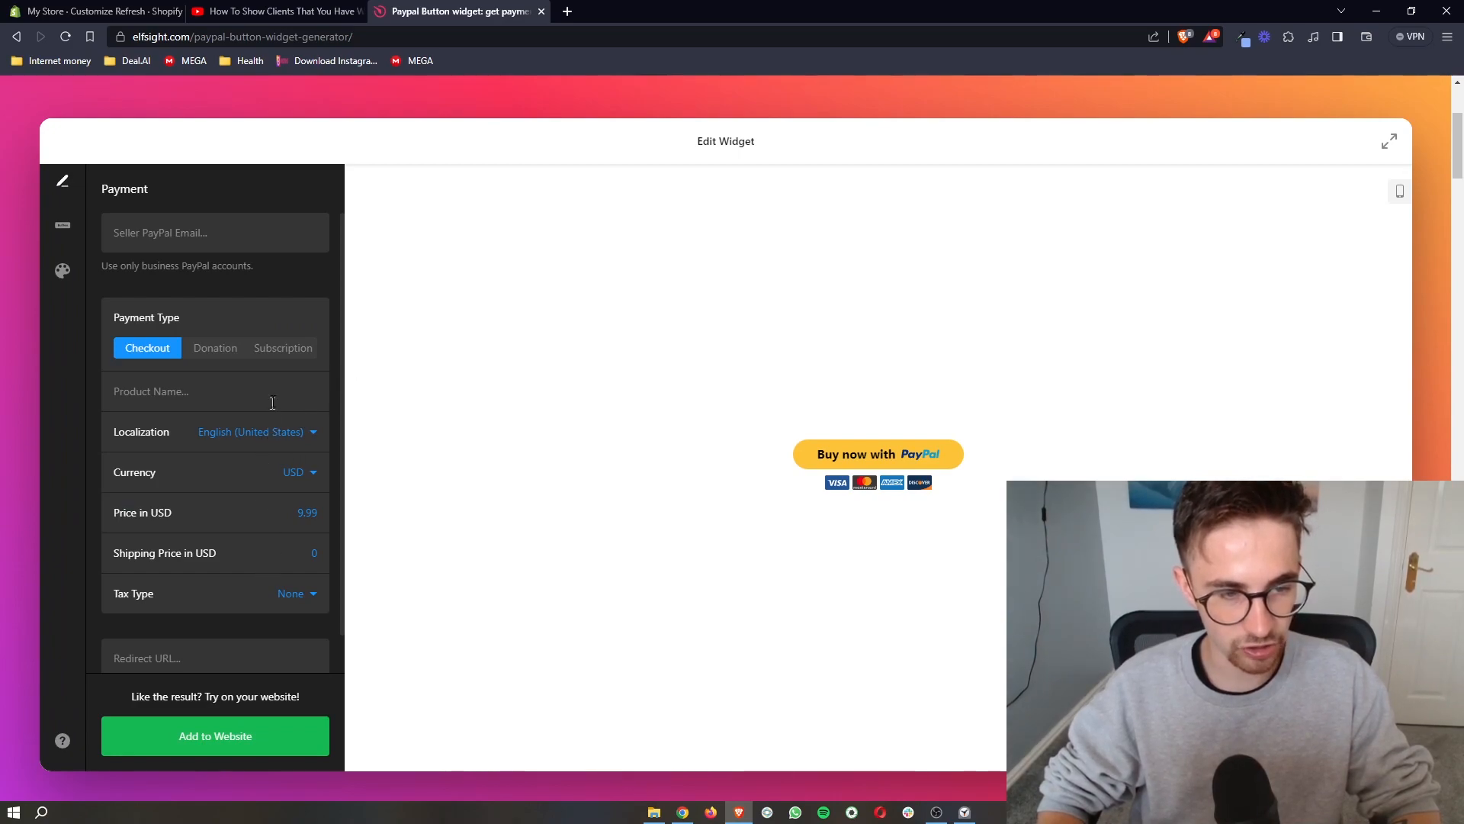
{"action": "left_click", "coordinate": [284, 348]}
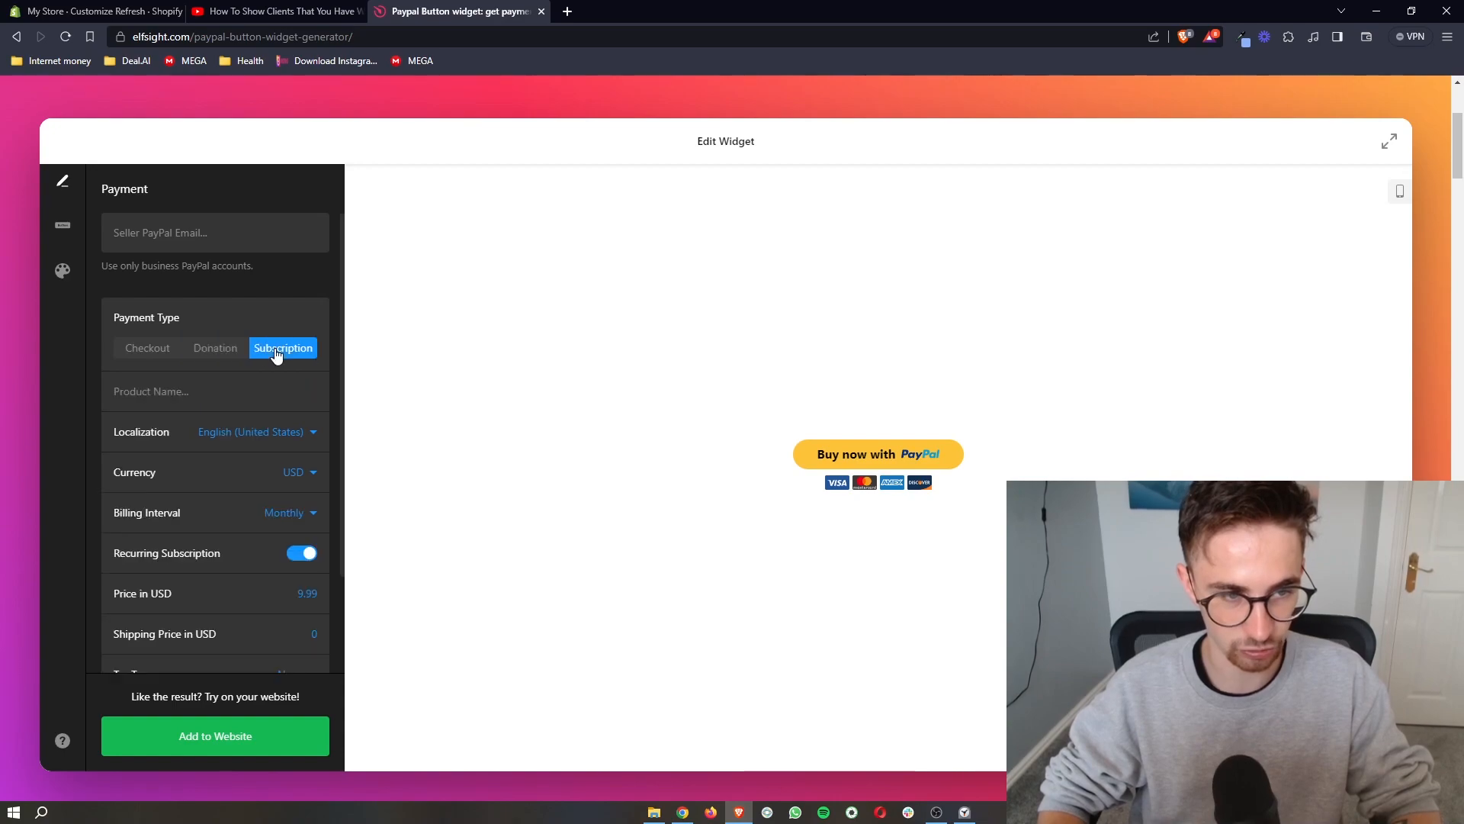
{"action": "left_click", "coordinate": [147, 347]}
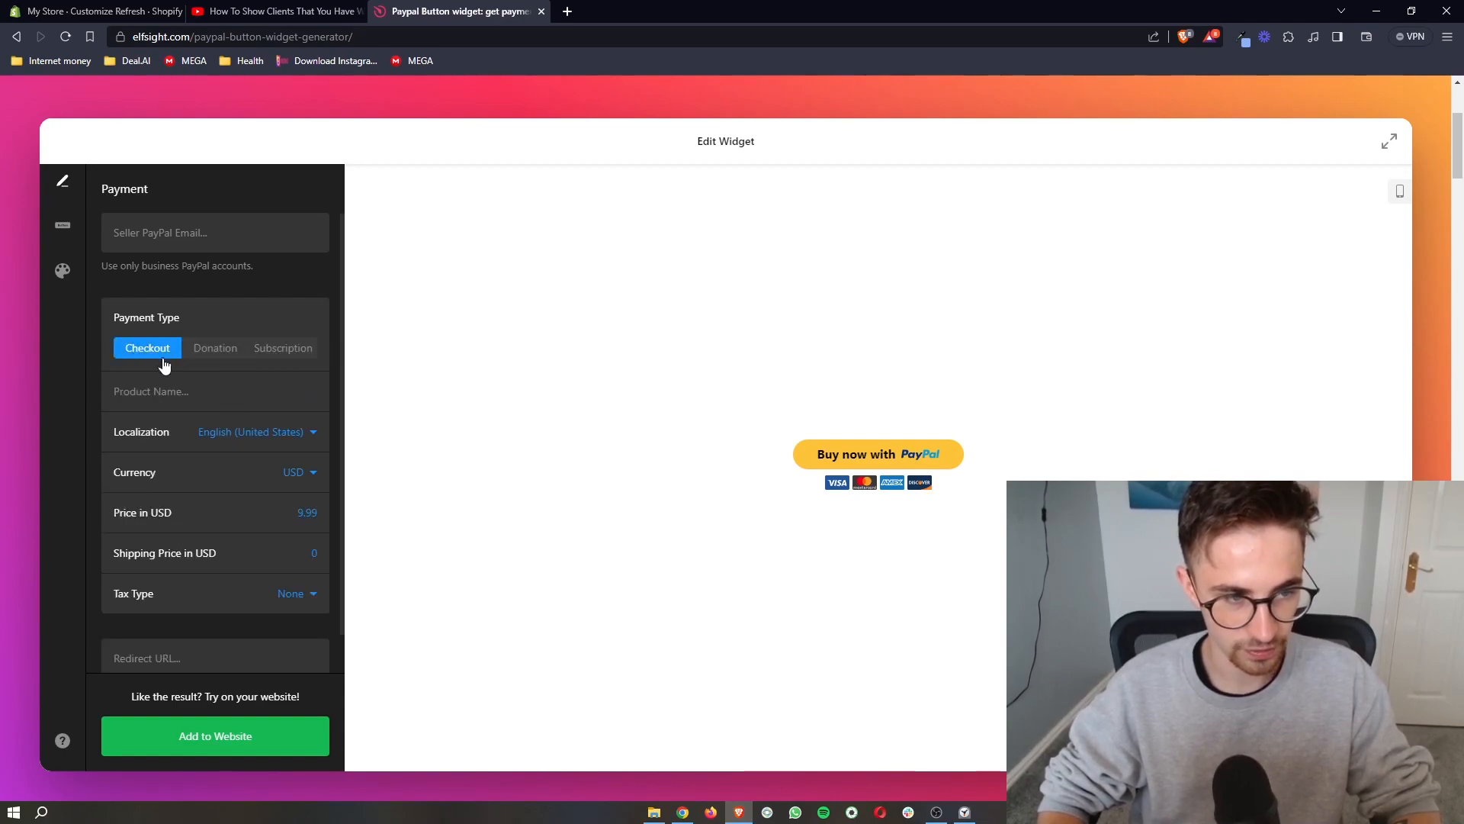
{"action": "scroll", "scroll_direction": "down", "scroll_amount": 3}
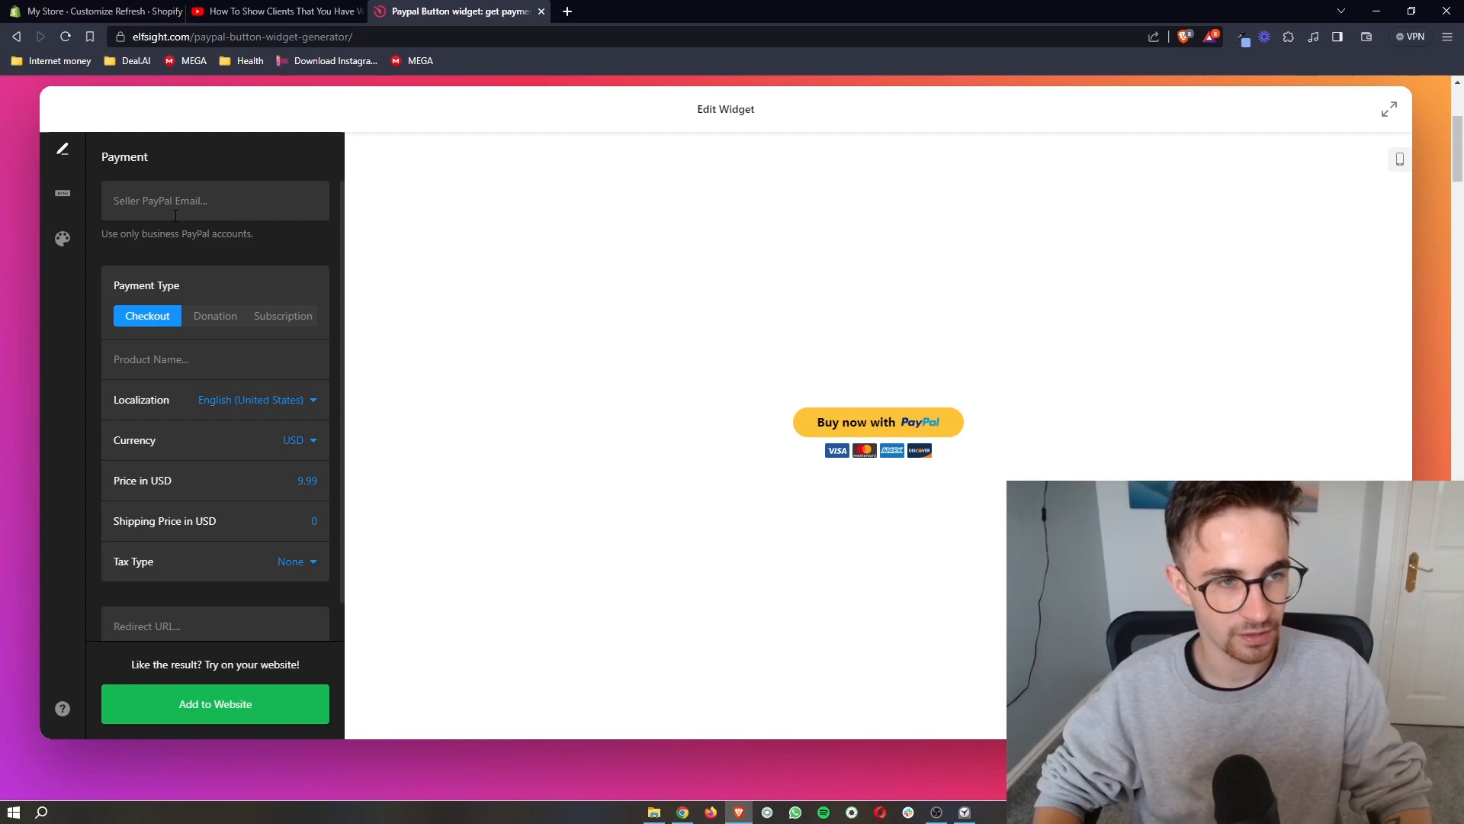
Step: Set the button's product name to 'Candle'
{"action": "left_click", "coordinate": [215, 202]}
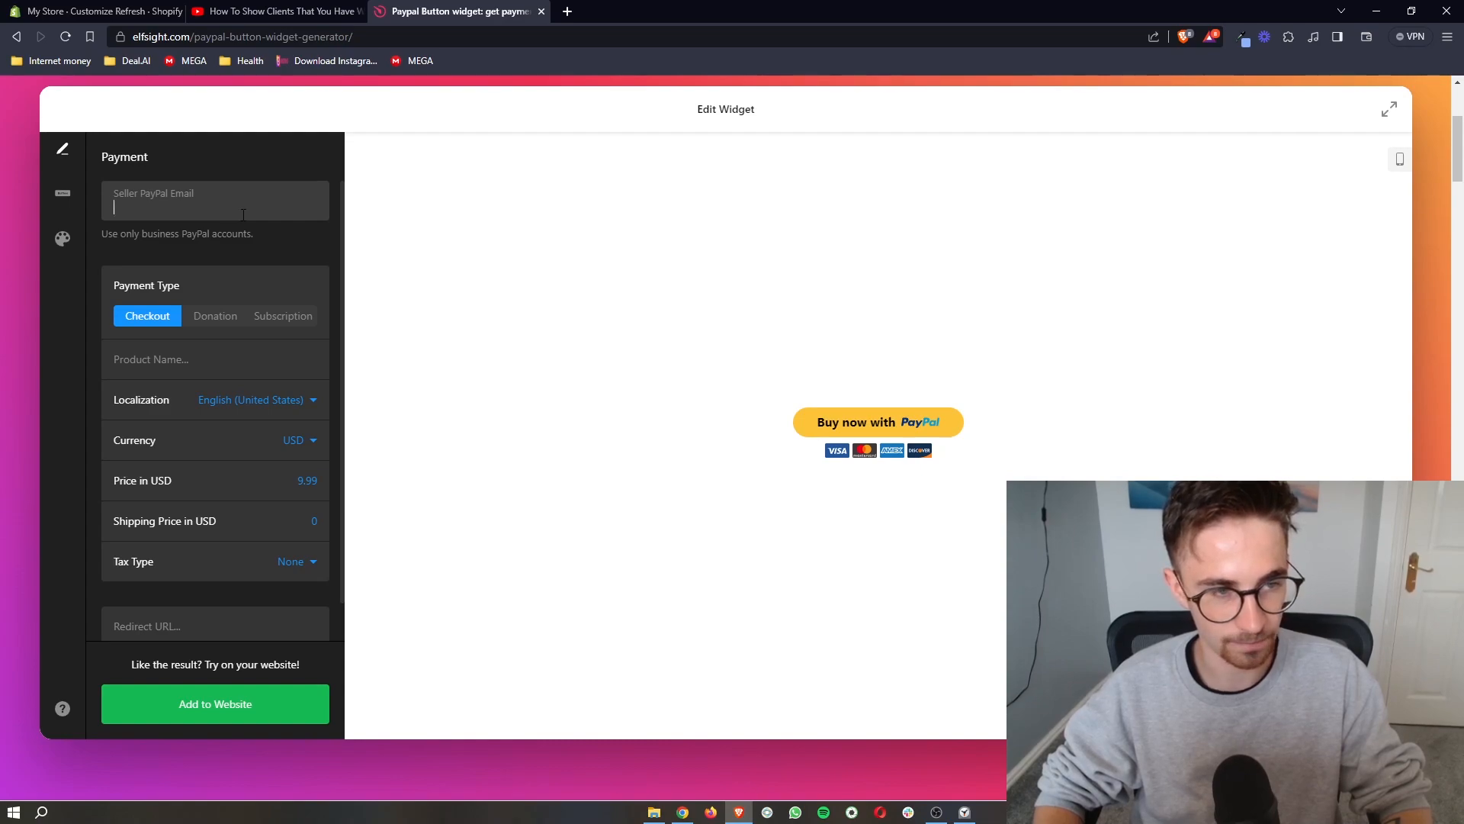
{"action": "left_click", "coordinate": [215, 360]}
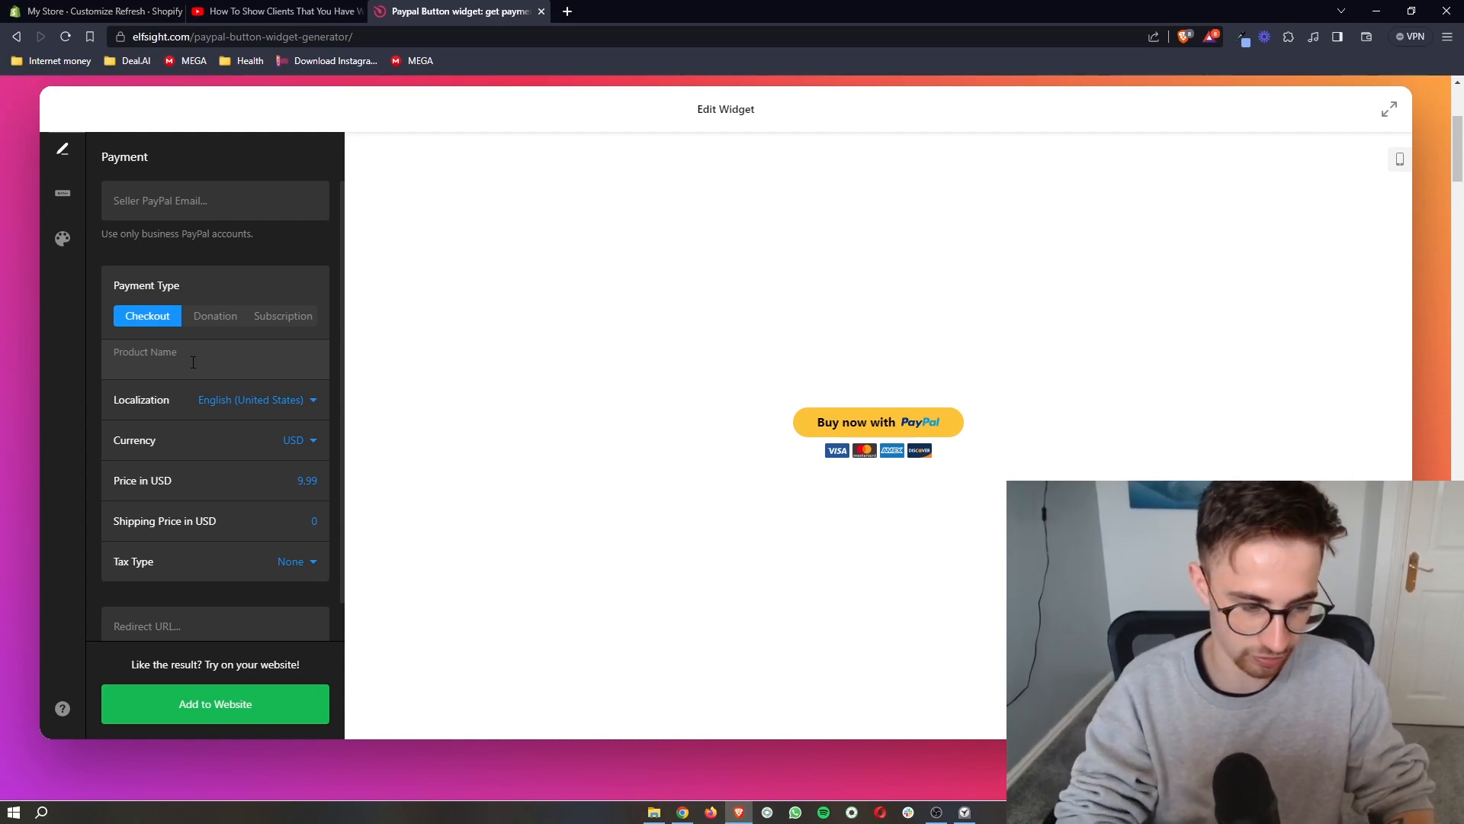
{"action": "type", "text": "C"}
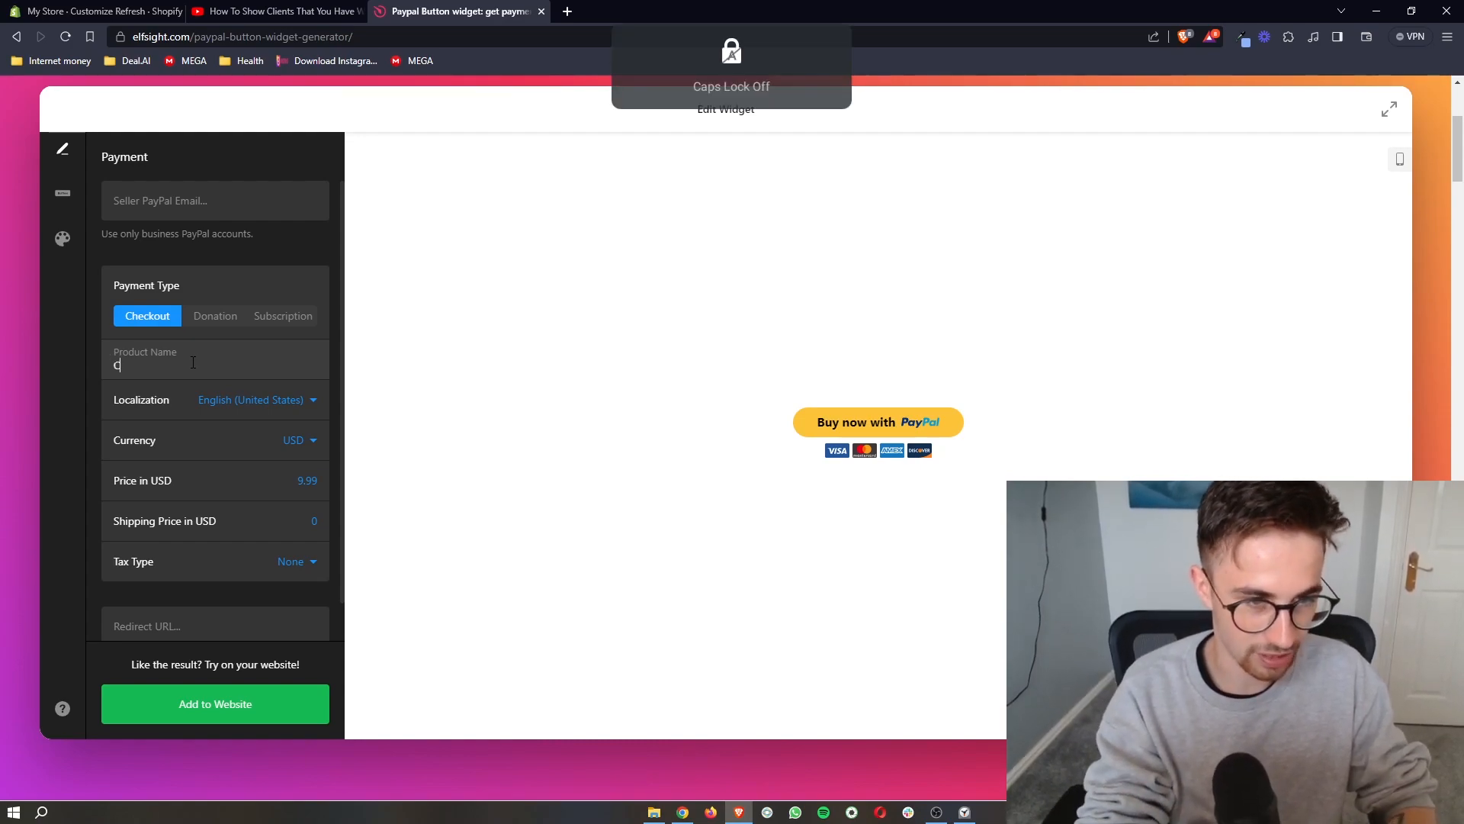
{"action": "type", "text": "andle"}
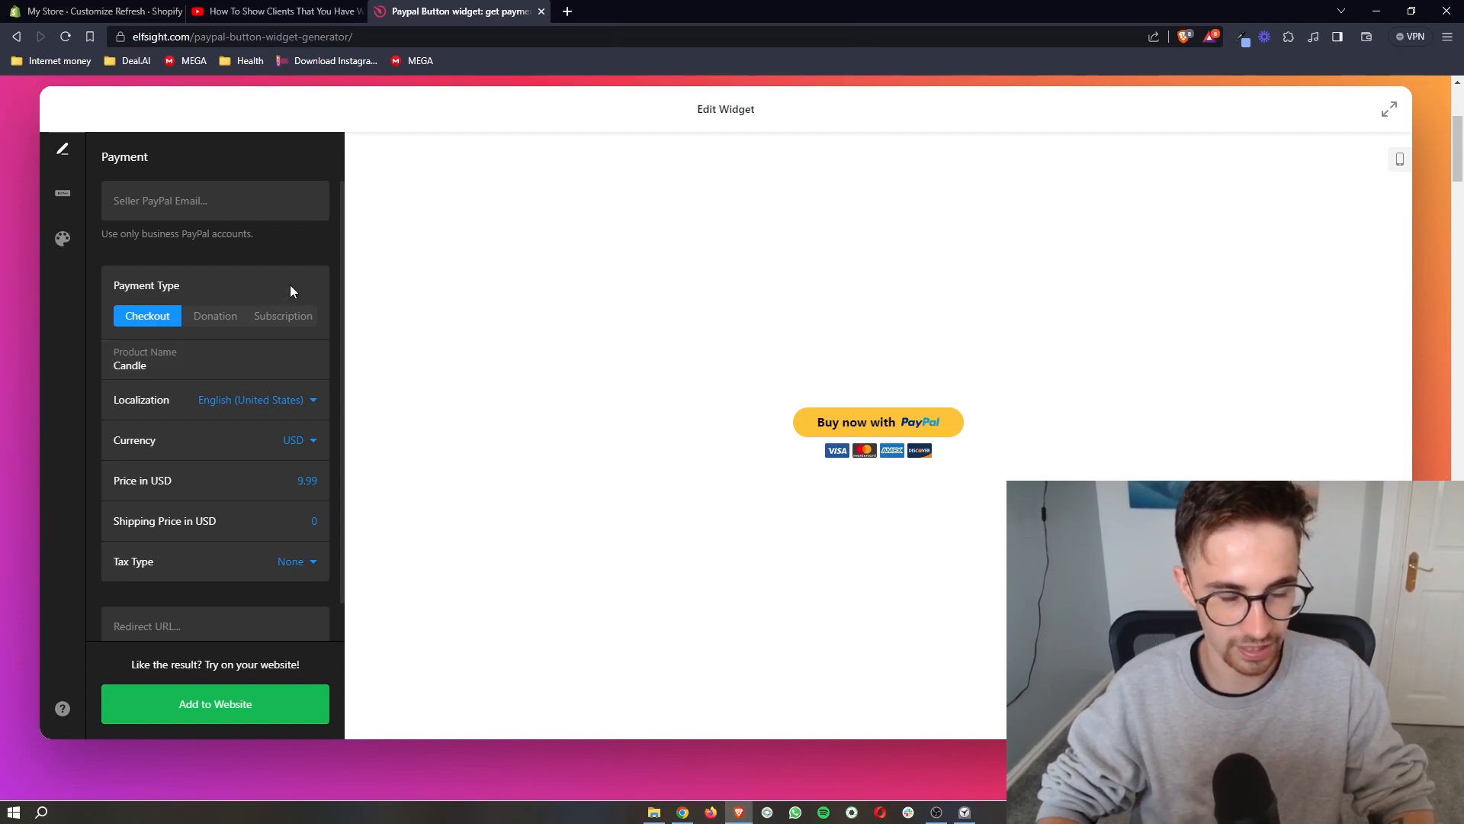
Step: Set localization to English (United Kingdom) and currency to GBP, then add the widget to a website
{"action": "left_click", "coordinate": [256, 400]}
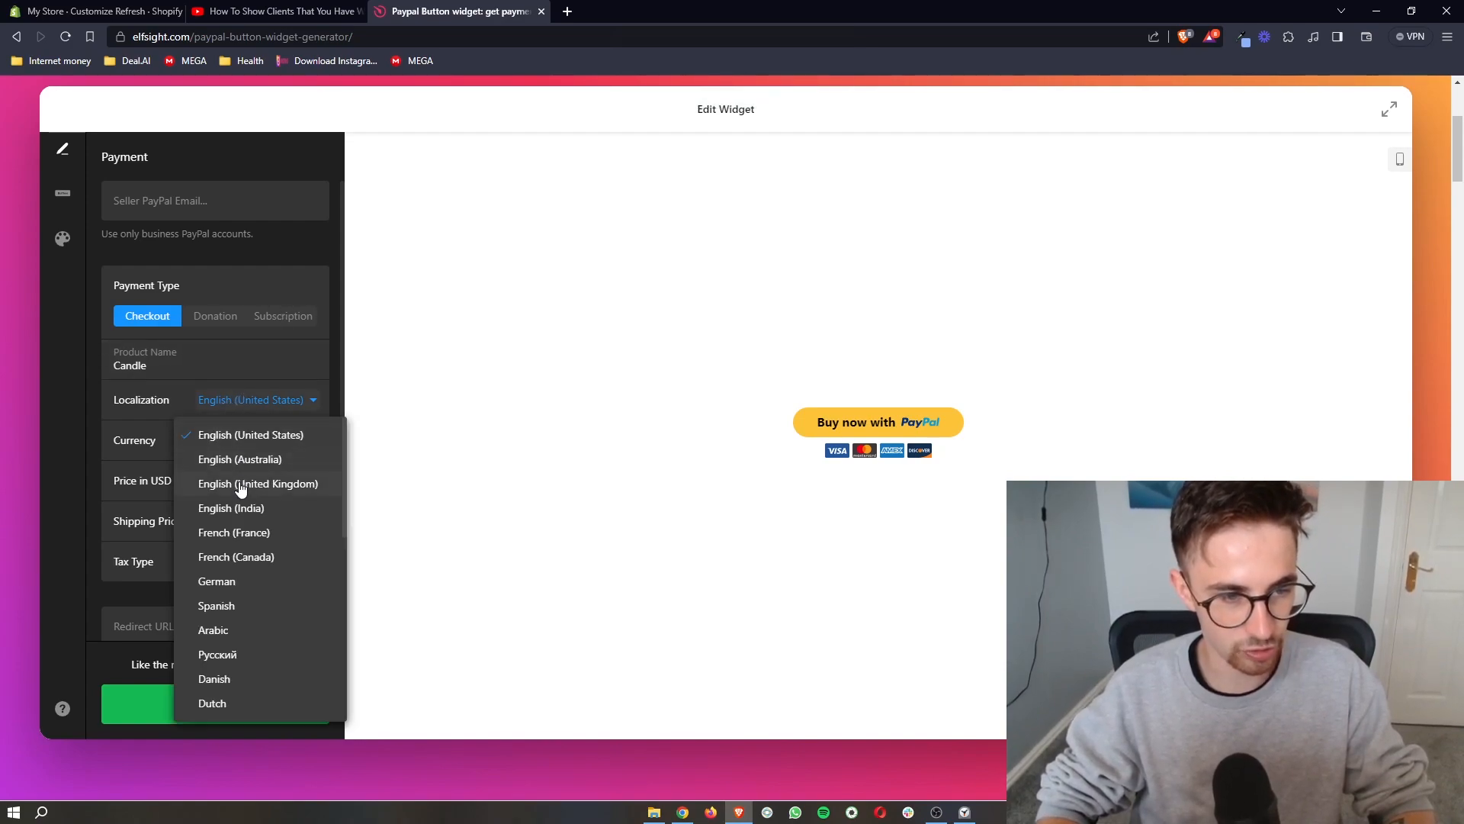
{"action": "left_click", "coordinate": [258, 483]}
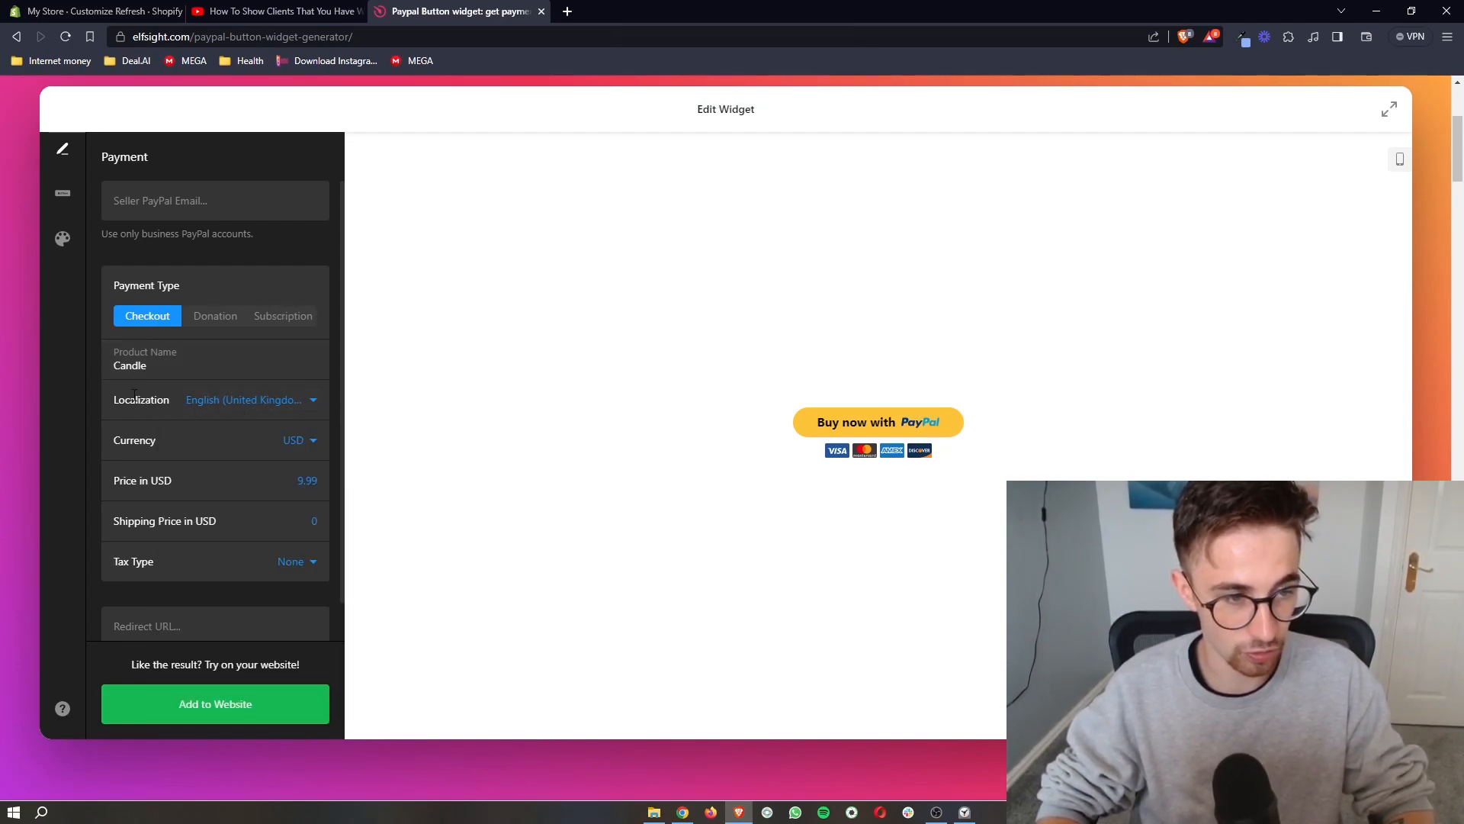
{"action": "left_click", "coordinate": [298, 439]}
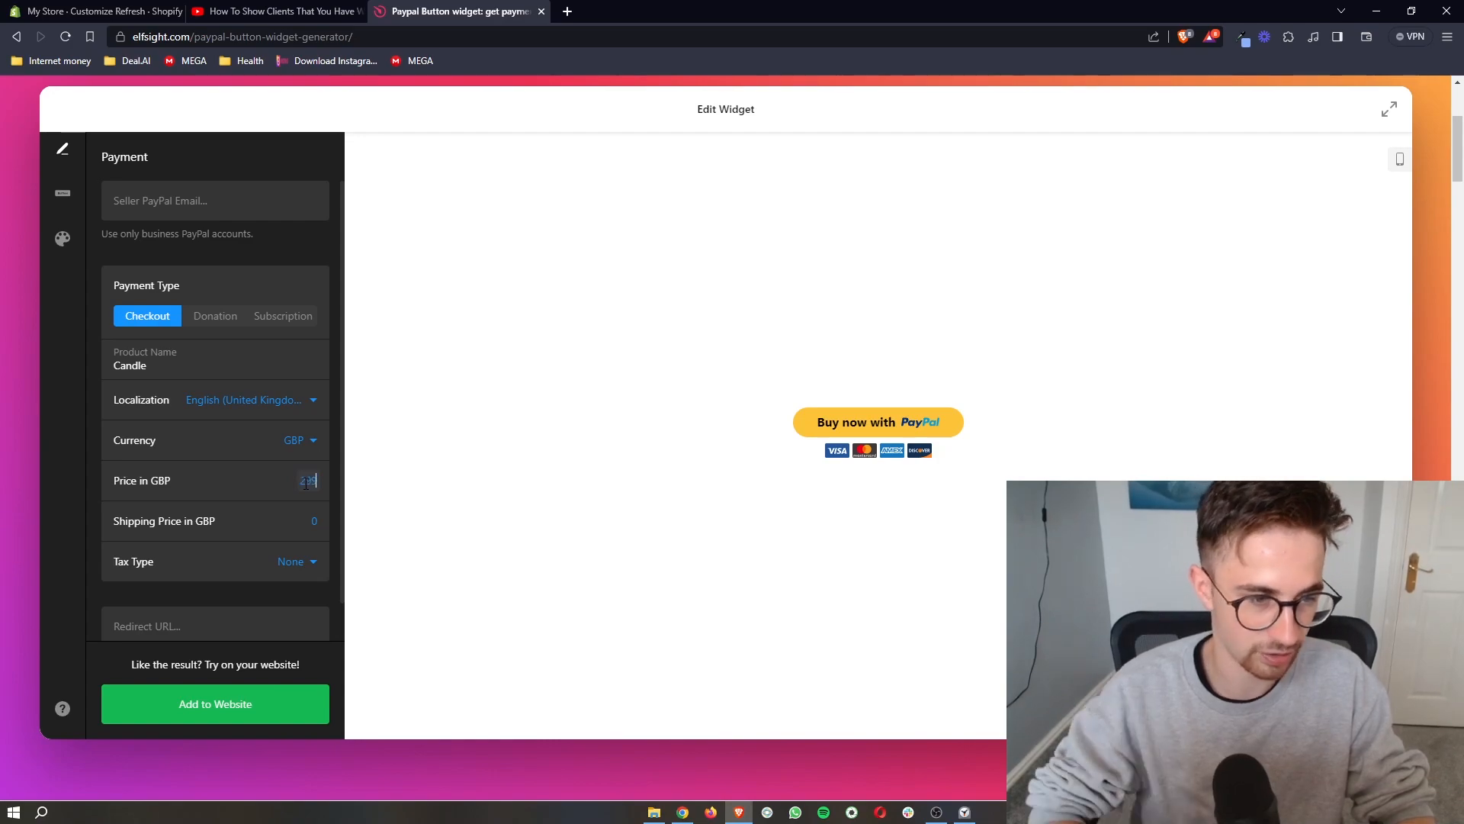
{"action": "scroll", "scroll_direction": "up", "scroll_amount": 3}
{"action": "type", "text": "299"}
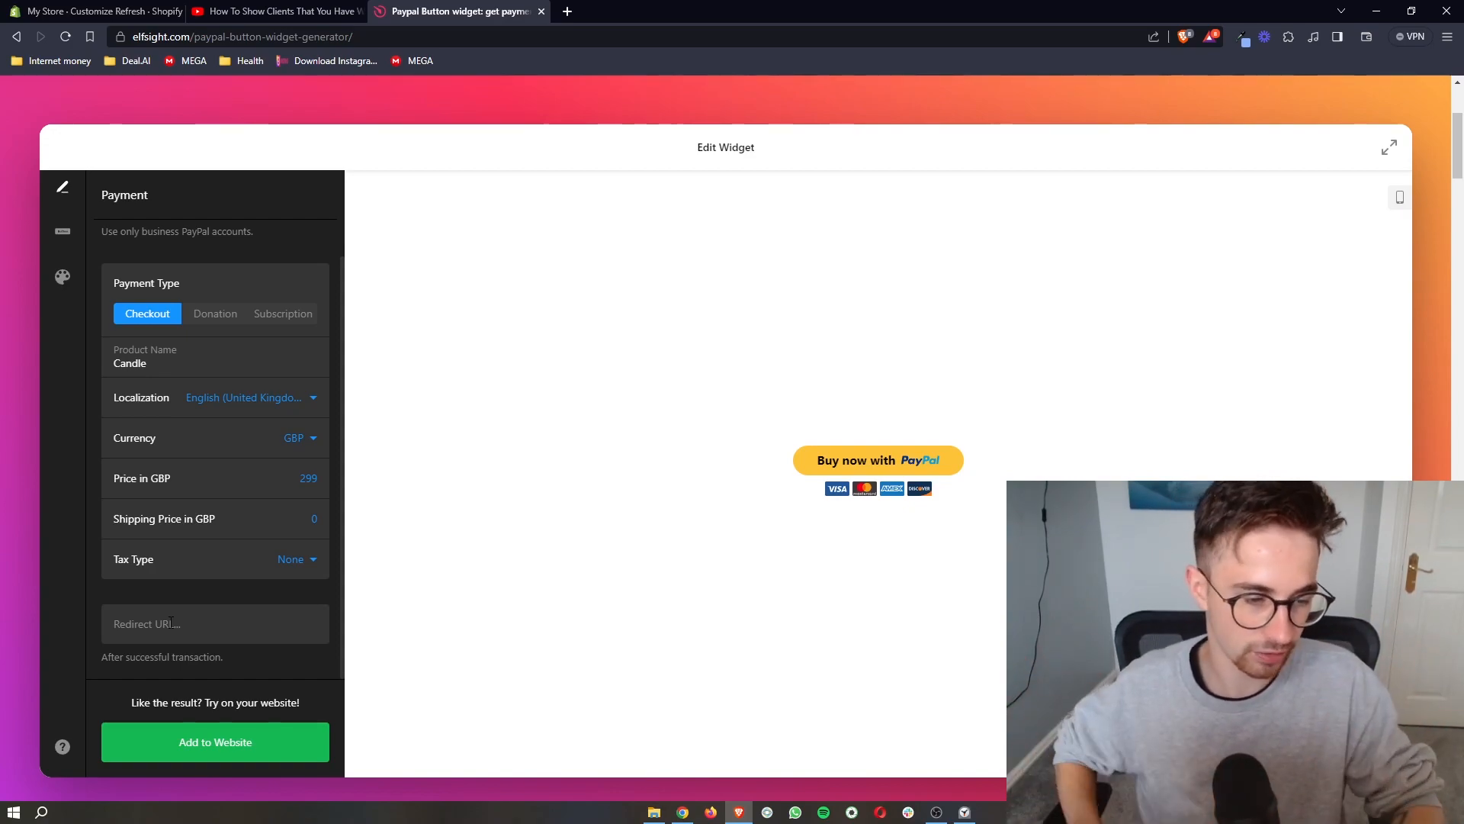
{"action": "left_click", "coordinate": [215, 742]}
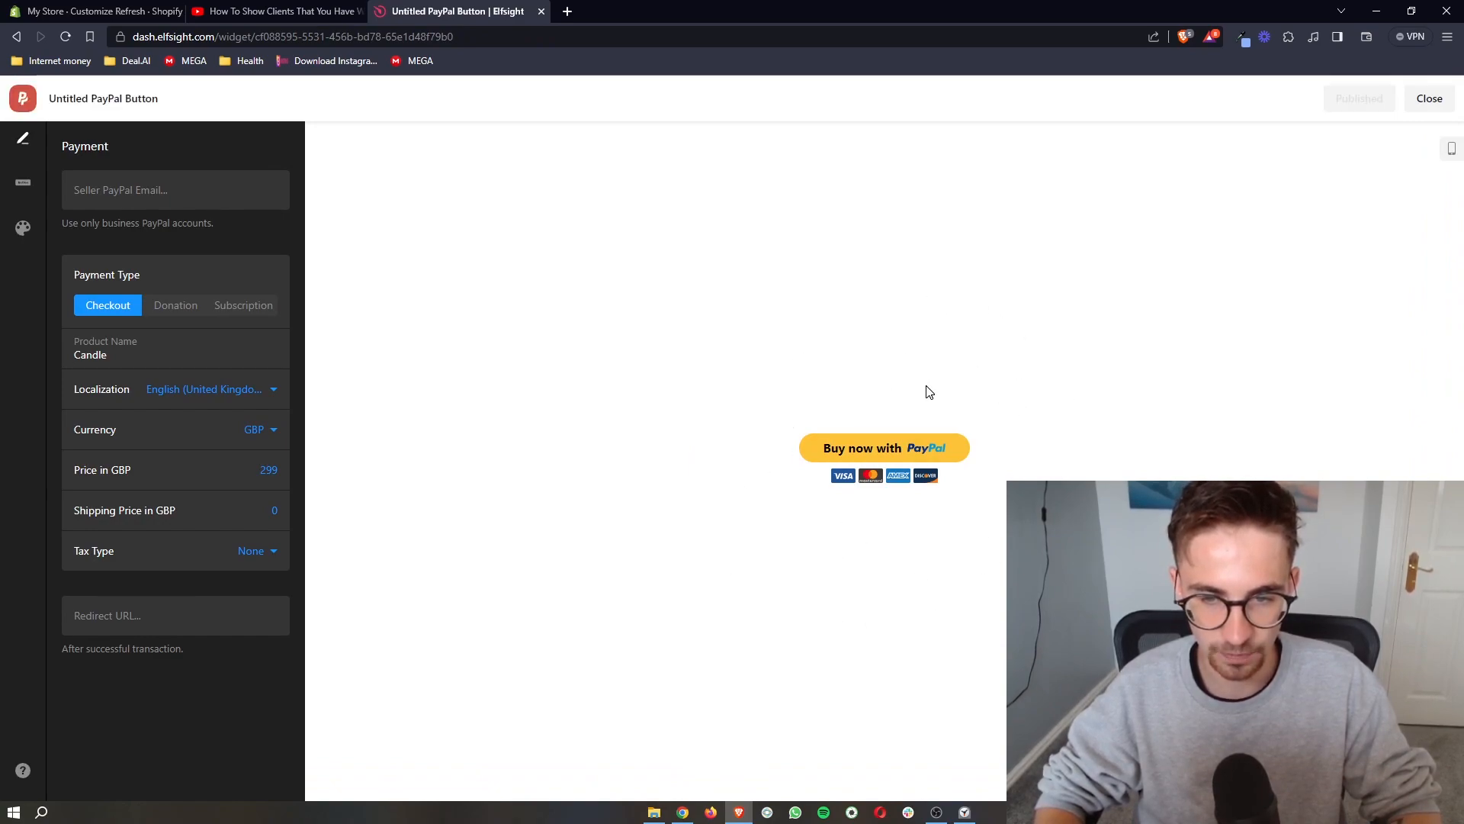
{"action": "mouse_move", "coordinate": [1334, 107]}
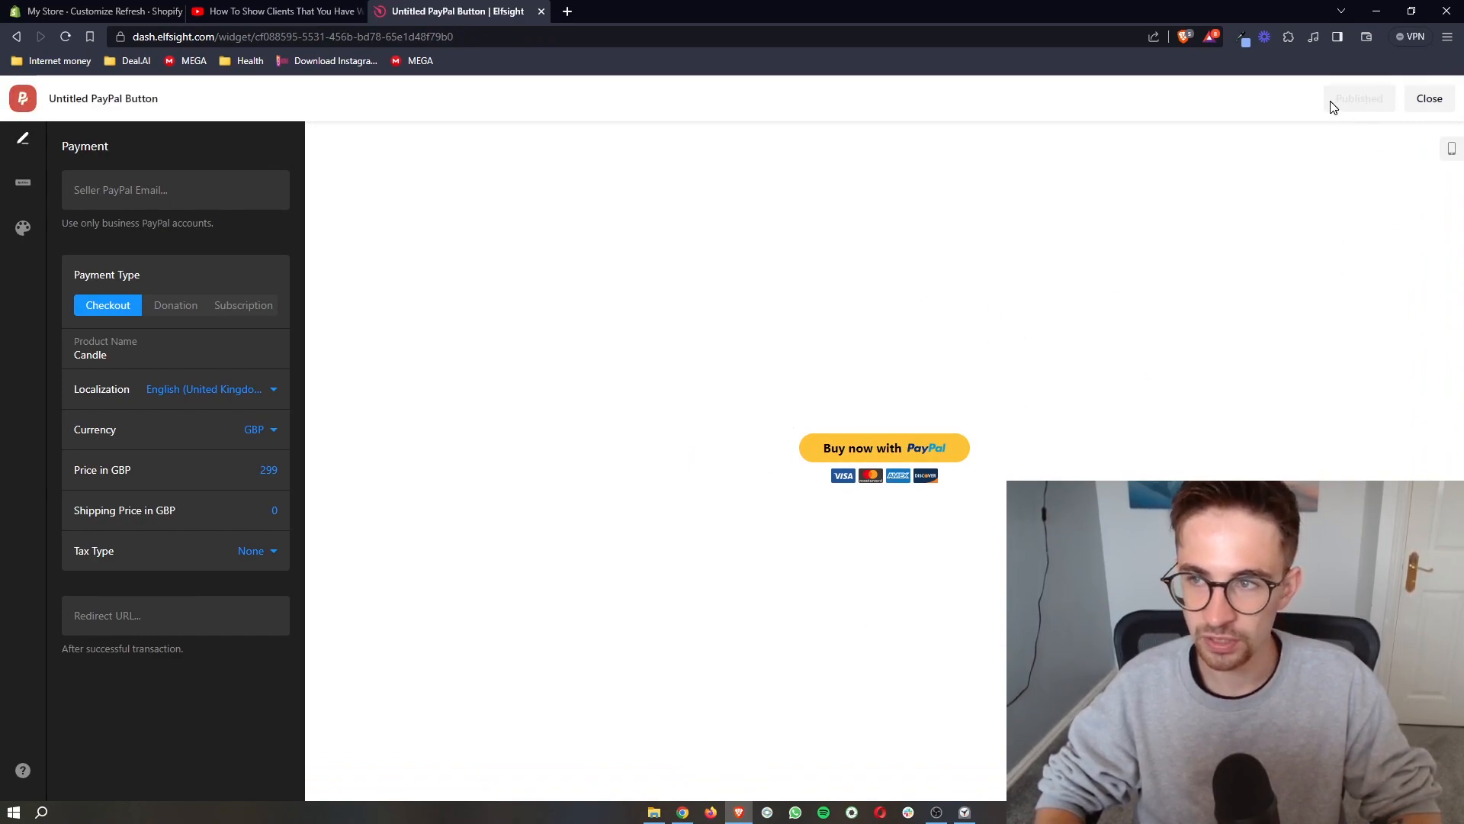
{"action": "mouse_move", "coordinate": [1363, 115]}
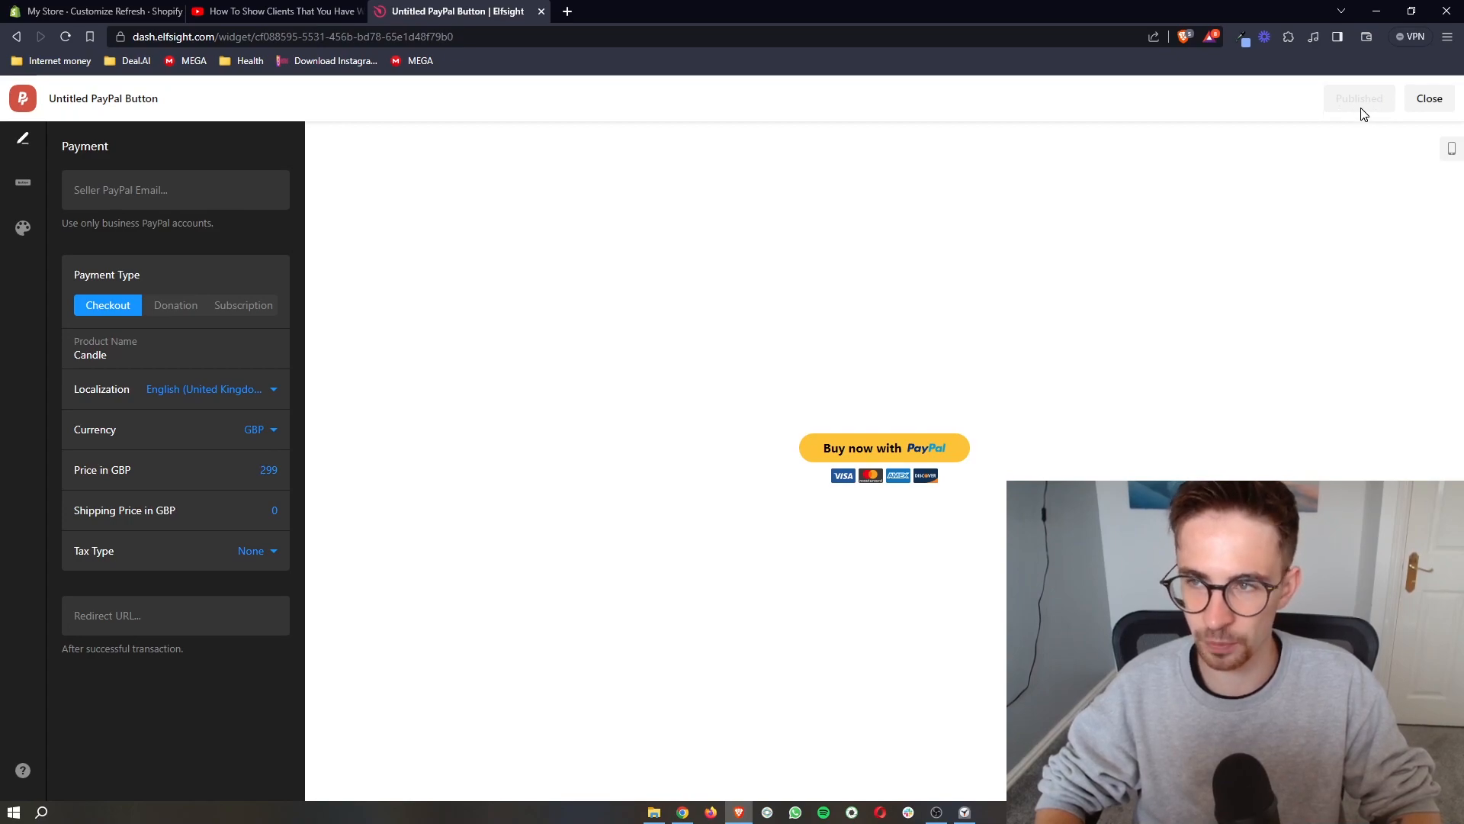
{"action": "mouse_move", "coordinate": [1332, 126]}
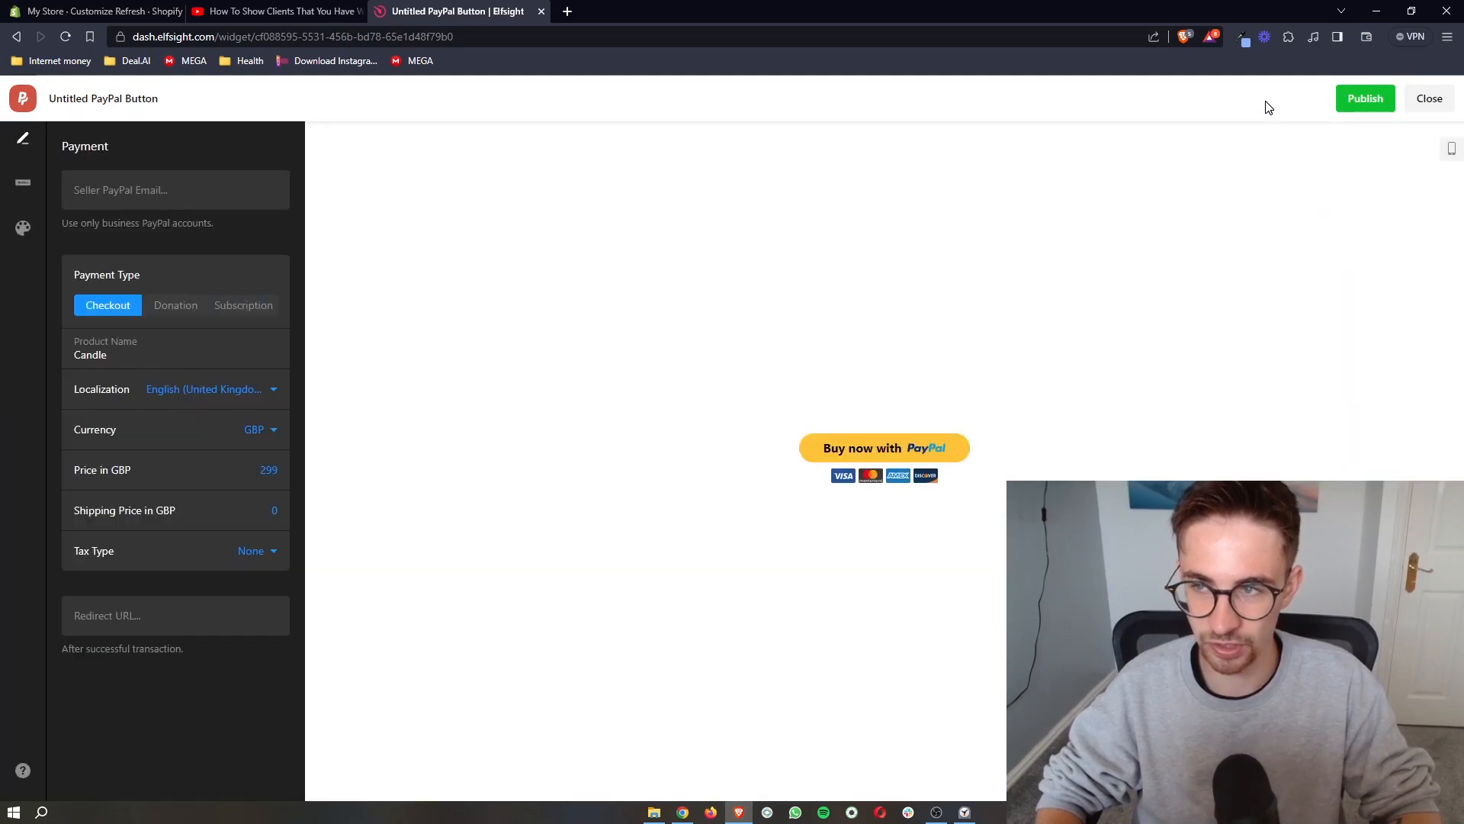
Step: Publish the PayPal button widget, bringing up the installation plans
{"action": "left_click", "coordinate": [1363, 98]}
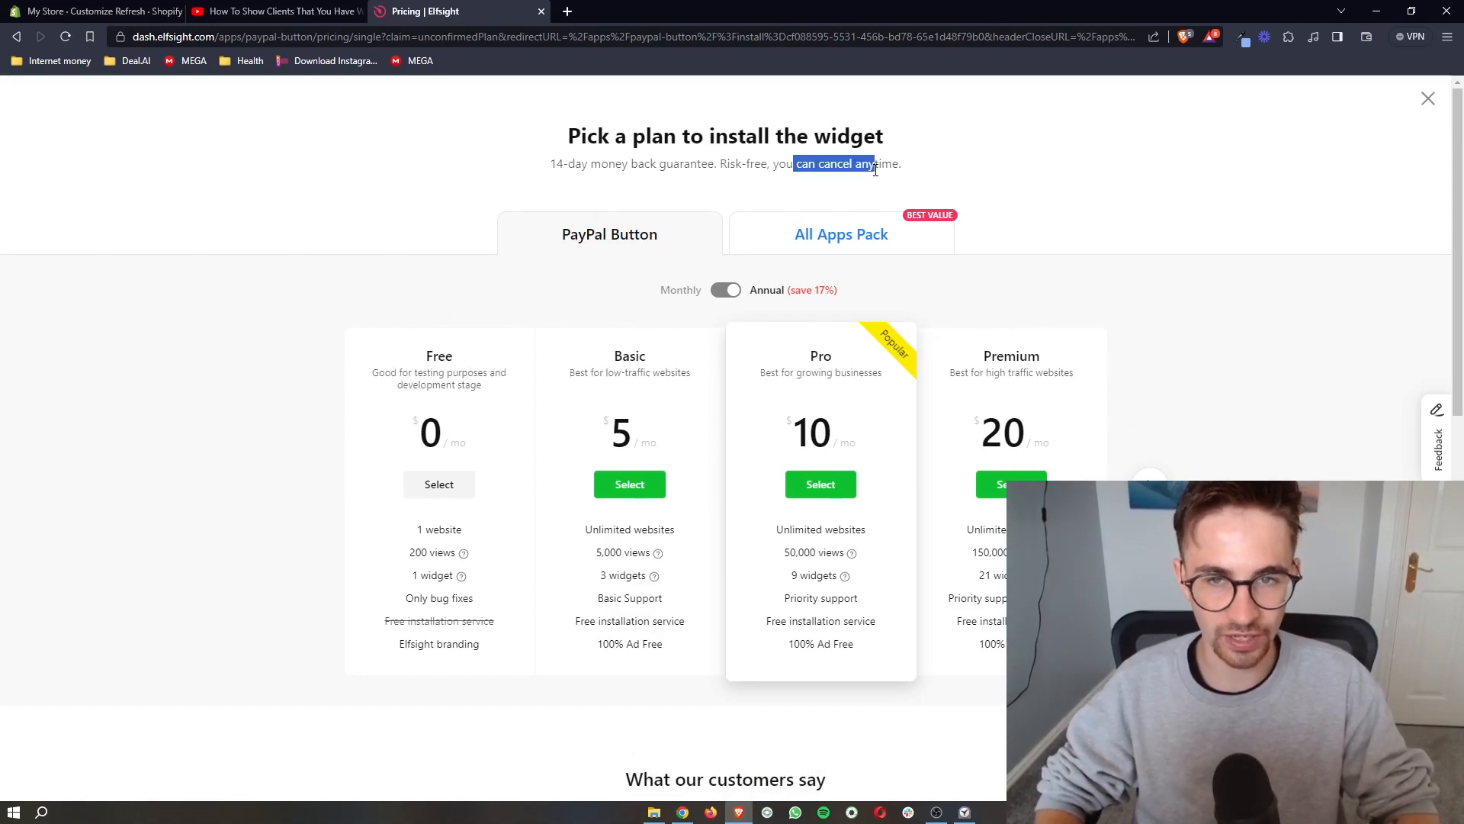
{"action": "mouse_move", "coordinate": [1055, 264]}
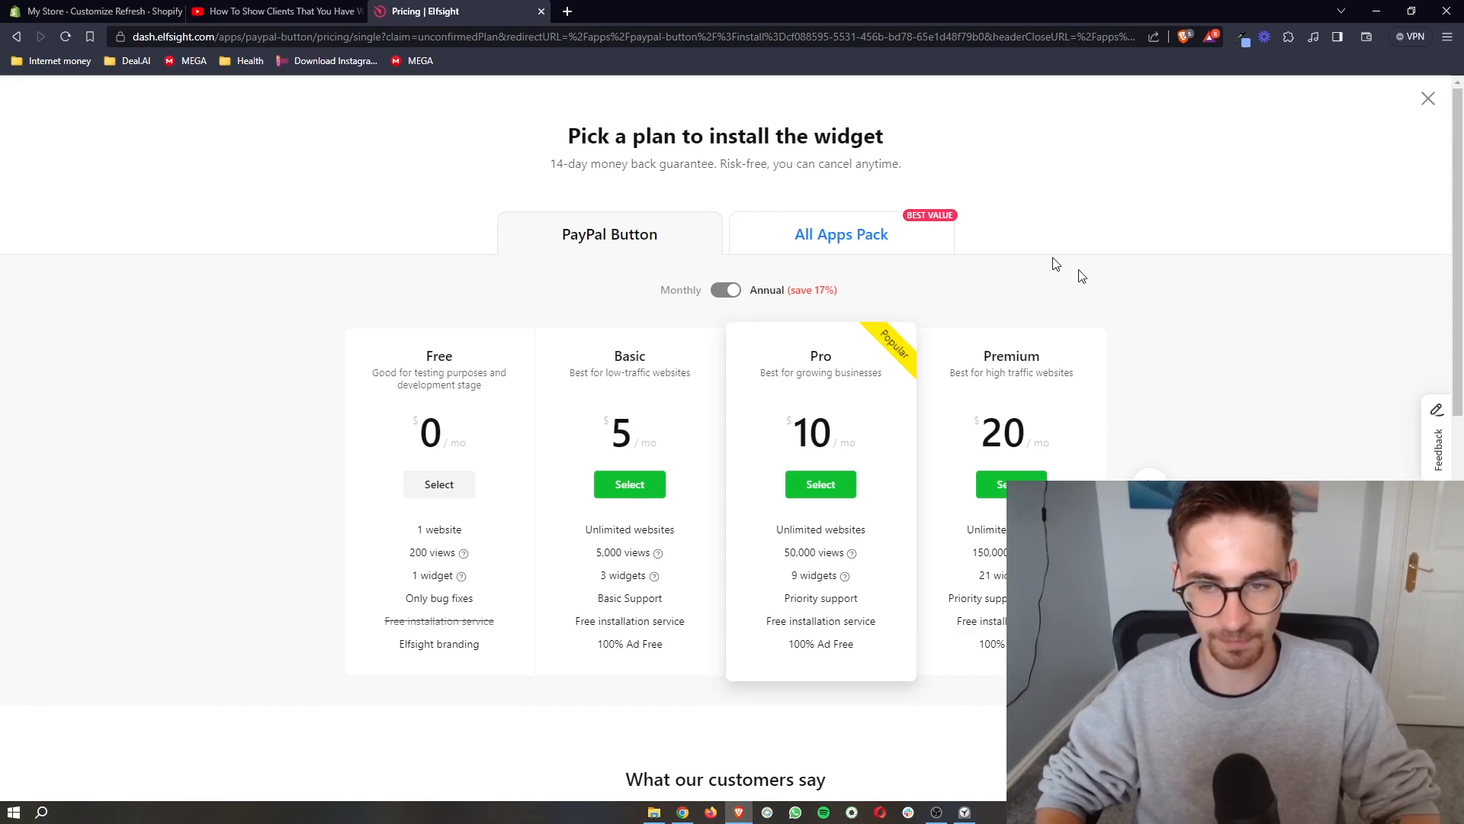
Step: Look over the plan tiers, briefly checking the Shopify editor before returning to the plans
{"action": "scroll", "scroll_direction": "down", "scroll_amount": 3}
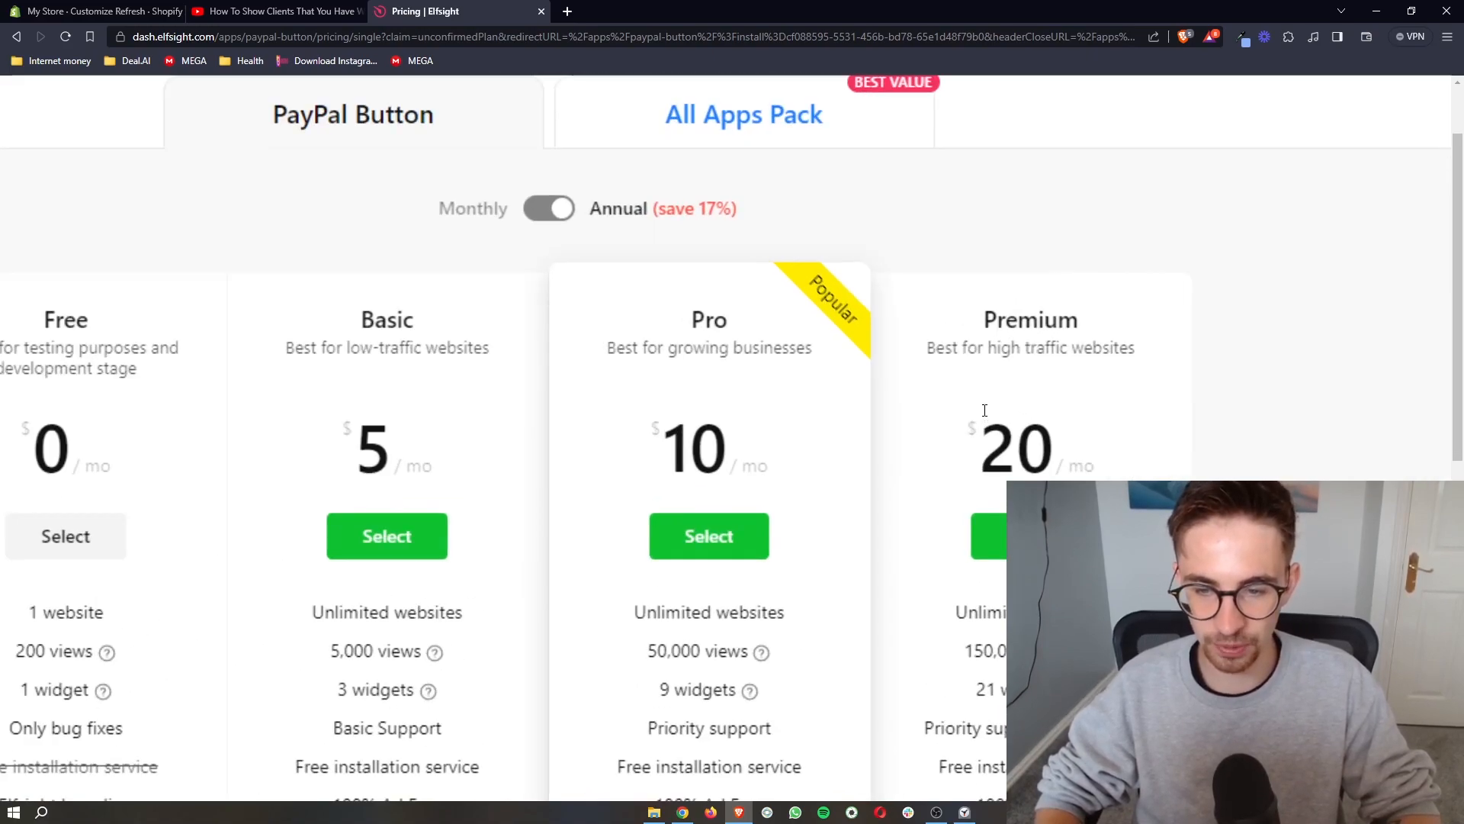
{"action": "scroll", "scroll_direction": "down", "scroll_amount": 3}
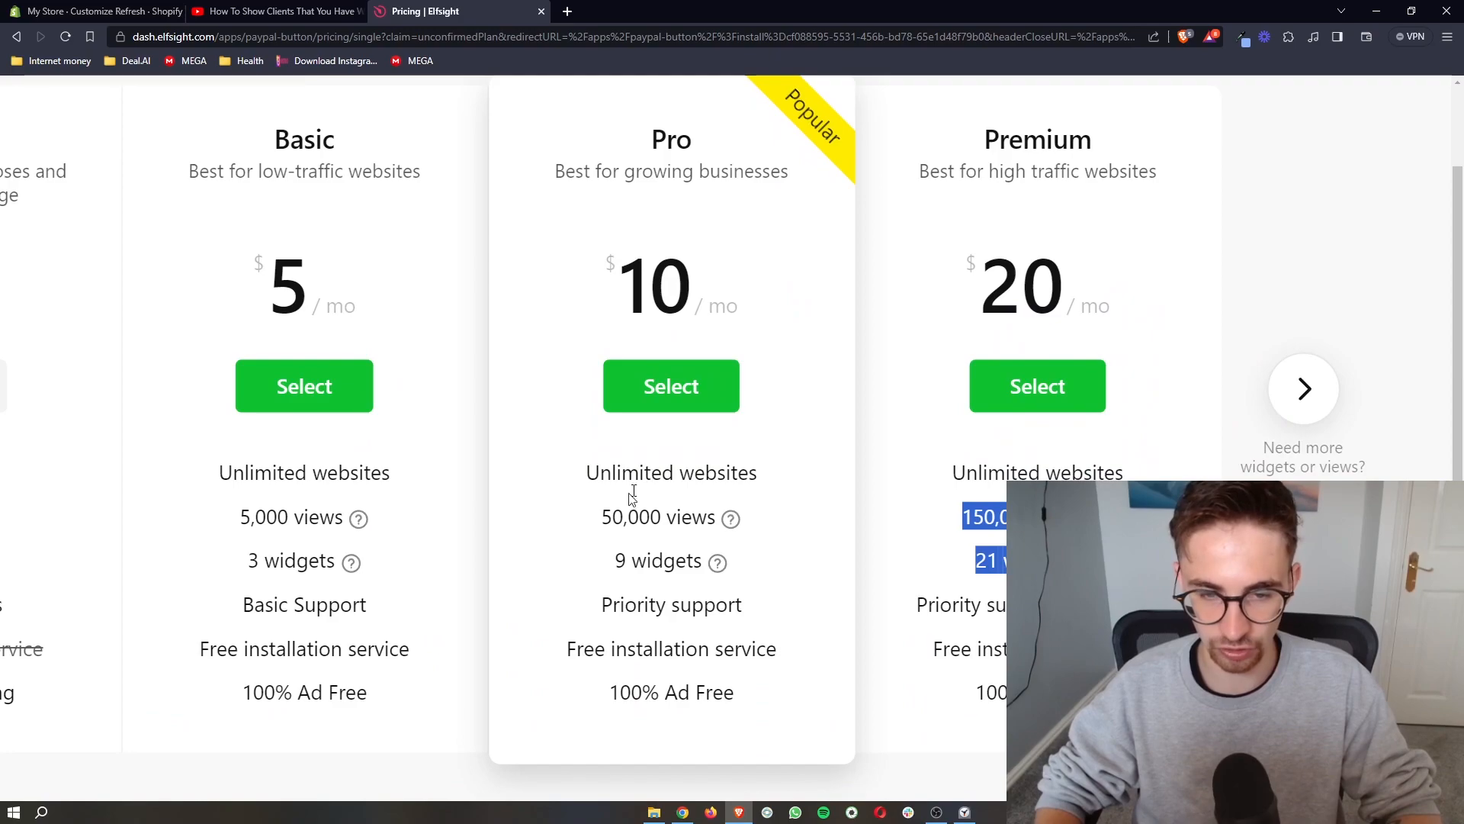
{"action": "double_click", "coordinate": [290, 517]}
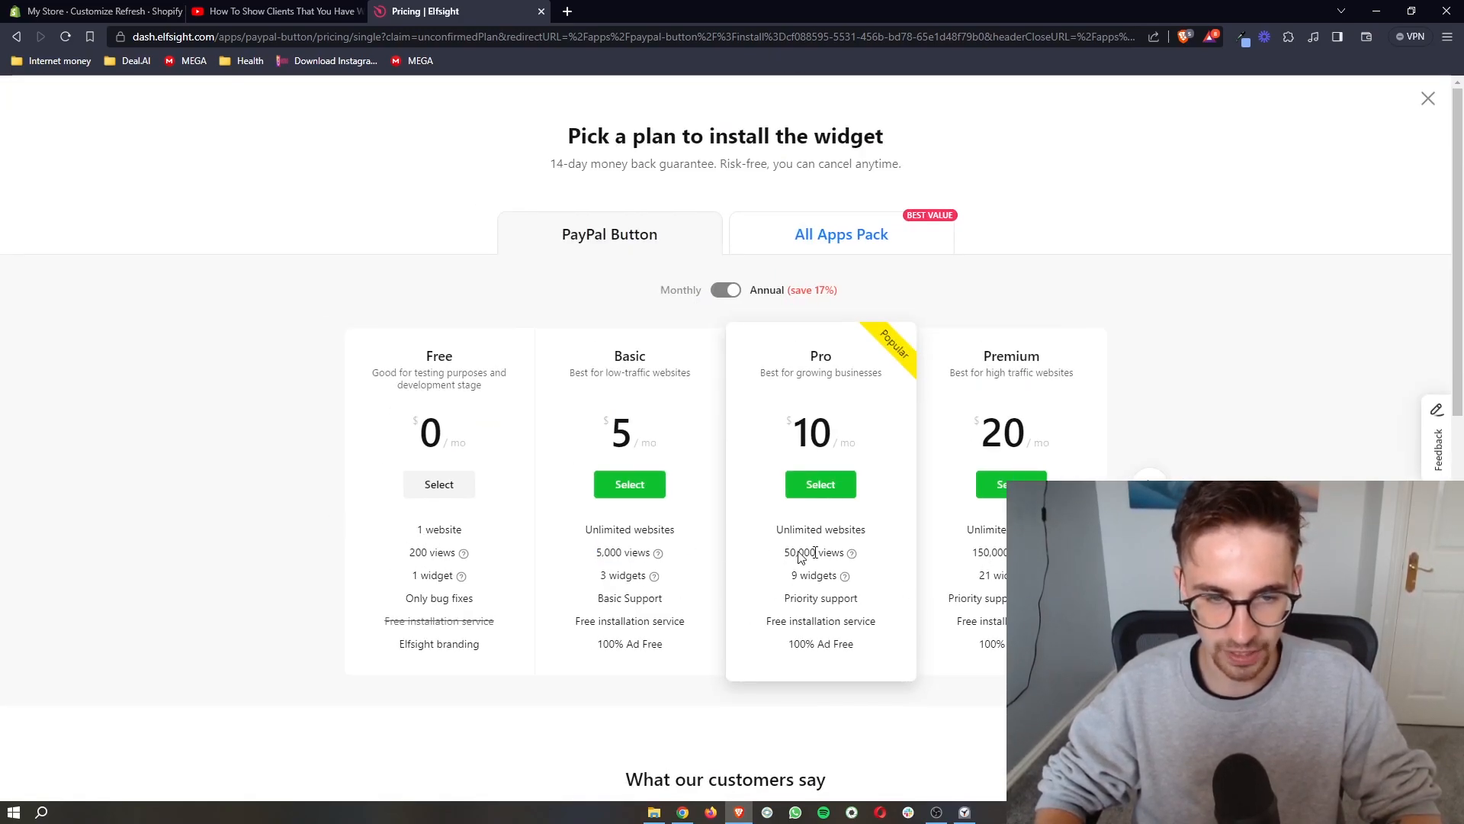
{"action": "left_click", "coordinate": [93, 11]}
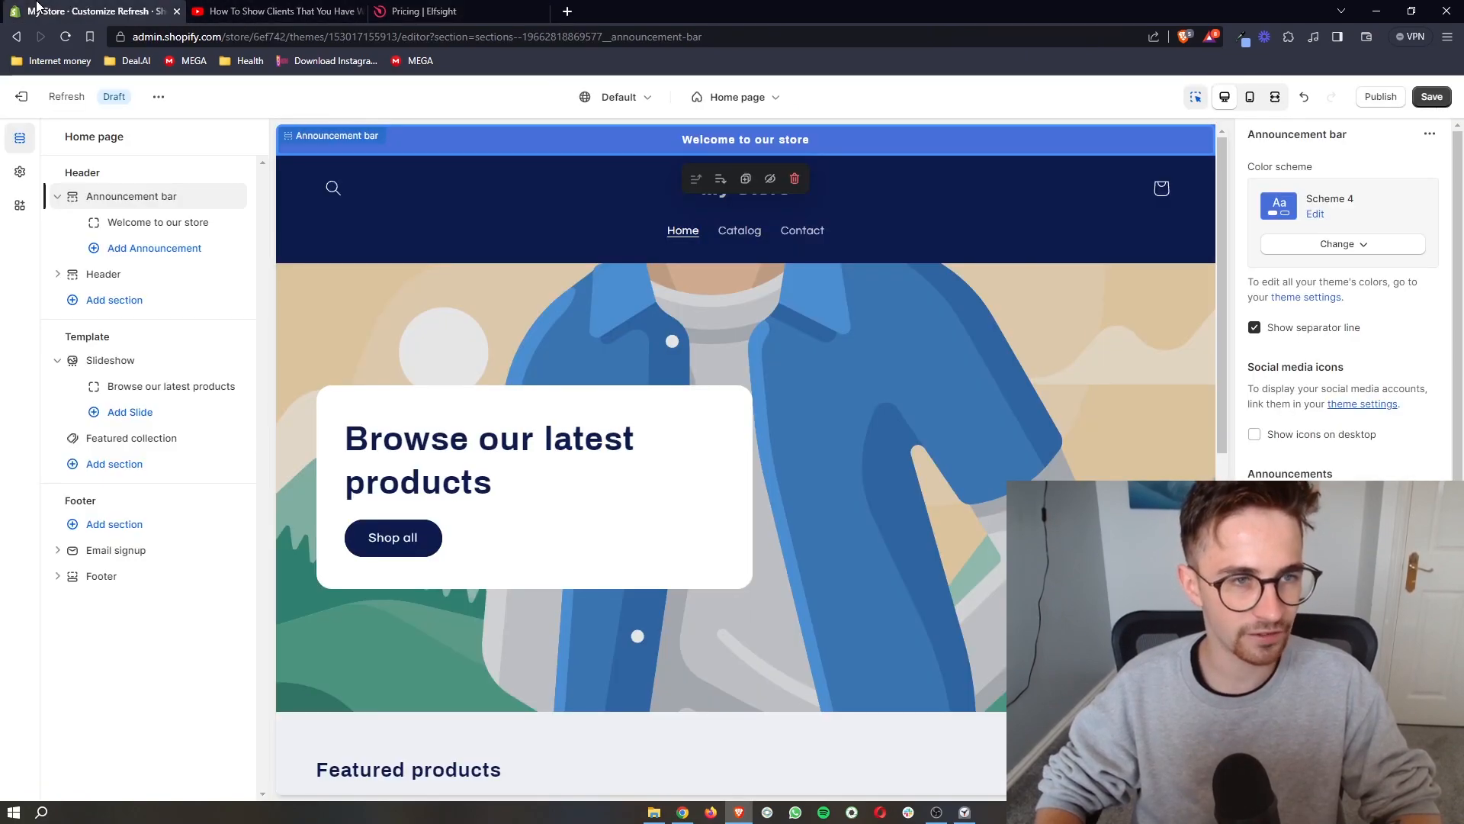
{"action": "left_click", "coordinate": [439, 11]}
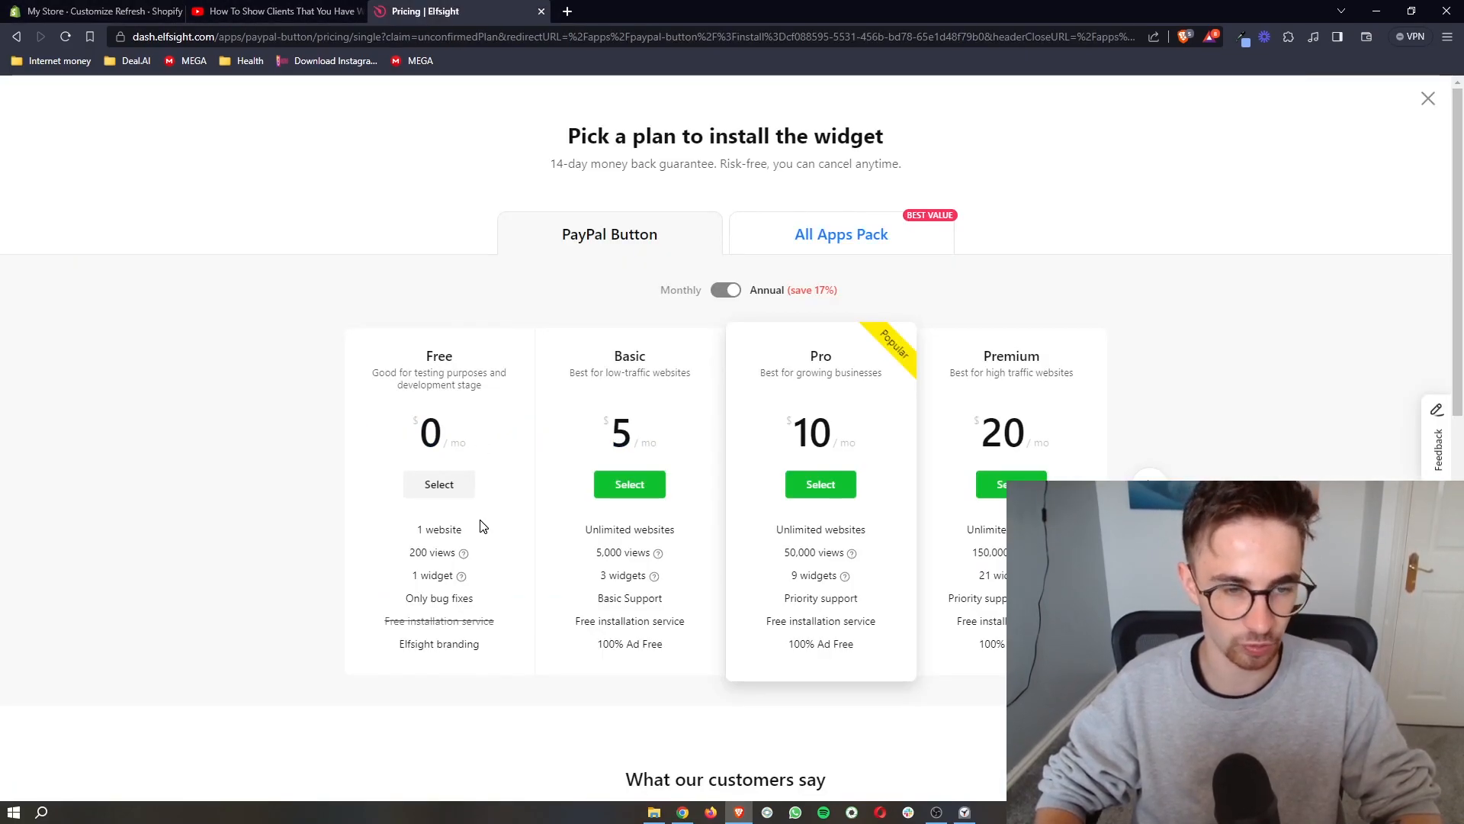
Step: Select the Free plan to get the PayPal Button's embed code
{"action": "scroll", "scroll_direction": "down", "scroll_amount": 3}
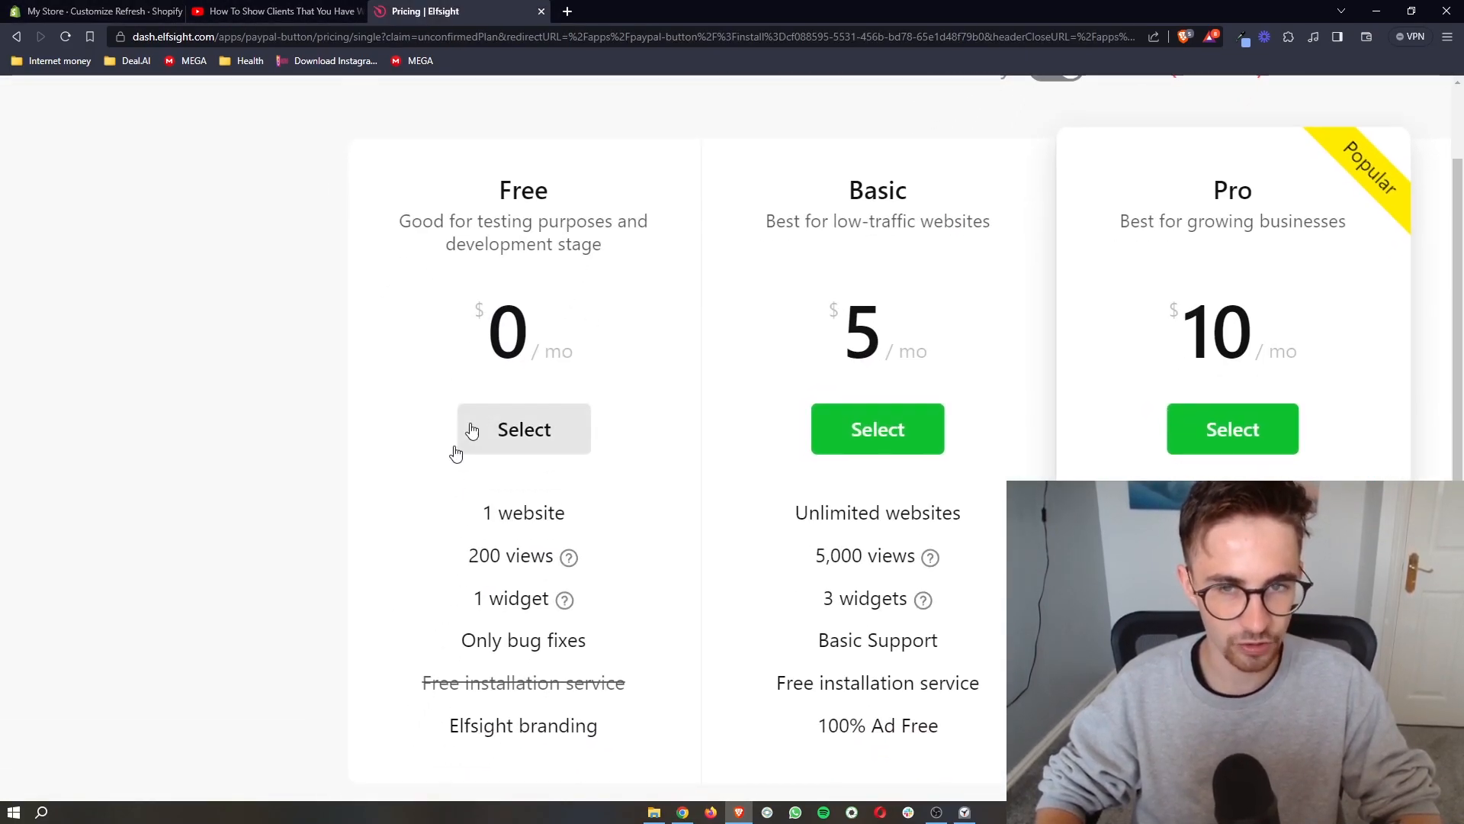
{"action": "left_click", "coordinate": [524, 429]}
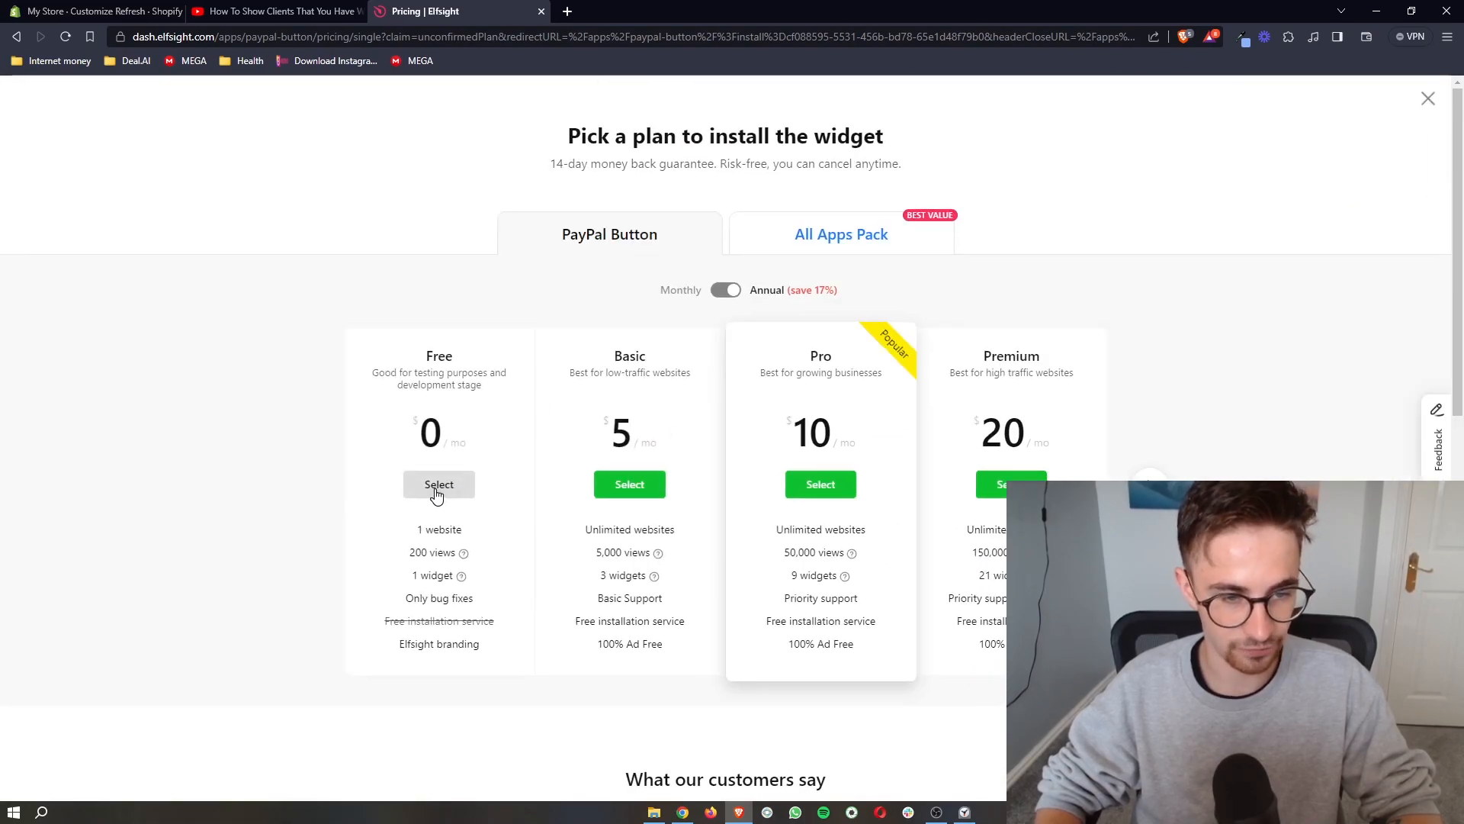
{"action": "left_click", "coordinate": [440, 484]}
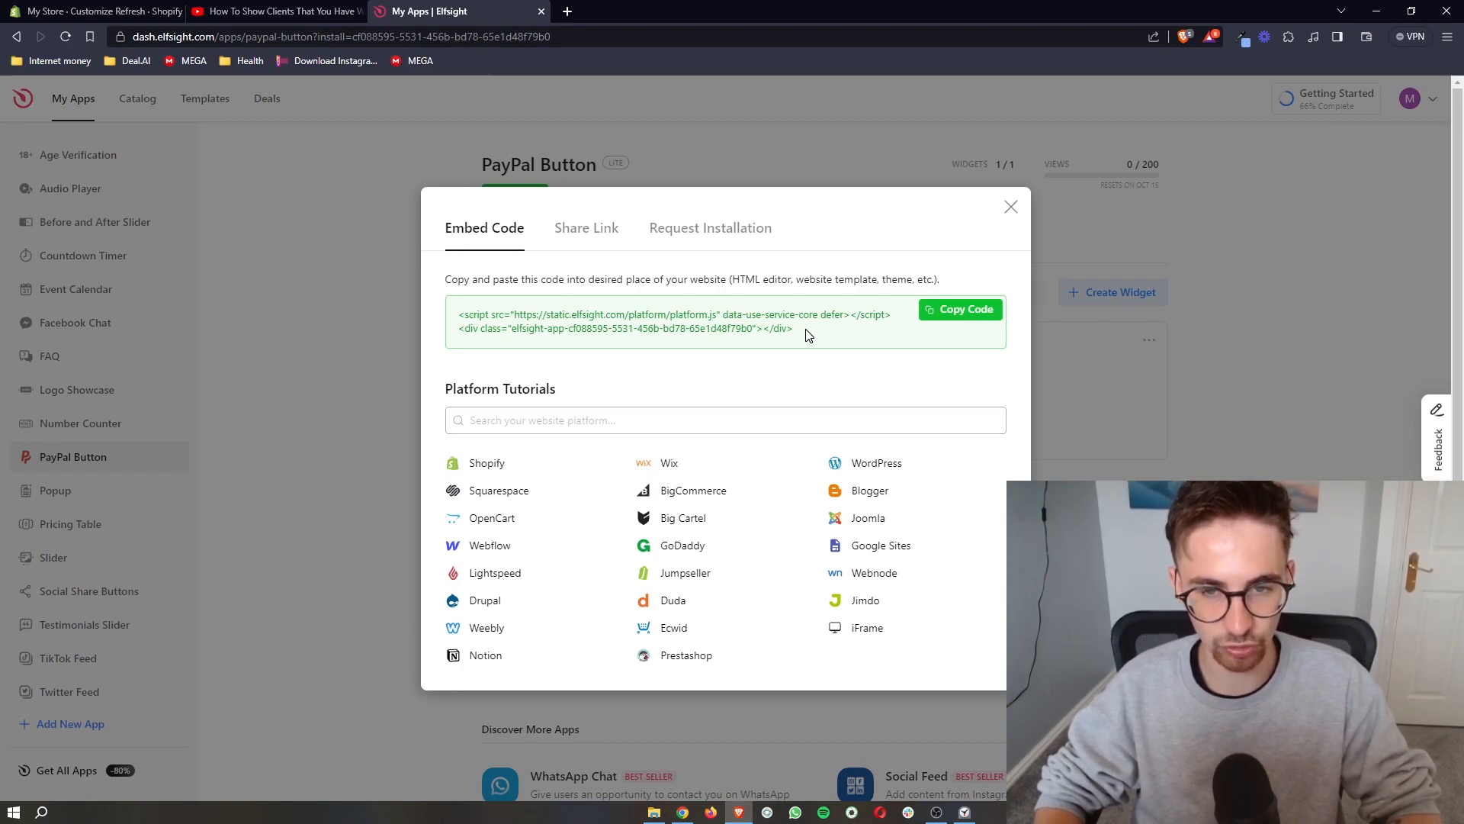
{"action": "mouse_move", "coordinate": [775, 383]}
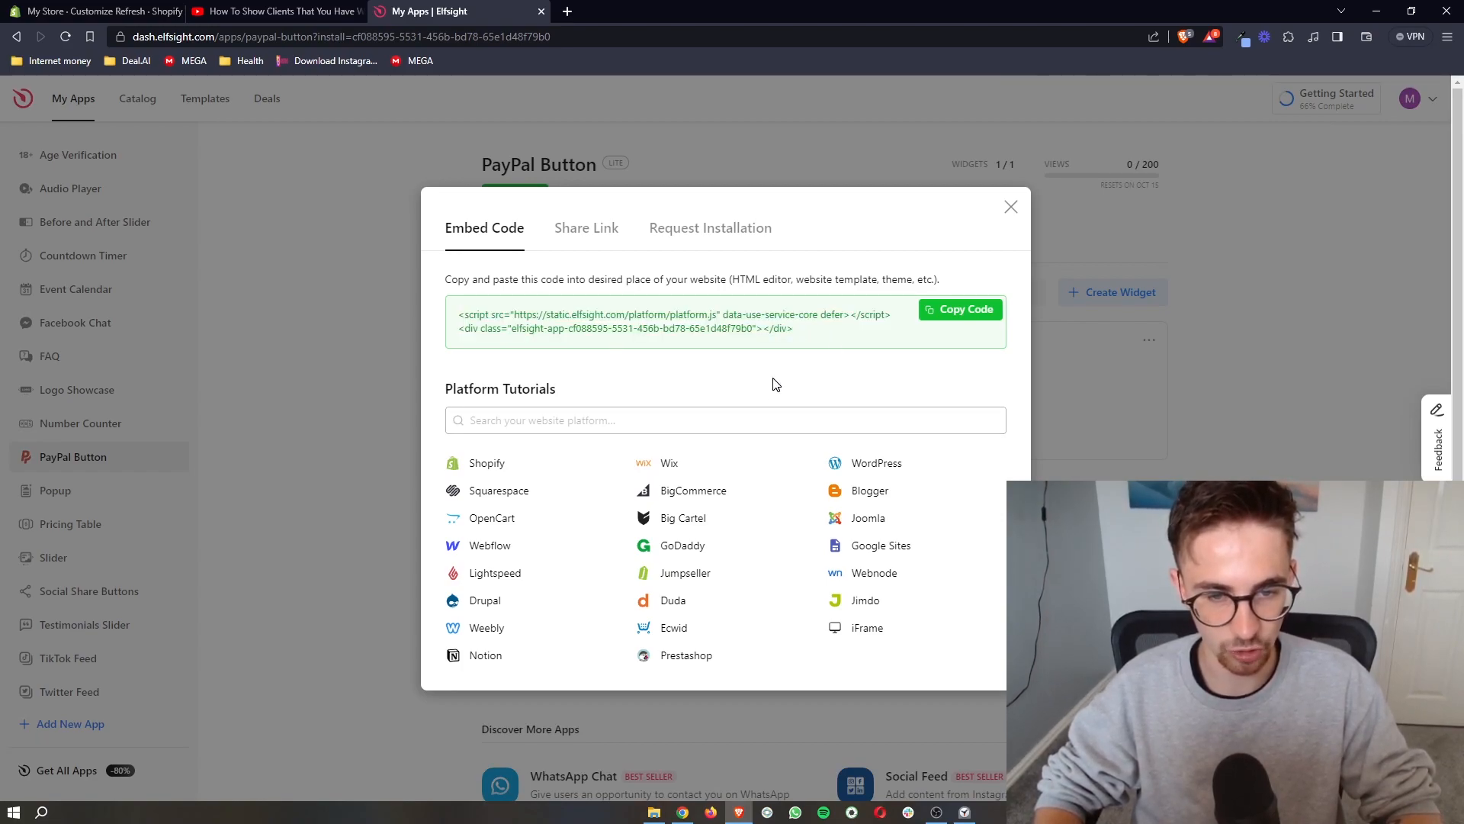
{"action": "mouse_move", "coordinate": [820, 341]}
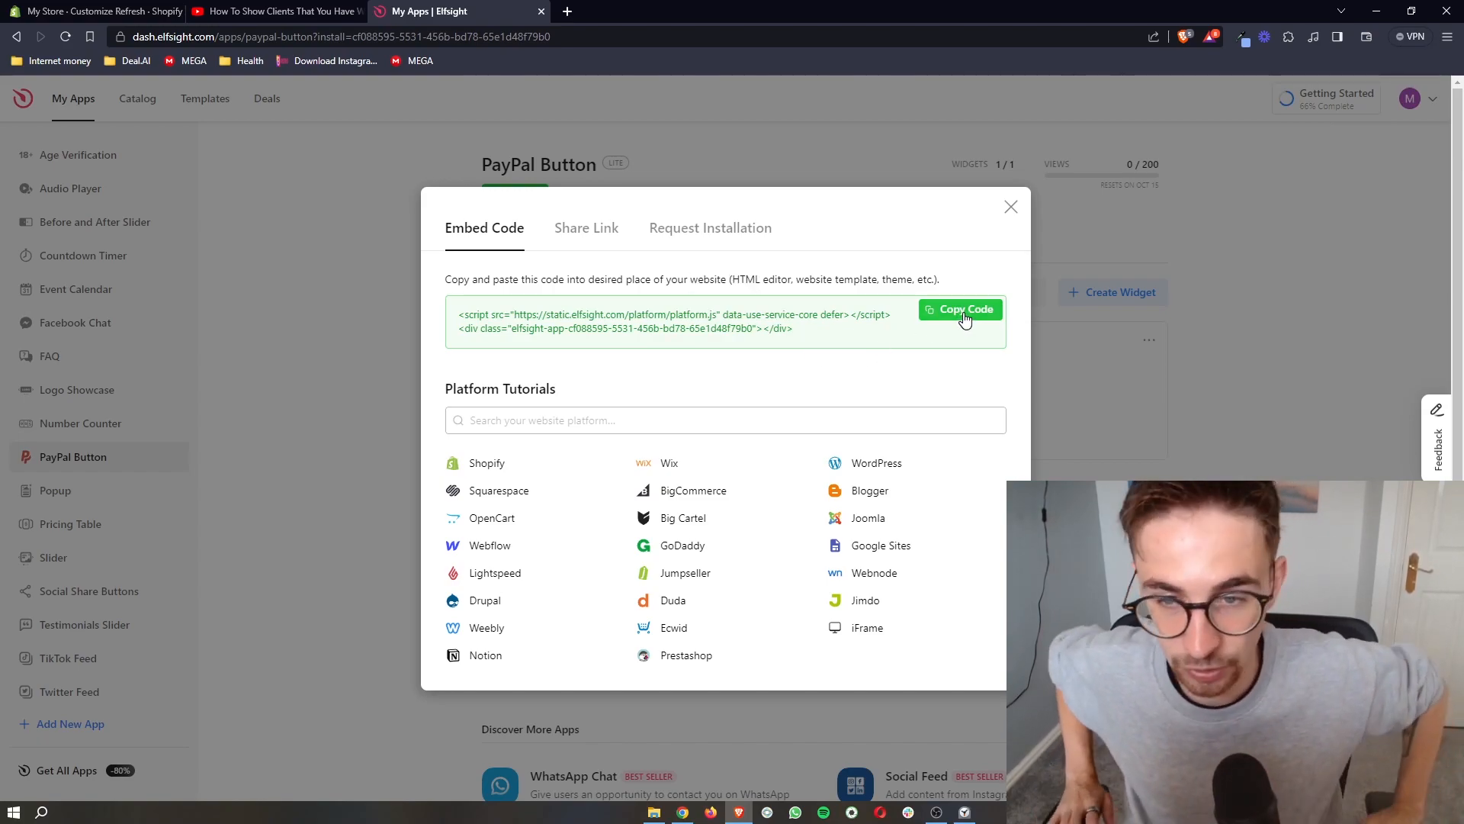
Step: Copy the PayPal Button embed code and switch back to the Shopify theme editor
{"action": "left_click", "coordinate": [960, 308]}
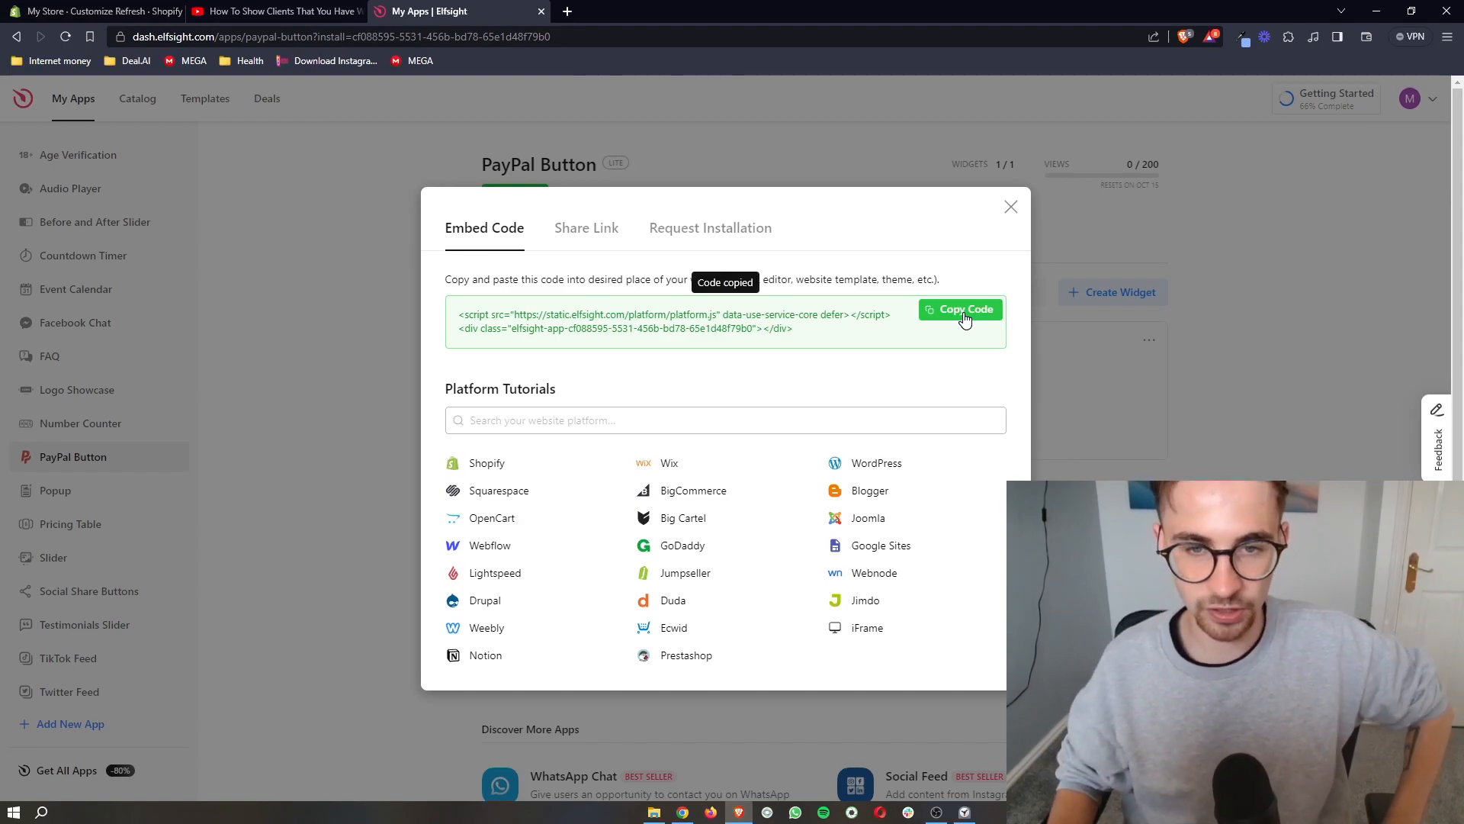
{"action": "left_click", "coordinate": [93, 10]}
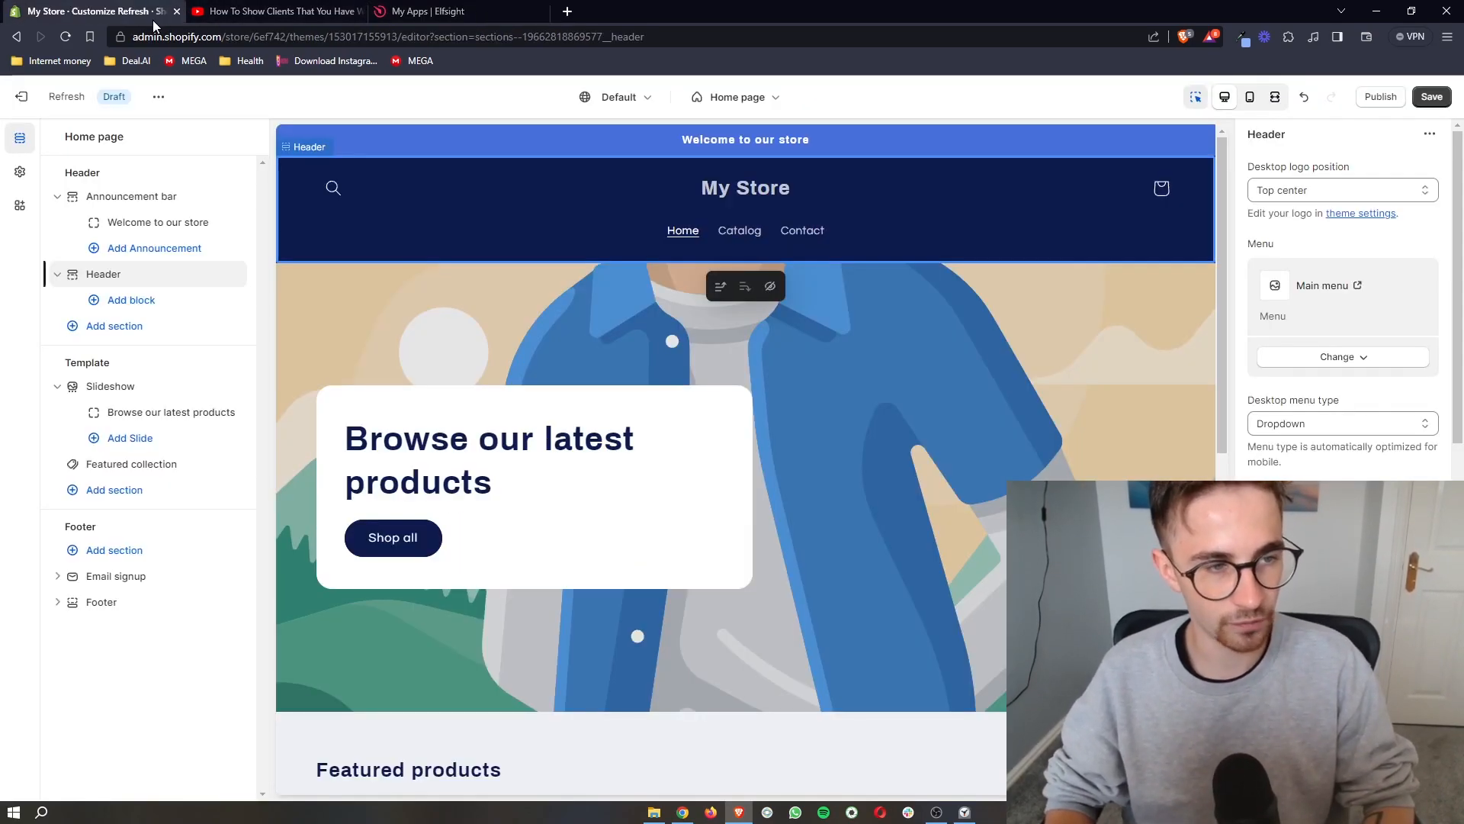
{"action": "mouse_move", "coordinate": [60, 177]}
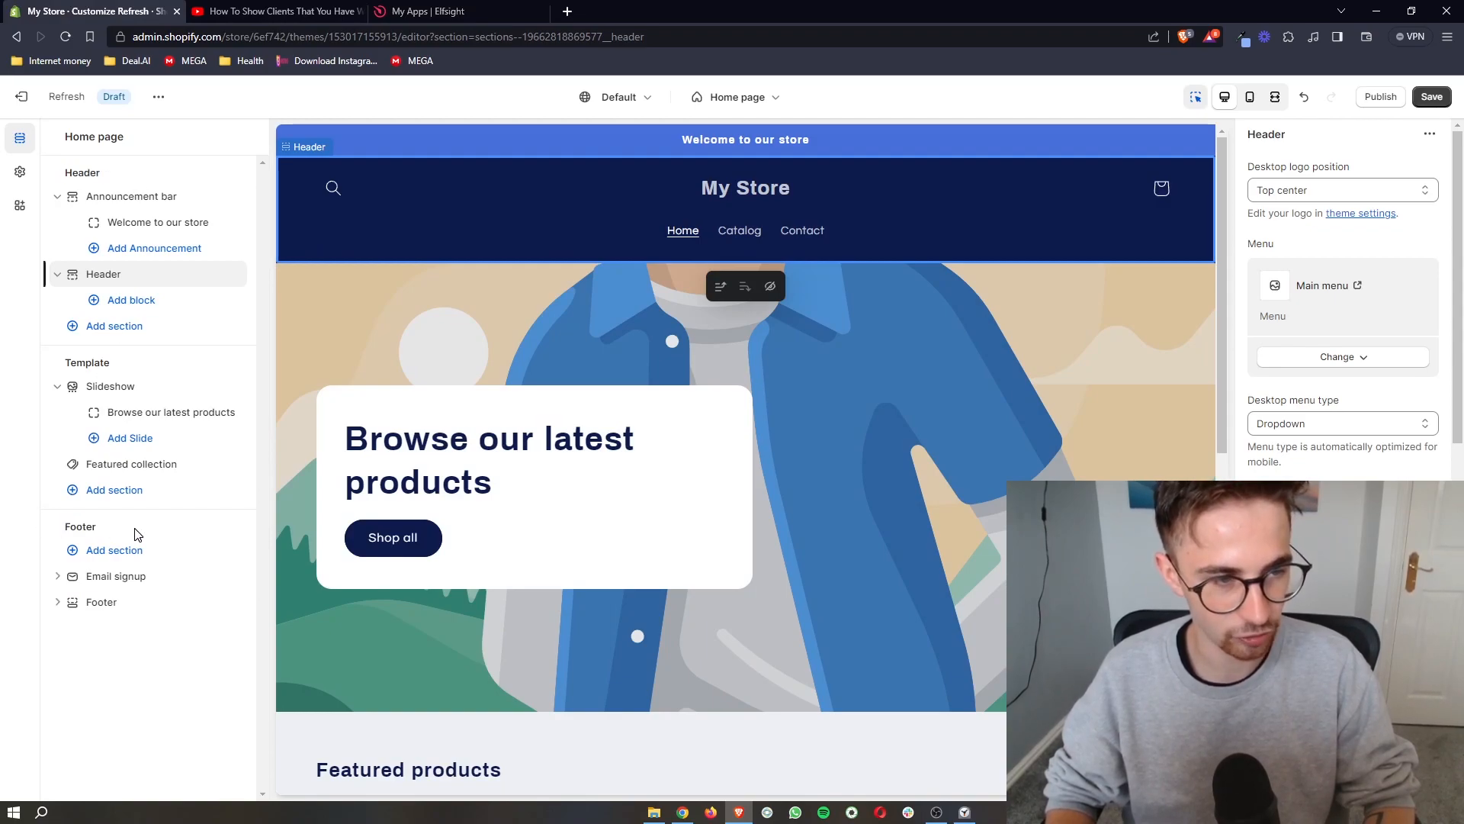
{"action": "mouse_move", "coordinate": [189, 369]}
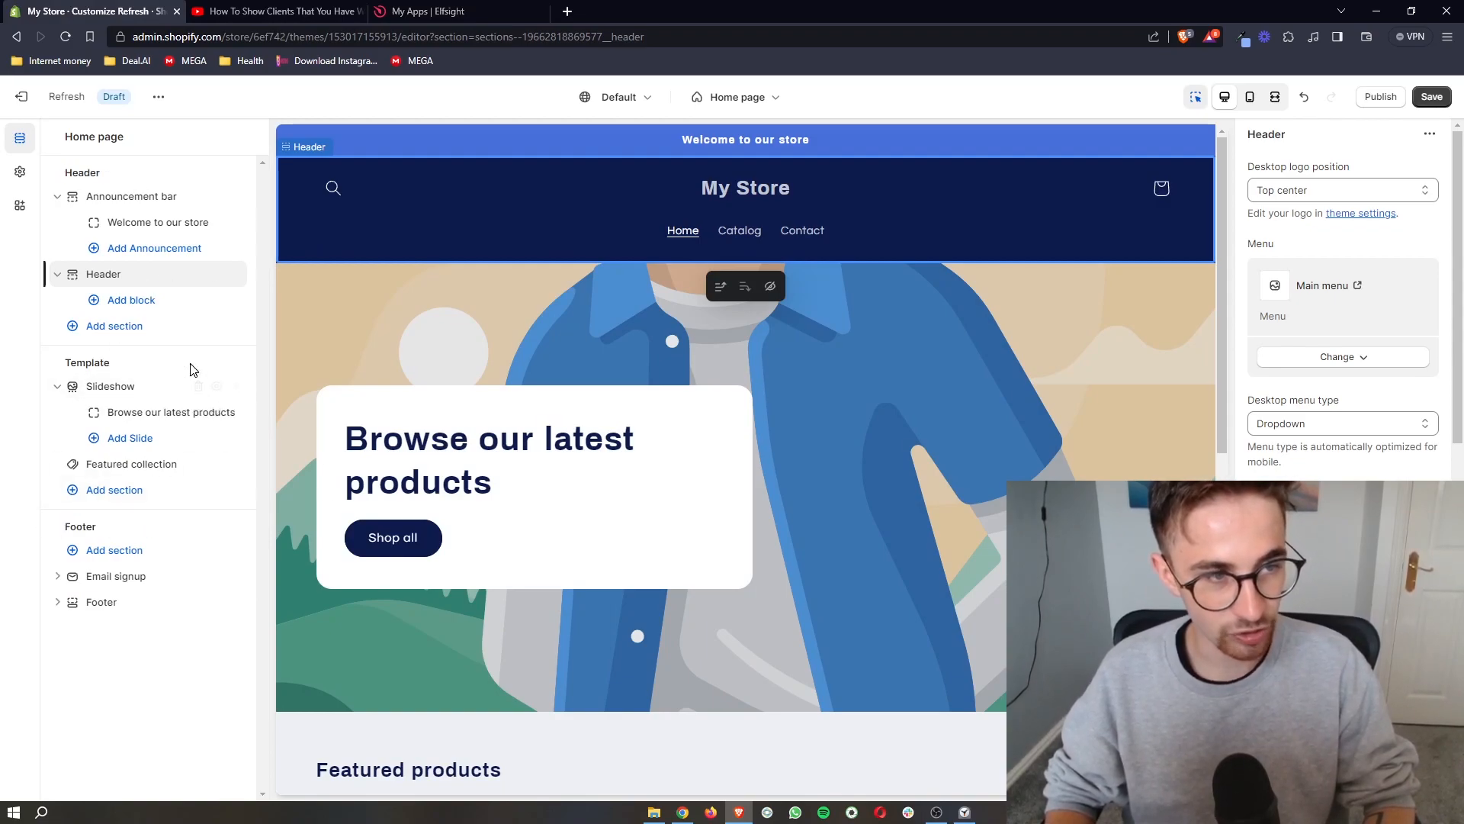
{"action": "mouse_move", "coordinate": [63, 367]}
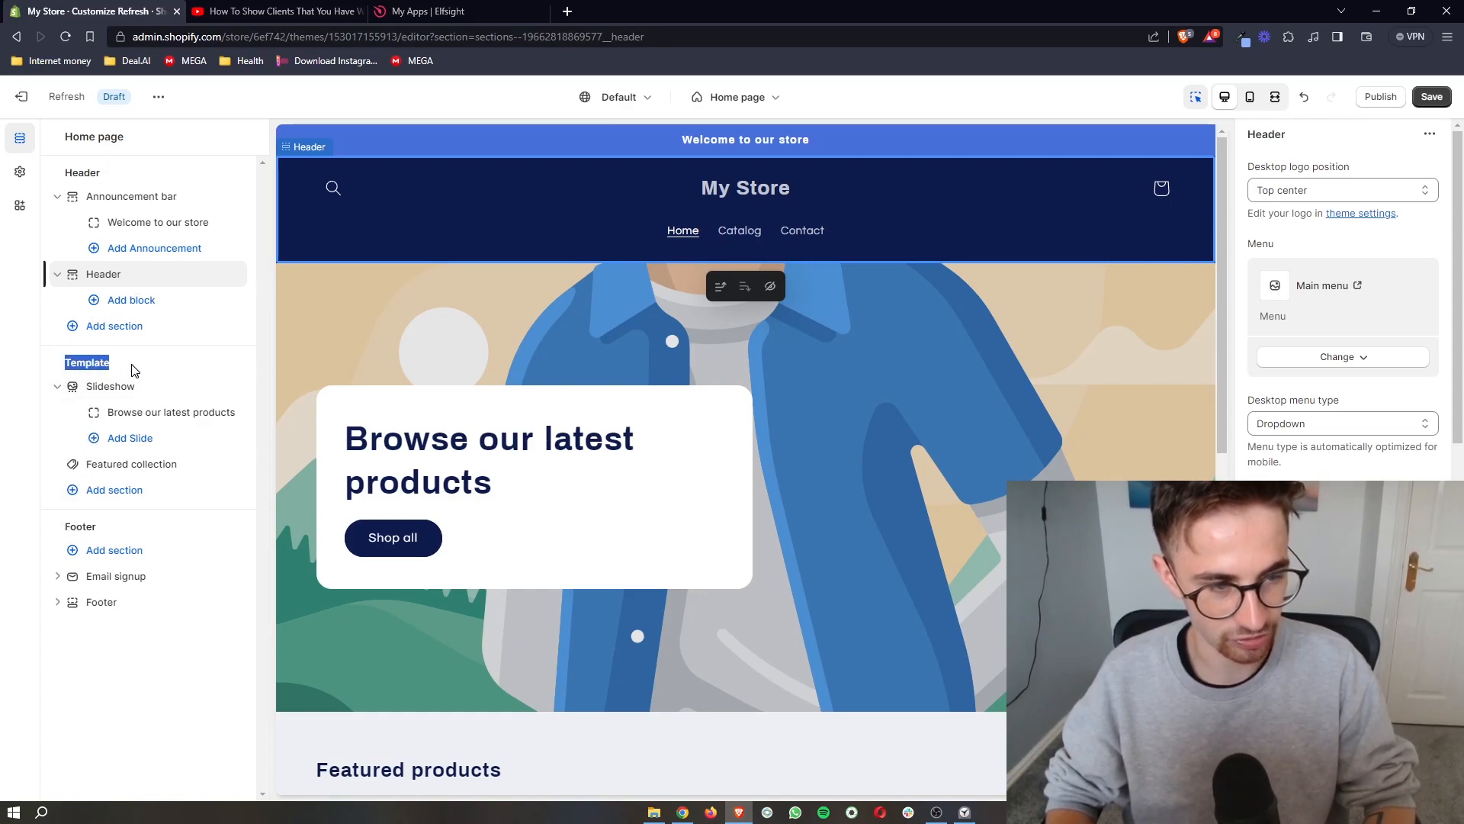
Step: Show the Add section picker for the home page template
{"action": "left_click", "coordinate": [114, 489]}
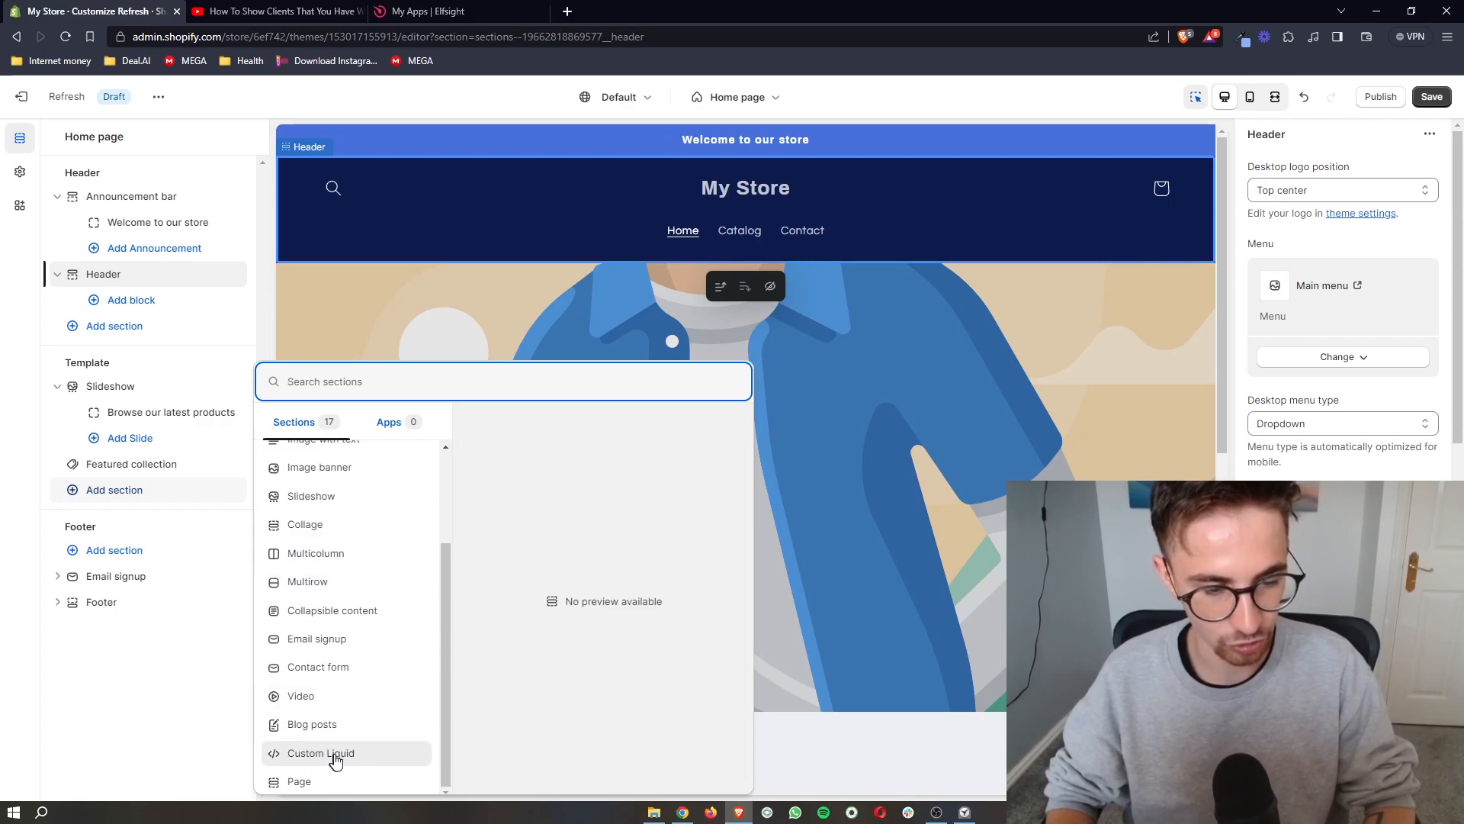
Step: Add a Custom Liquid section holding the pasted Elfsight PayPal button code and select it on the page
{"action": "left_click", "coordinate": [320, 752]}
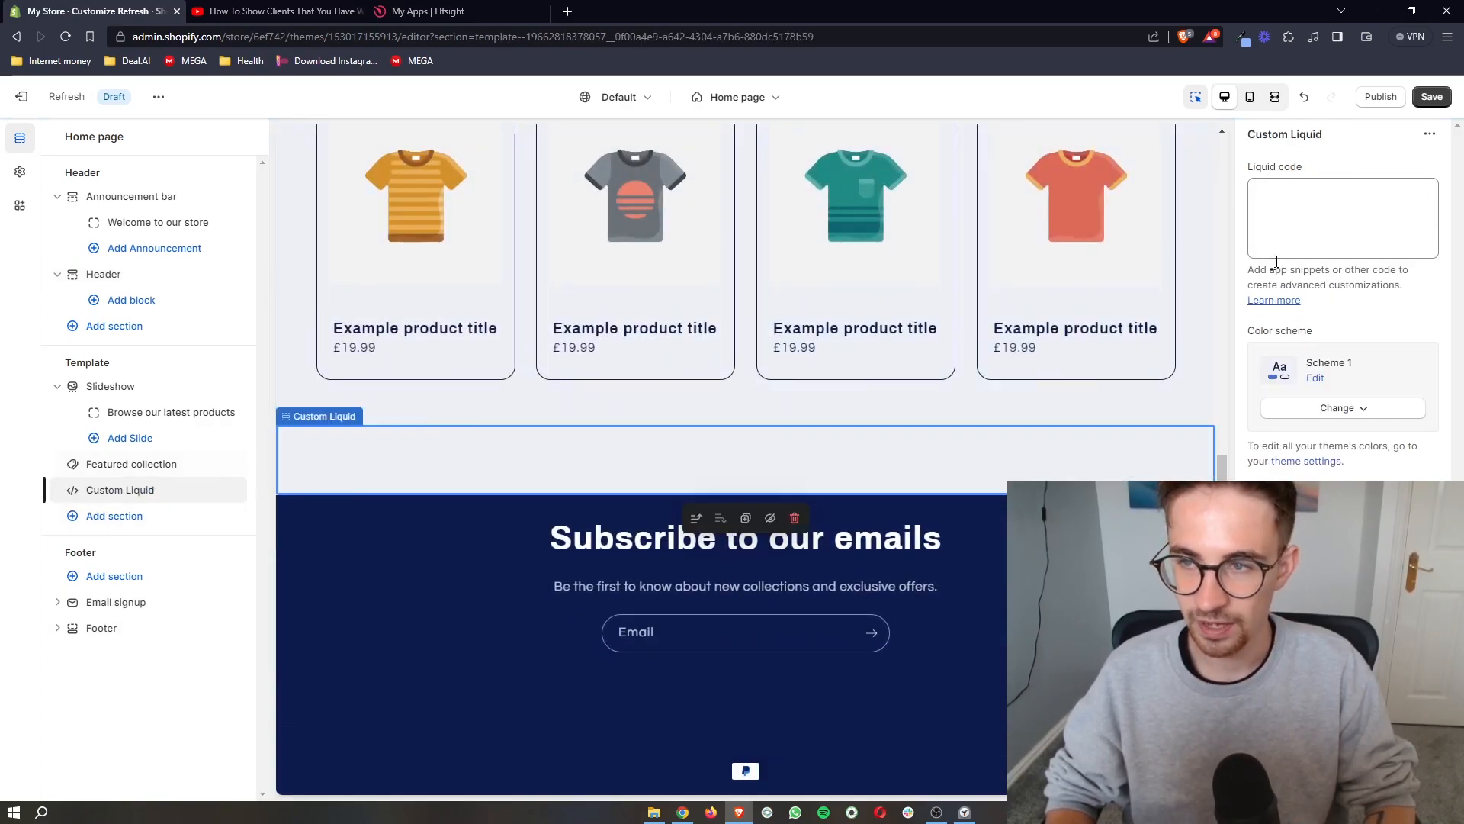
{"action": "double_click", "coordinate": [1264, 166]}
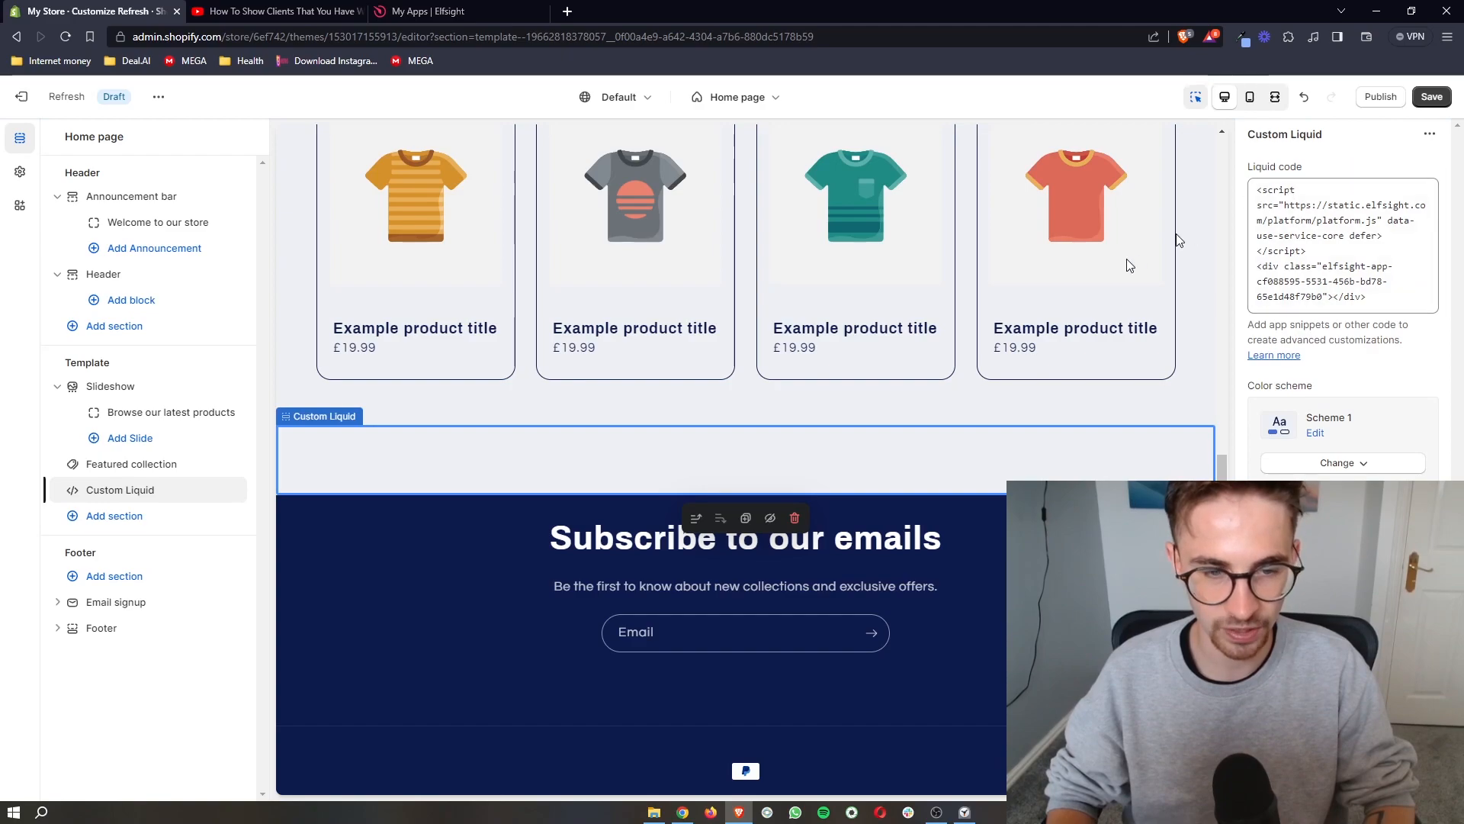
{"action": "scroll", "scroll_direction": "down", "scroll_amount": 3}
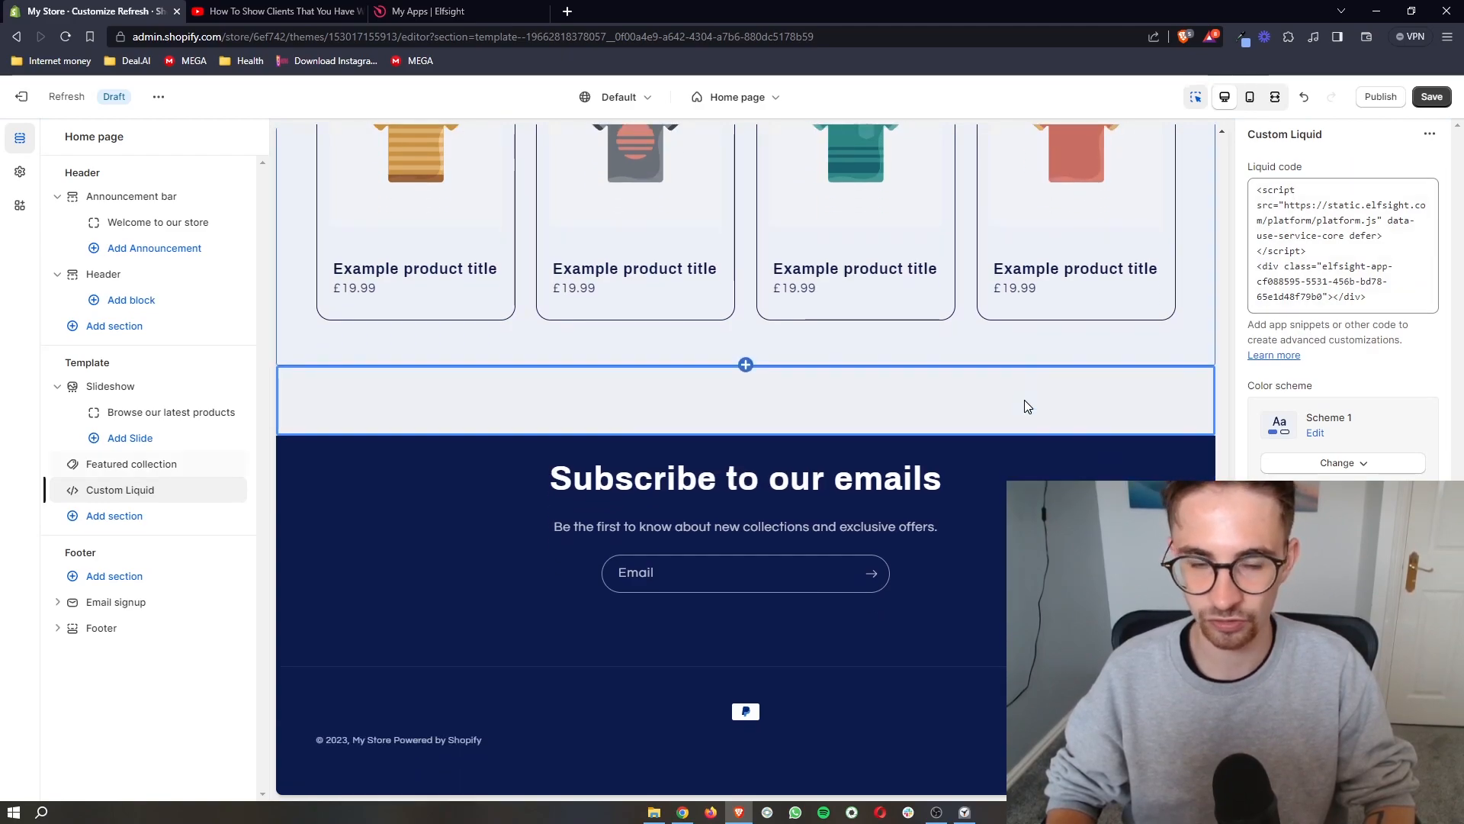
{"action": "left_click", "coordinate": [745, 398]}
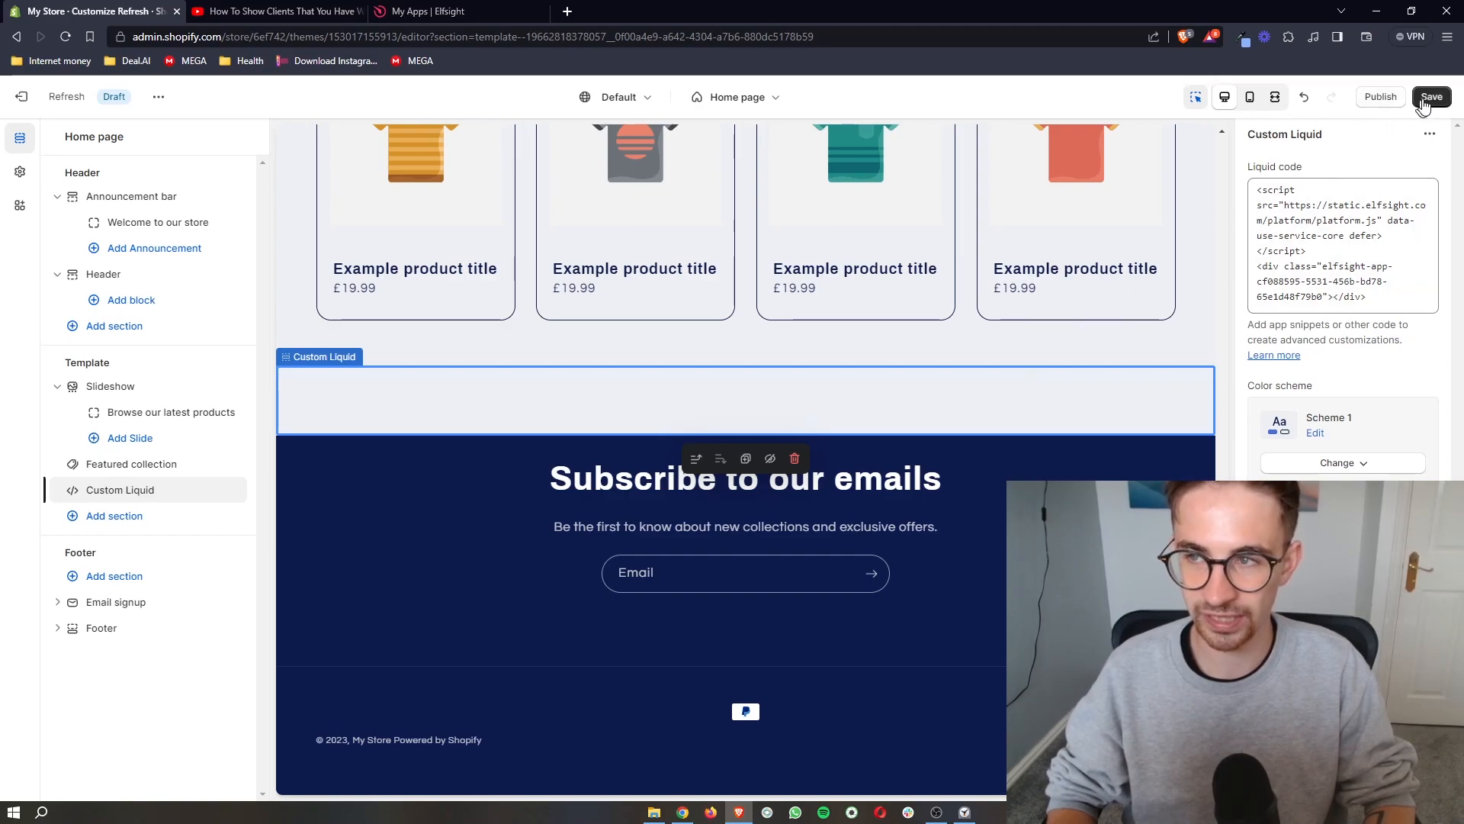
Step: Save the home page and check the Buy now with PayPal button renders in the preview
{"action": "left_click", "coordinate": [1433, 96]}
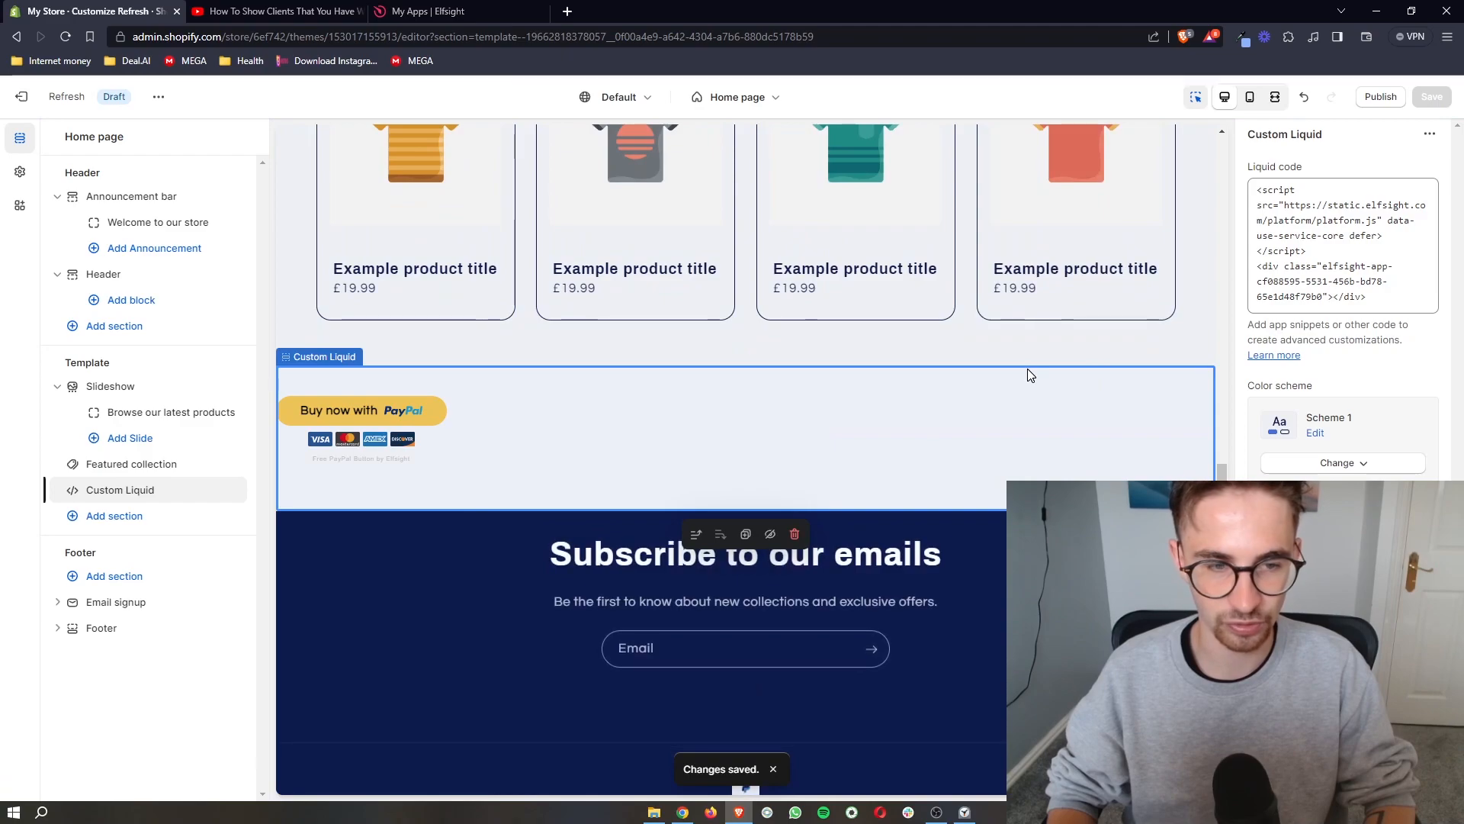
{"action": "scroll", "scroll_direction": "up", "scroll_amount": 3}
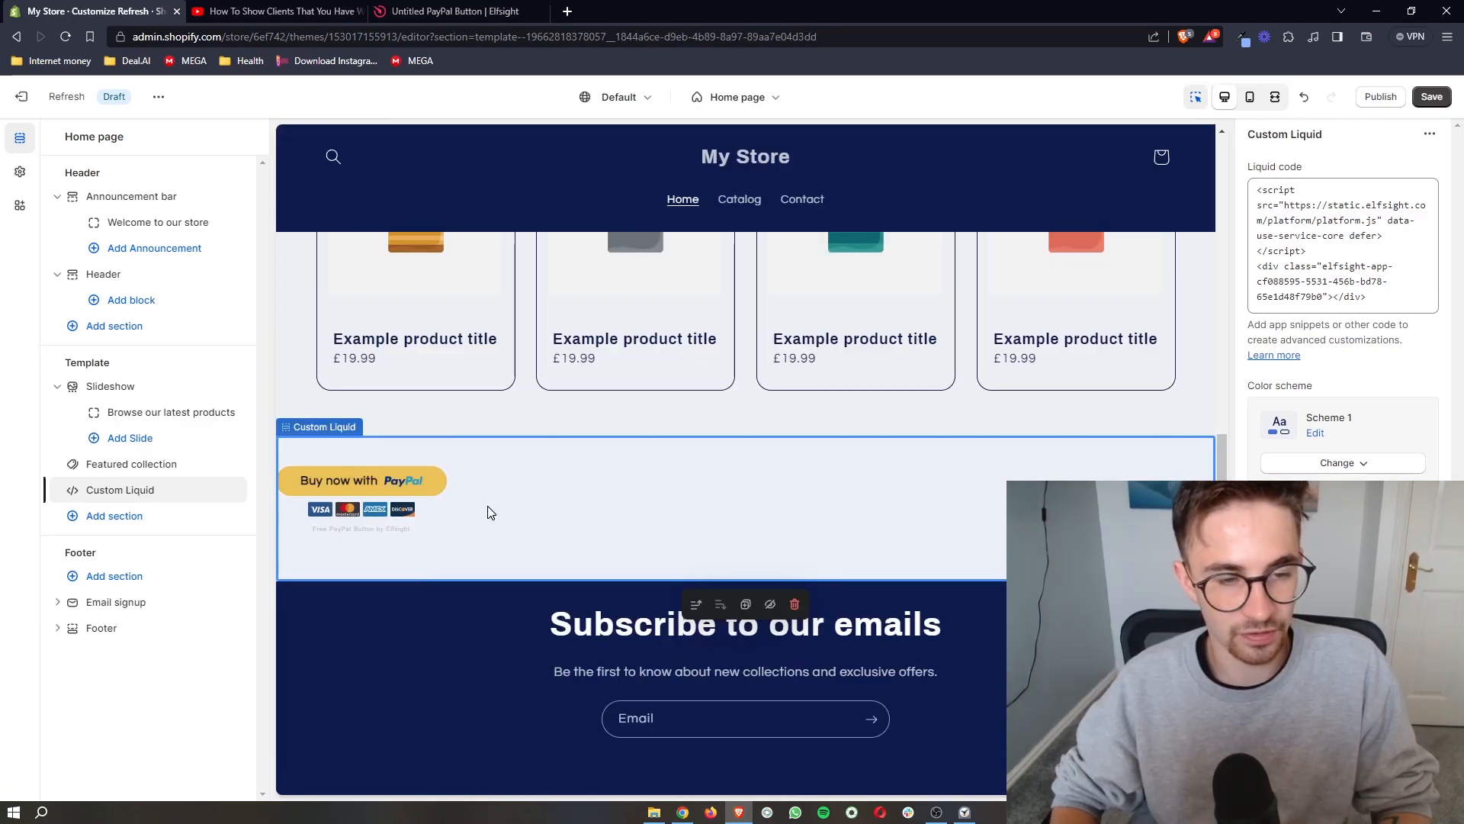
{"action": "mouse_move", "coordinate": [604, 580]}
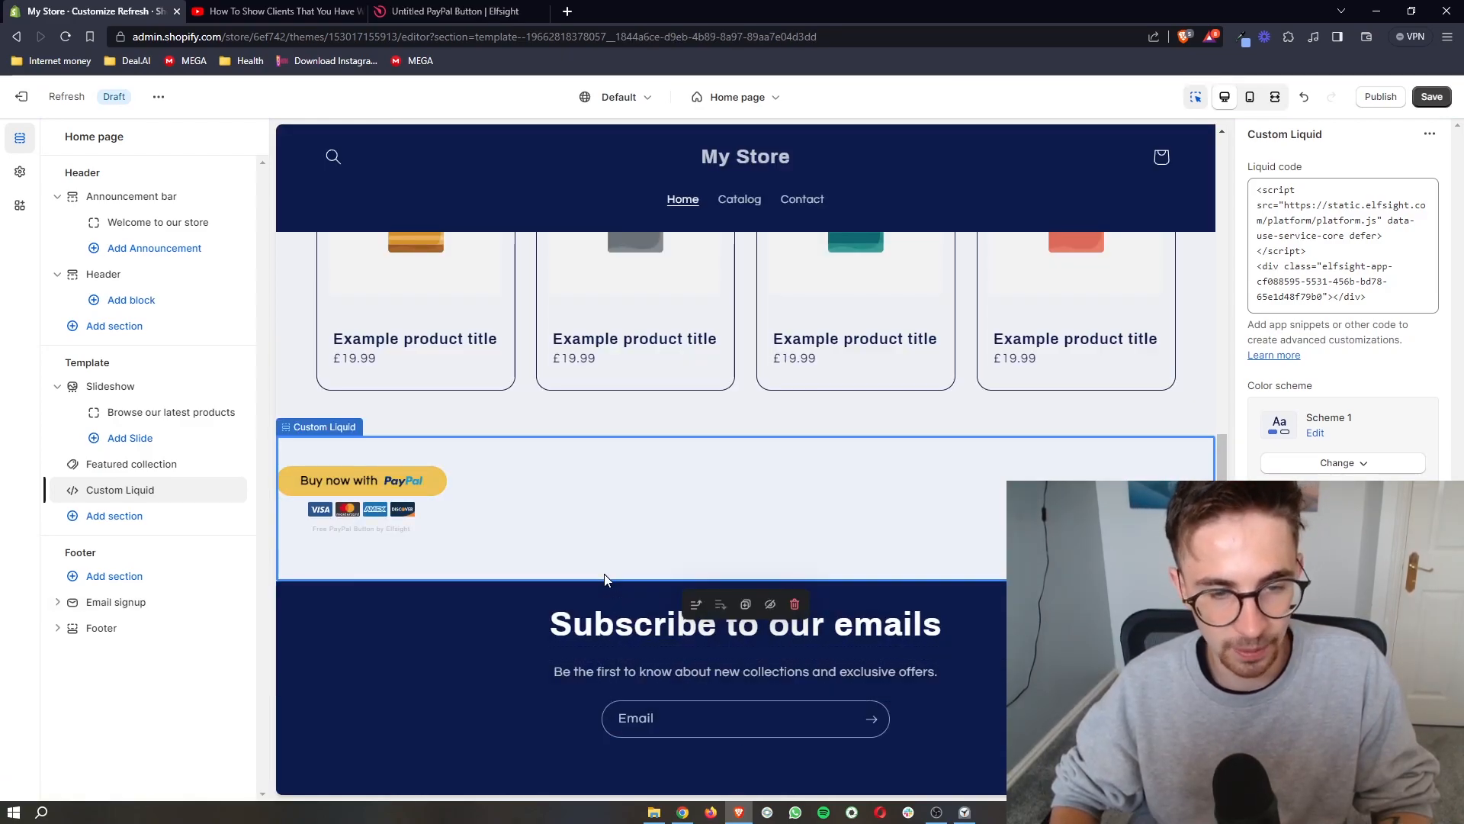